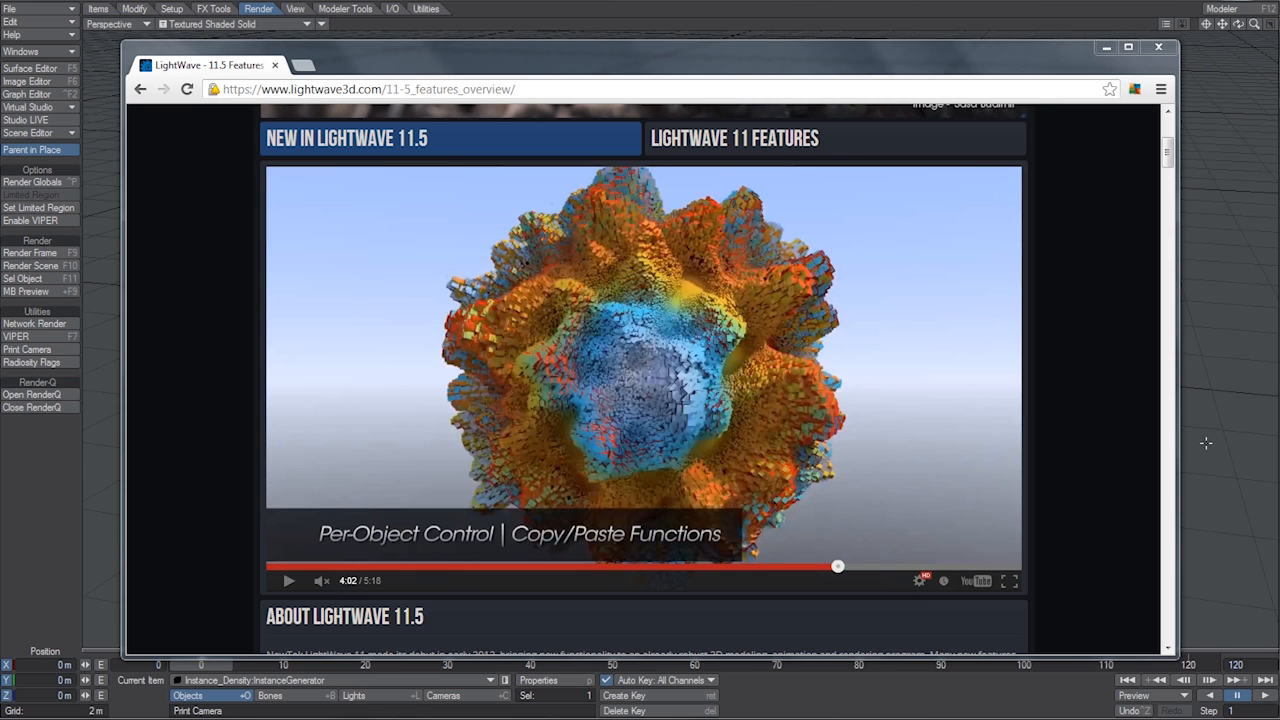
{"action": "mouse_move", "coordinate": [929, 455]}
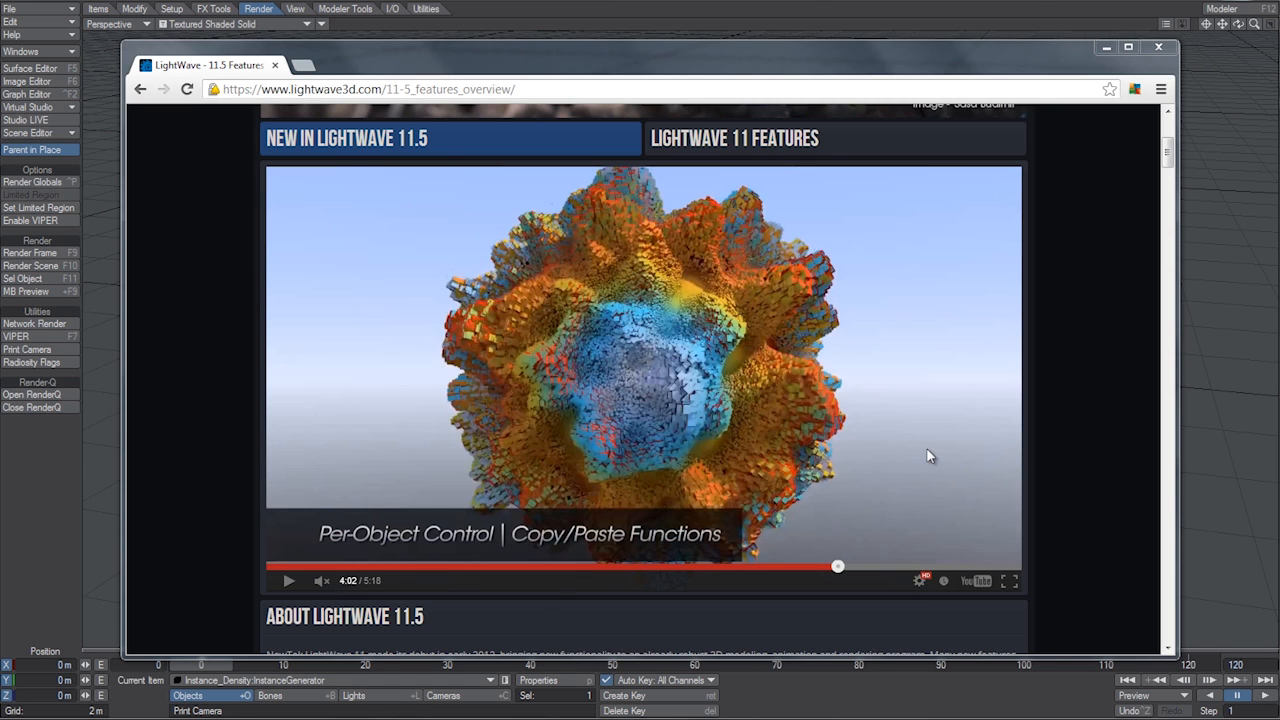
Step: Briefly play and pause the LightWave 11.5 features video, then minimize Chrome
{"action": "left_click", "coordinate": [289, 581]}
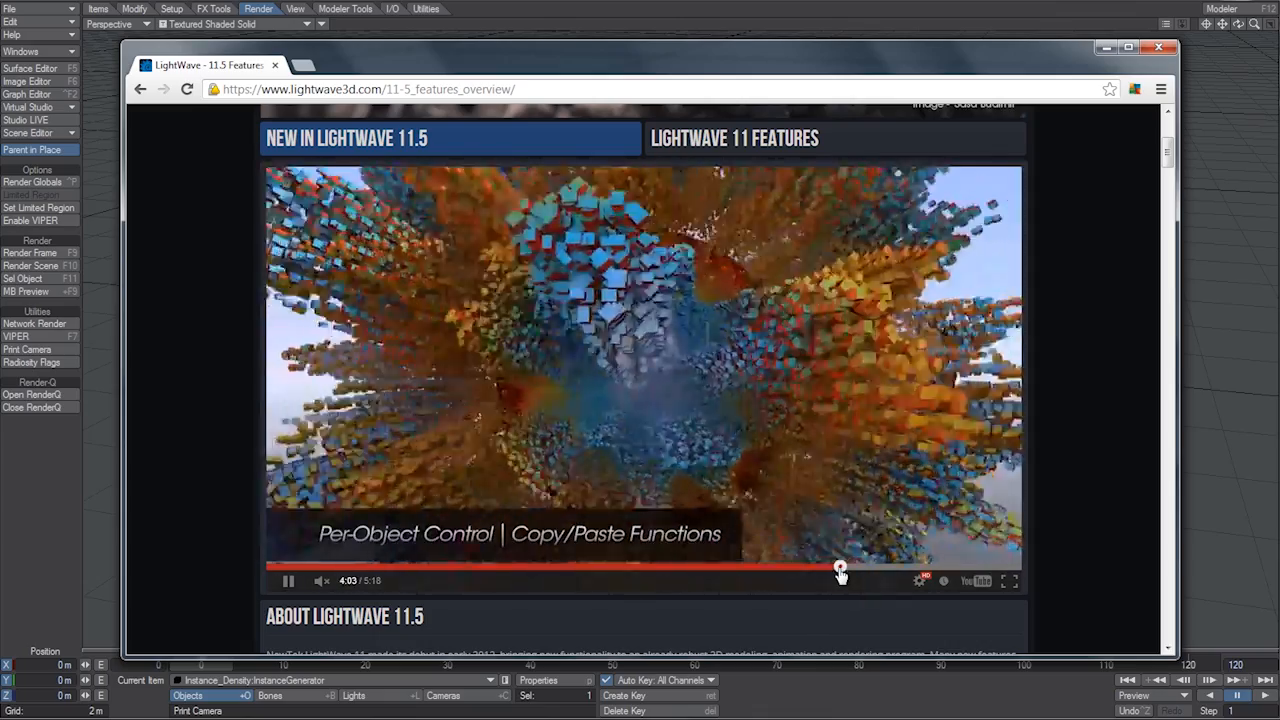
{"action": "left_click", "coordinate": [288, 580]}
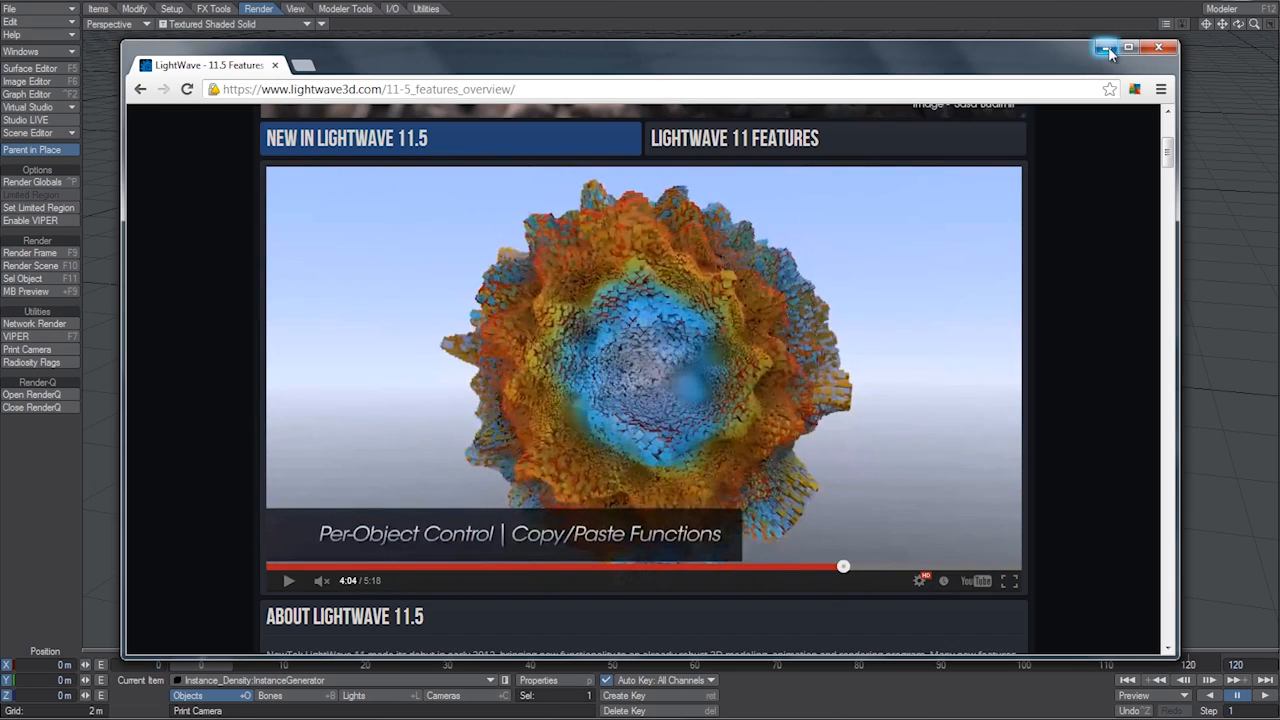
{"action": "left_click", "coordinate": [1159, 47]}
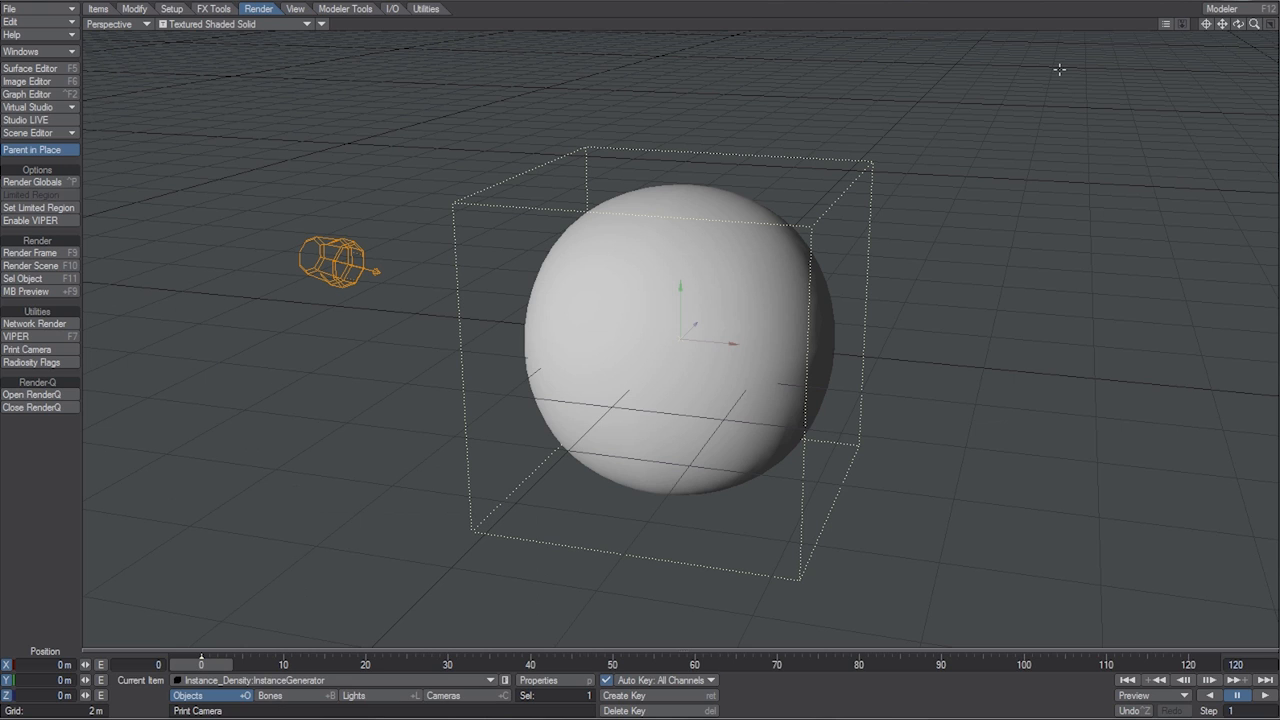
{"action": "mouse_move", "coordinate": [725, 345]}
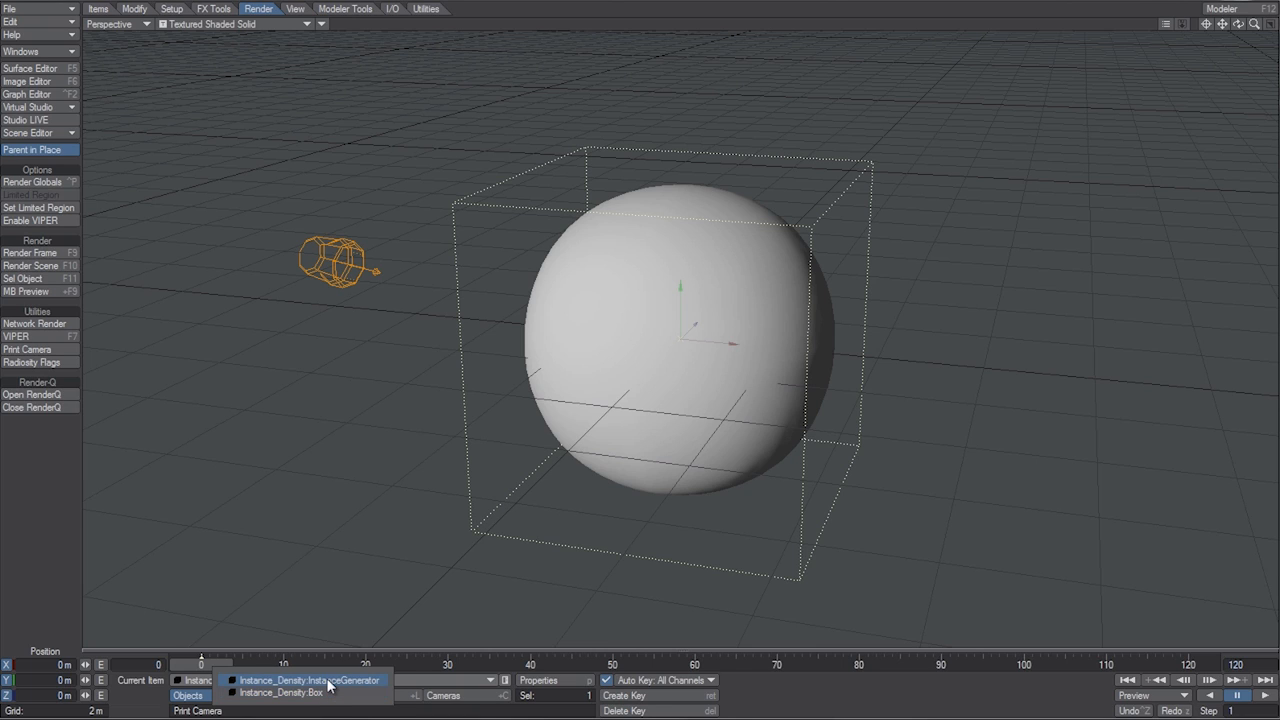
Step: Keep InstanceGenerator as current item and add an Instance Generator instancer
{"action": "left_click", "coordinate": [310, 680]}
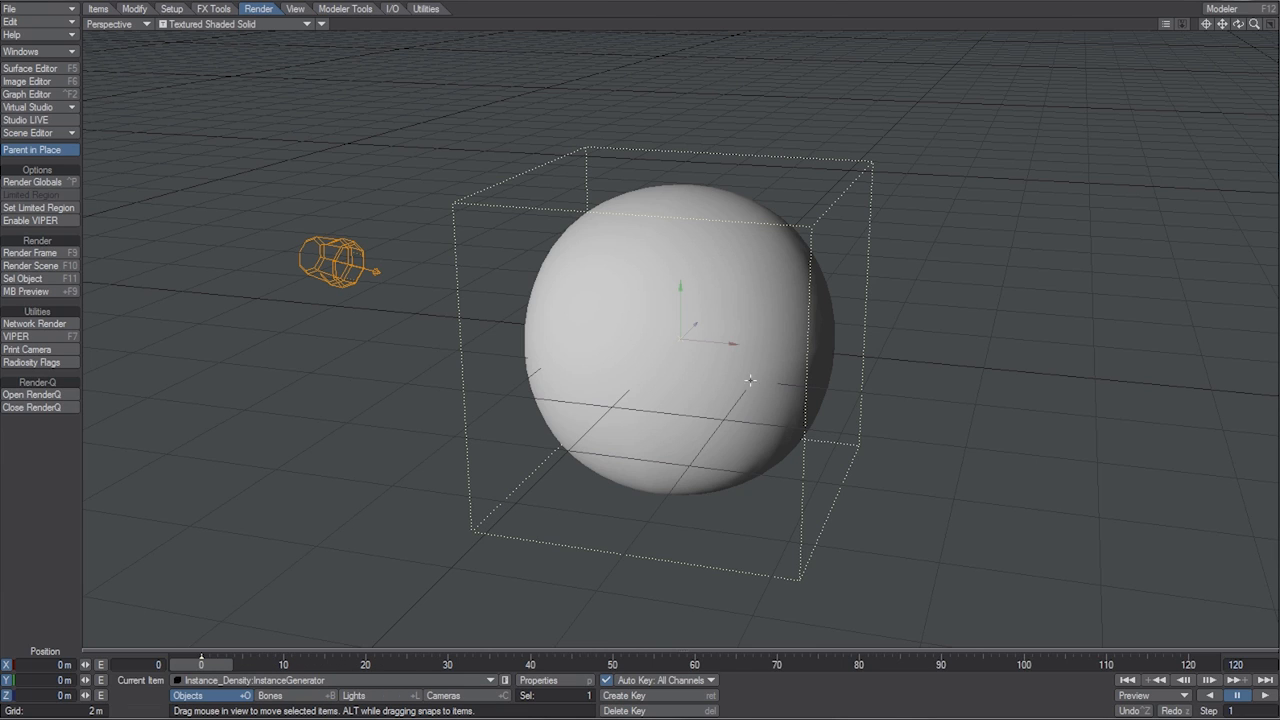
{"action": "mouse_move", "coordinate": [710, 305]}
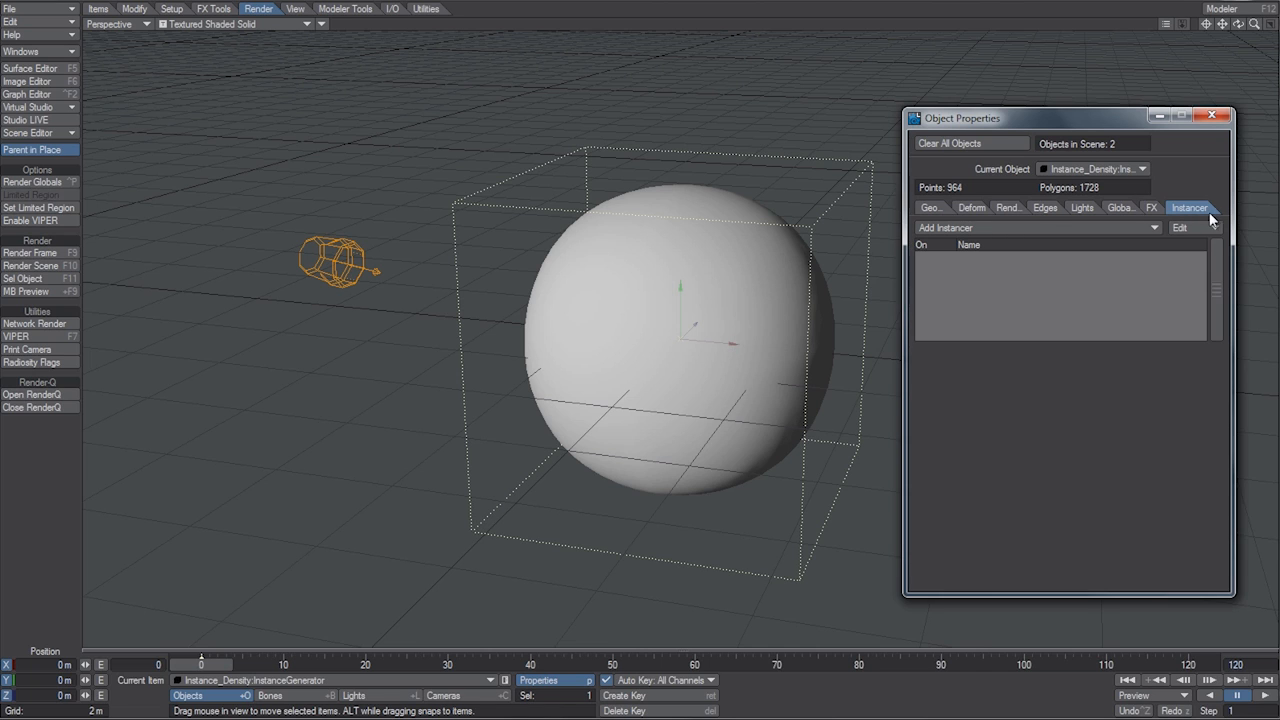
{"action": "left_click", "coordinate": [1035, 227]}
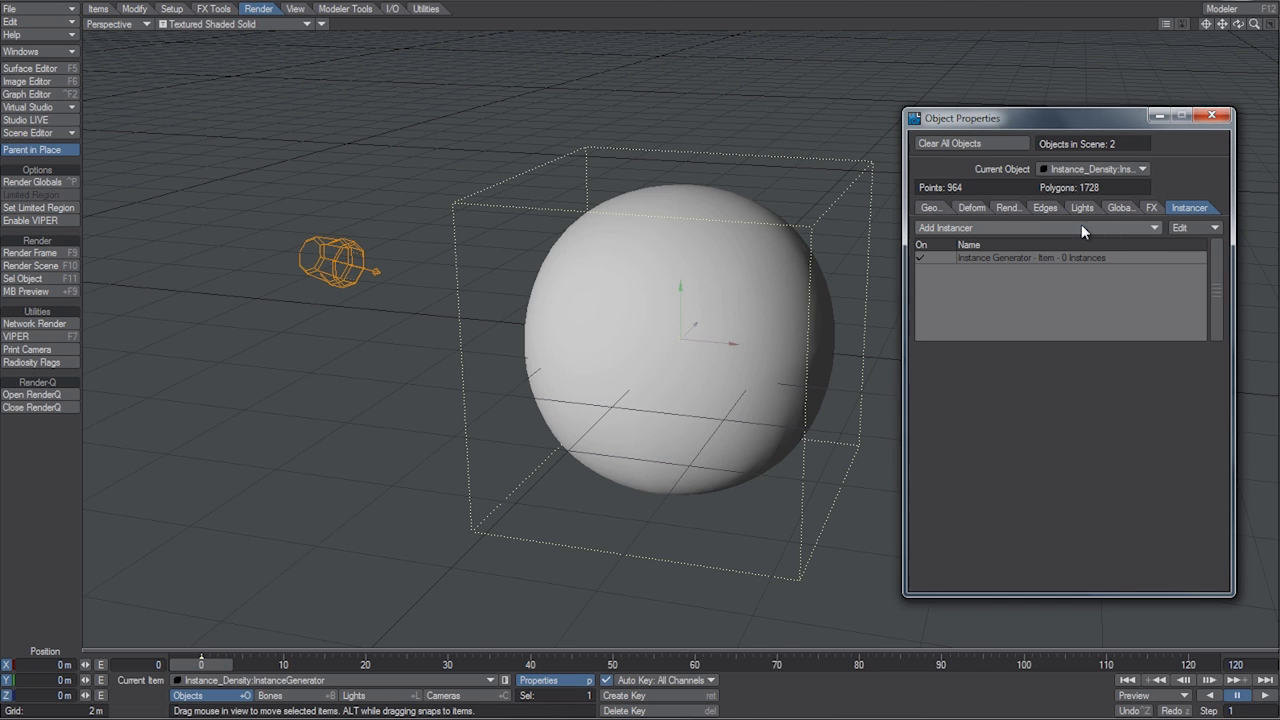
Step: Instance Instance_Density:Box over the sphere with Type Surface and 200000 instances
{"action": "double_click", "coordinate": [994, 257]}
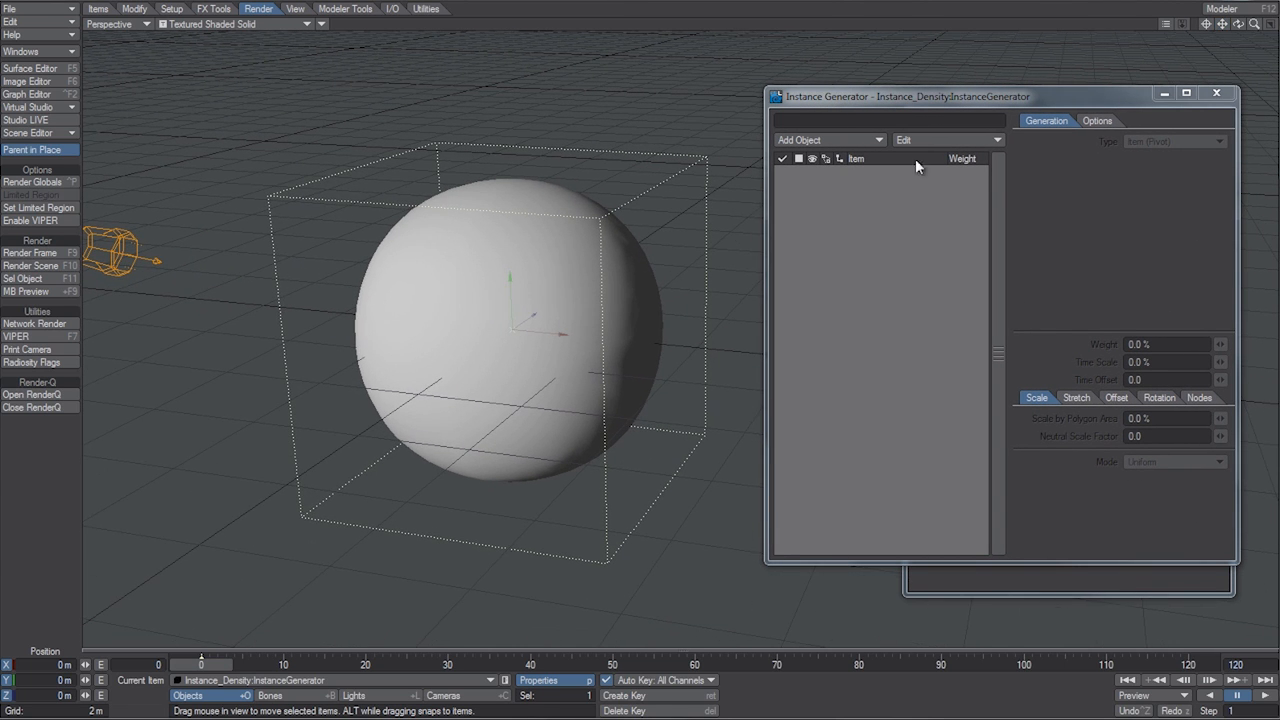
{"action": "left_click", "coordinate": [825, 139]}
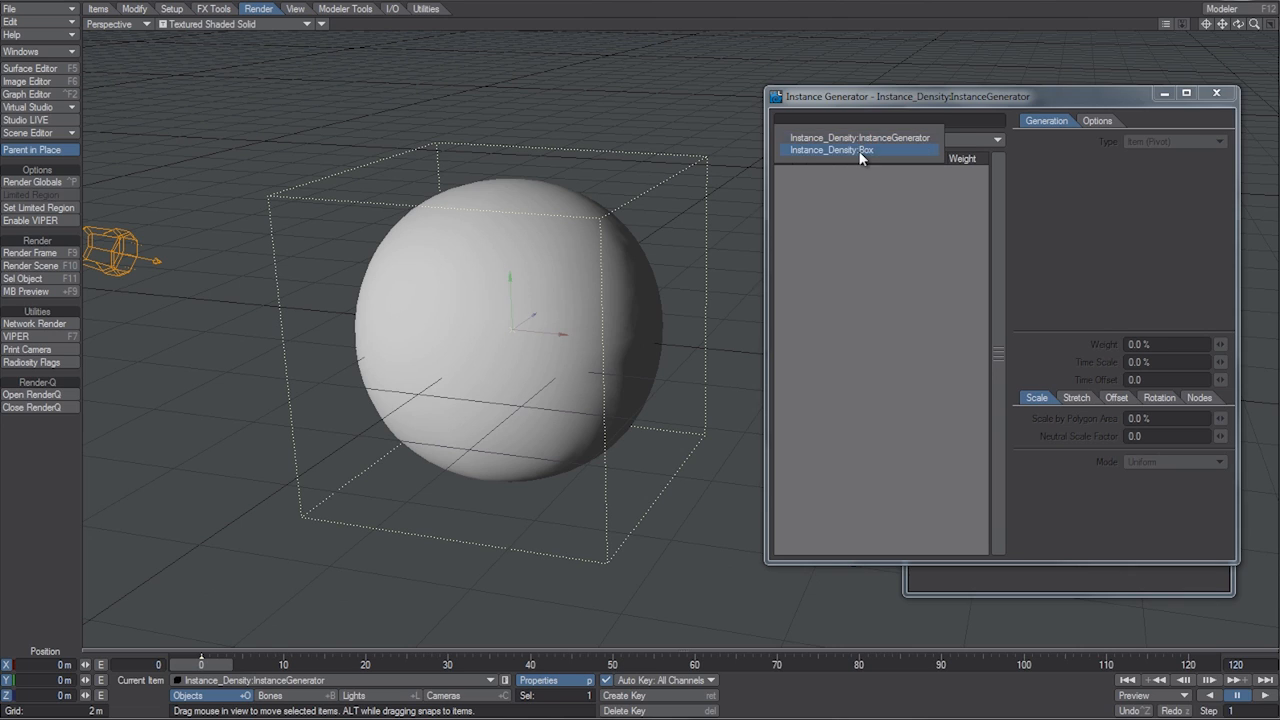
{"action": "left_click", "coordinate": [832, 150]}
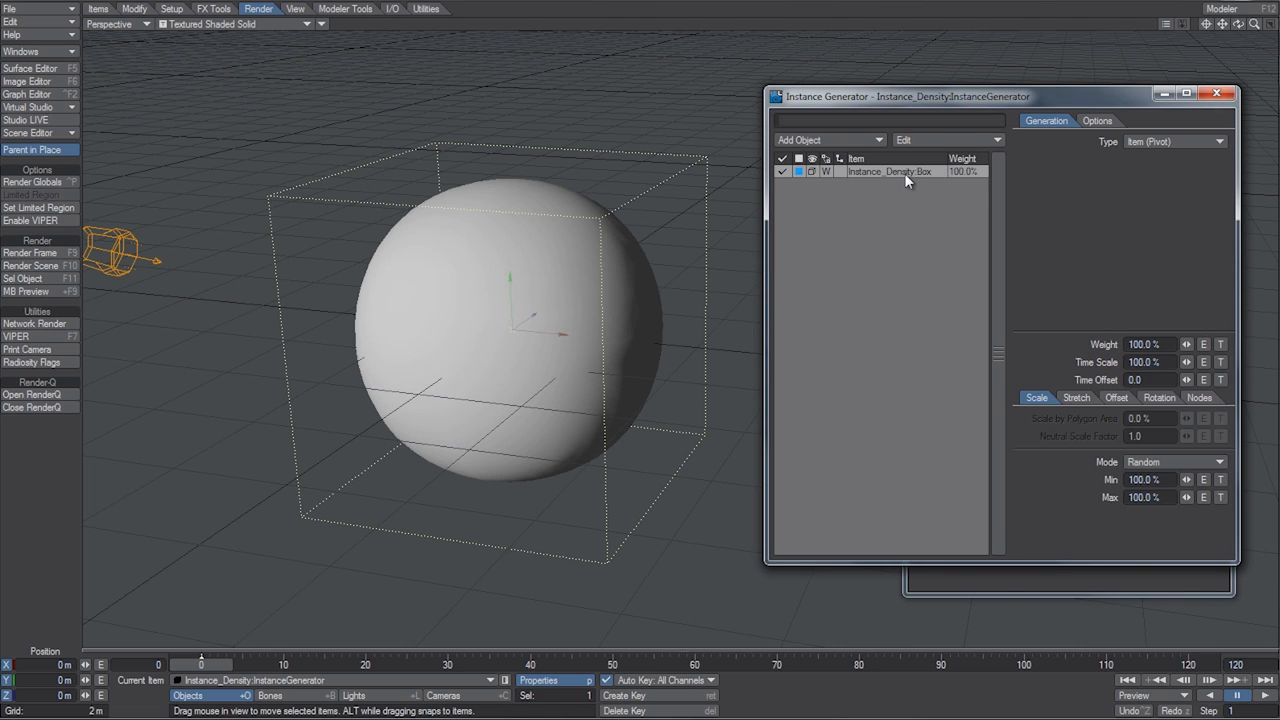
{"action": "left_click", "coordinate": [1175, 141]}
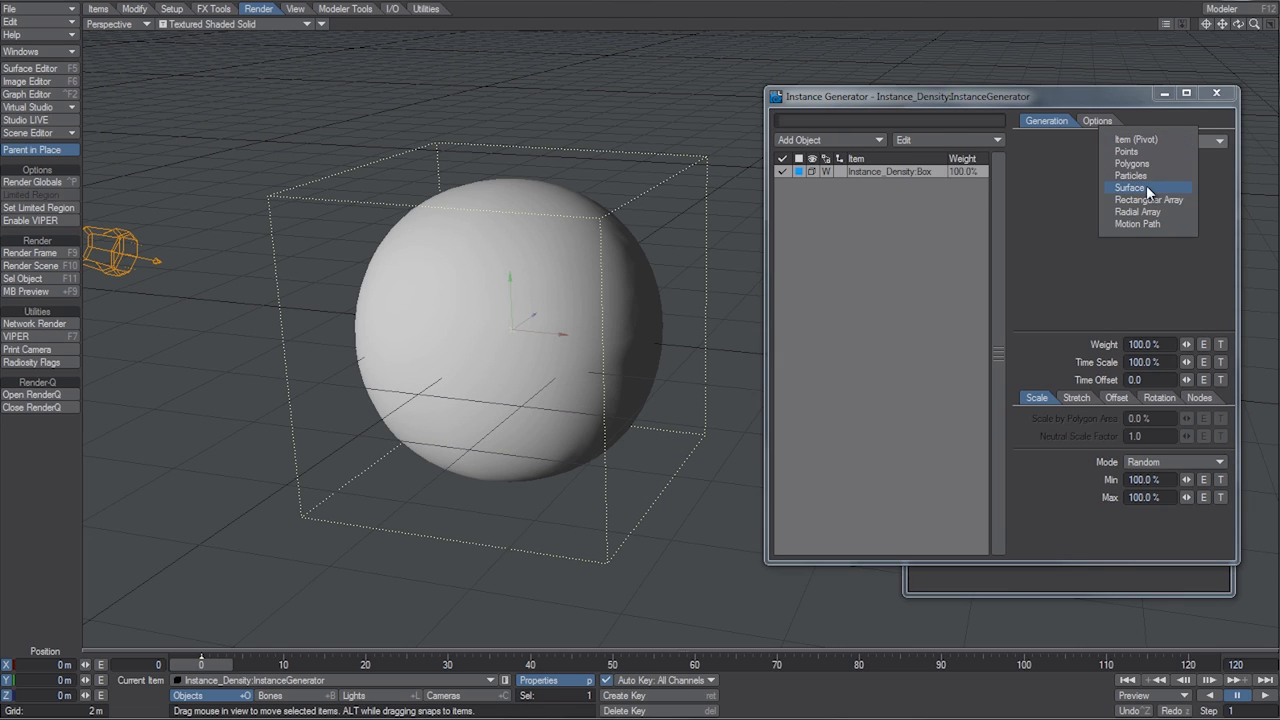
{"action": "left_click", "coordinate": [1129, 188]}
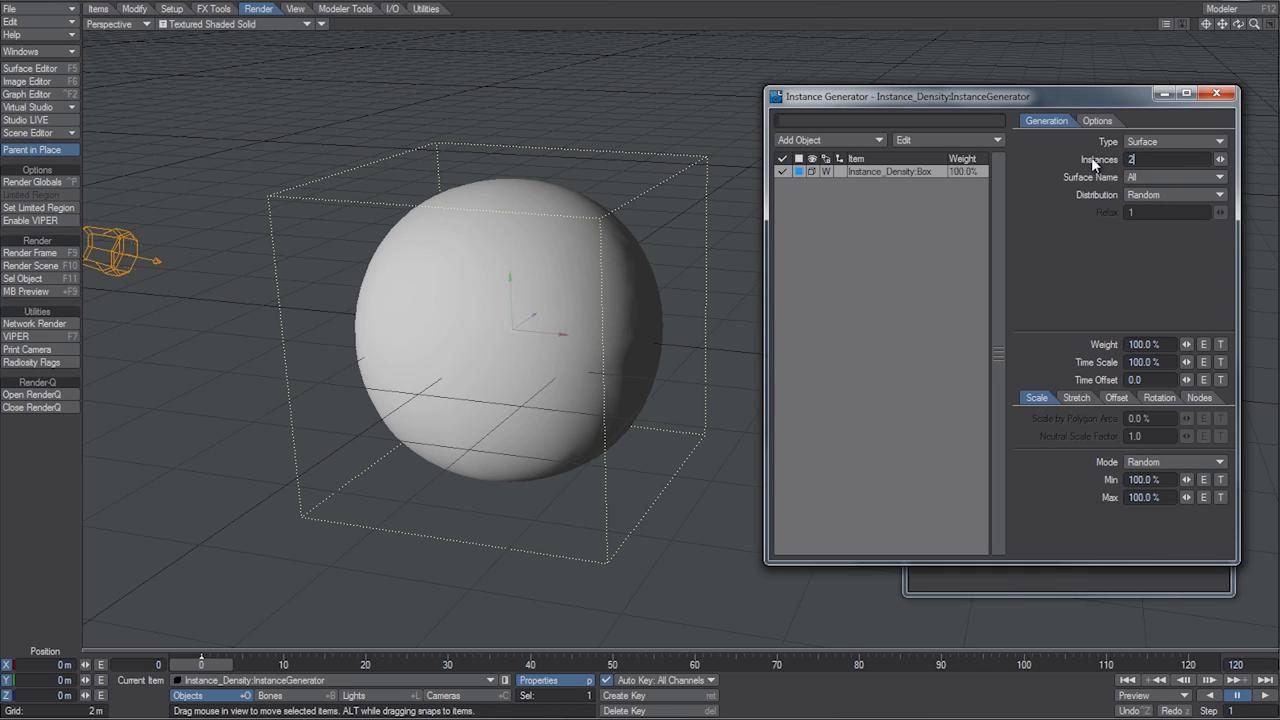
{"action": "type", "text": "200000"}
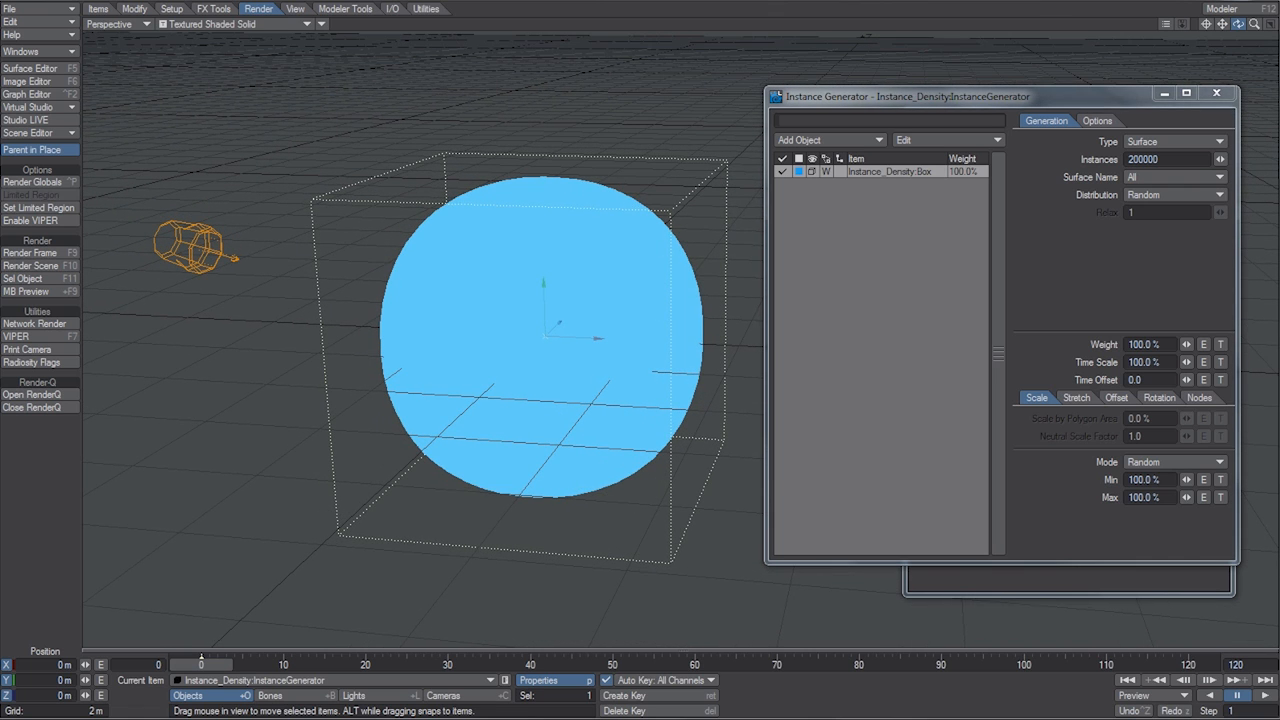
{"action": "mouse_move", "coordinate": [1087, 325]}
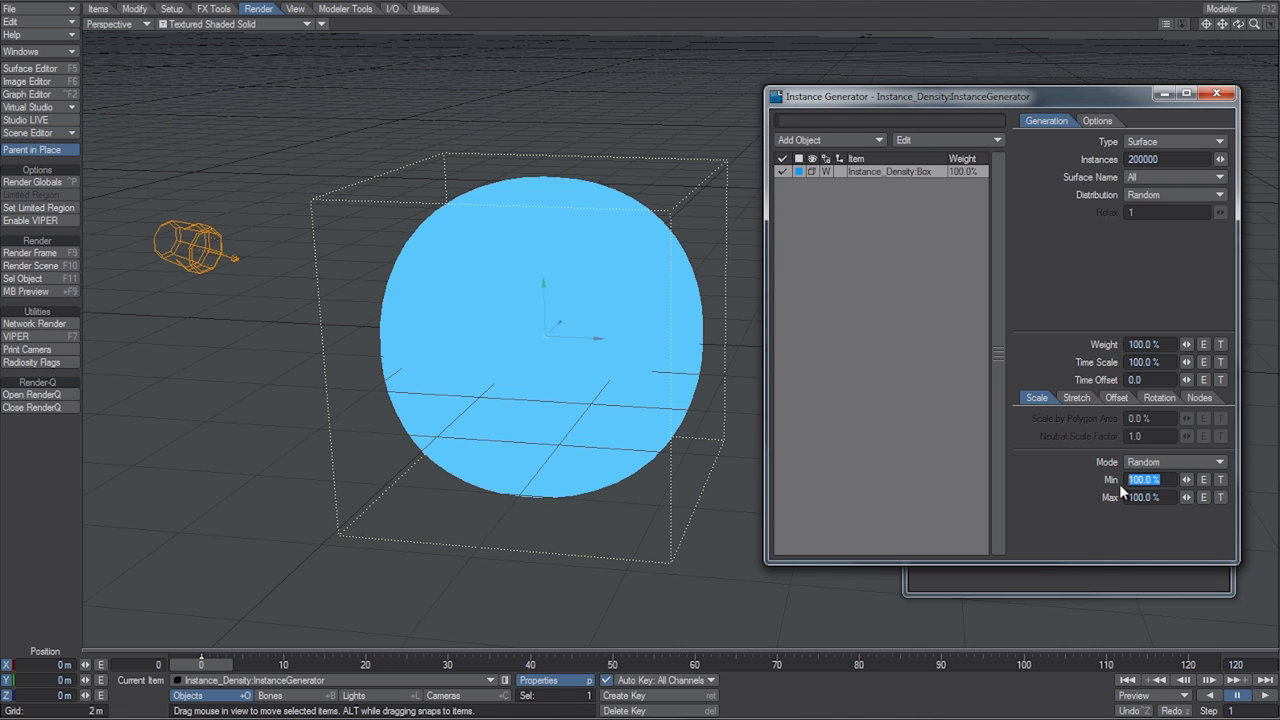
Step: Set instance scale Min to 0%, Alignment to Normals, and enable Use Nodes
{"action": "type", "text": "0.0%"}
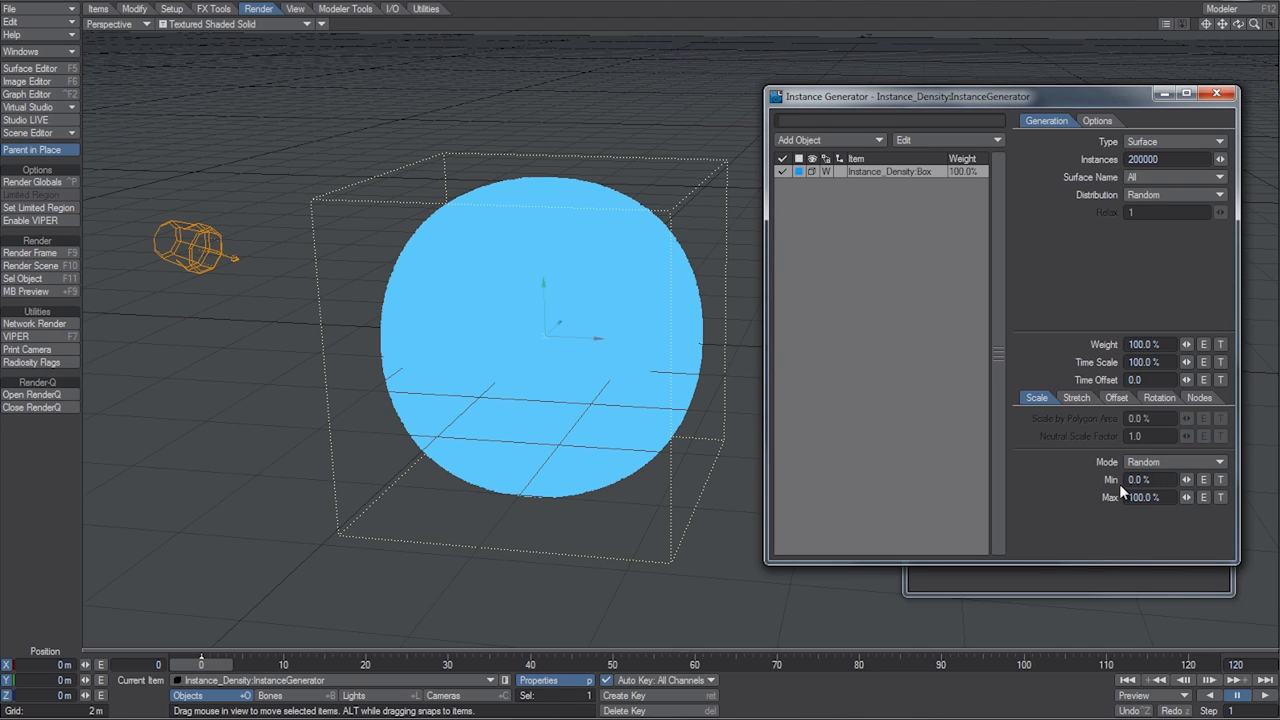
{"action": "left_click", "coordinate": [1076, 397]}
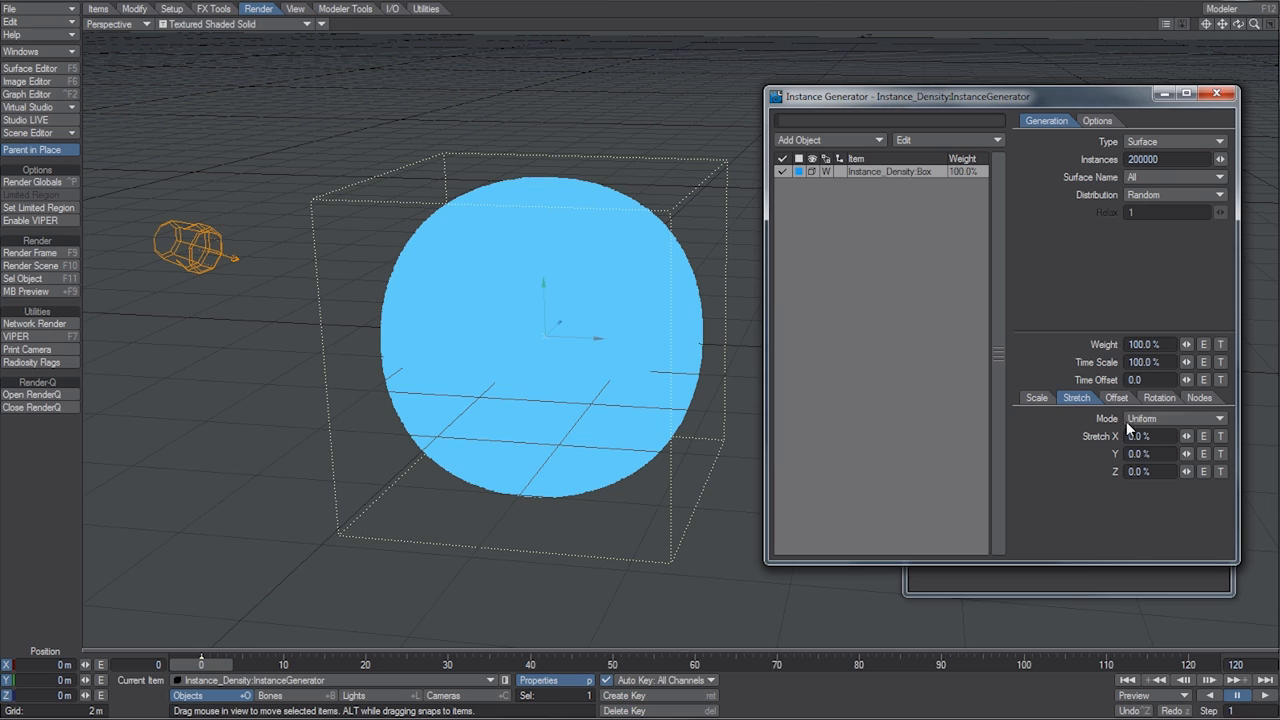
{"action": "left_click", "coordinate": [1157, 397]}
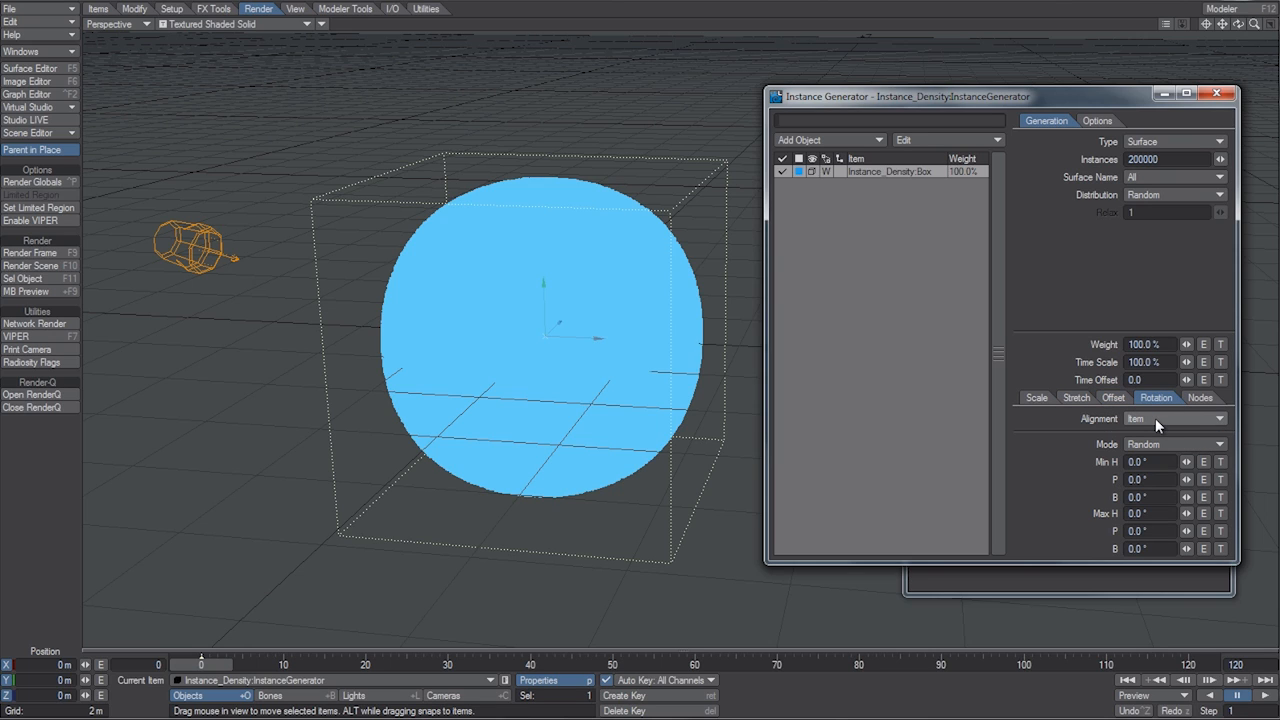
{"action": "left_click", "coordinate": [1175, 418]}
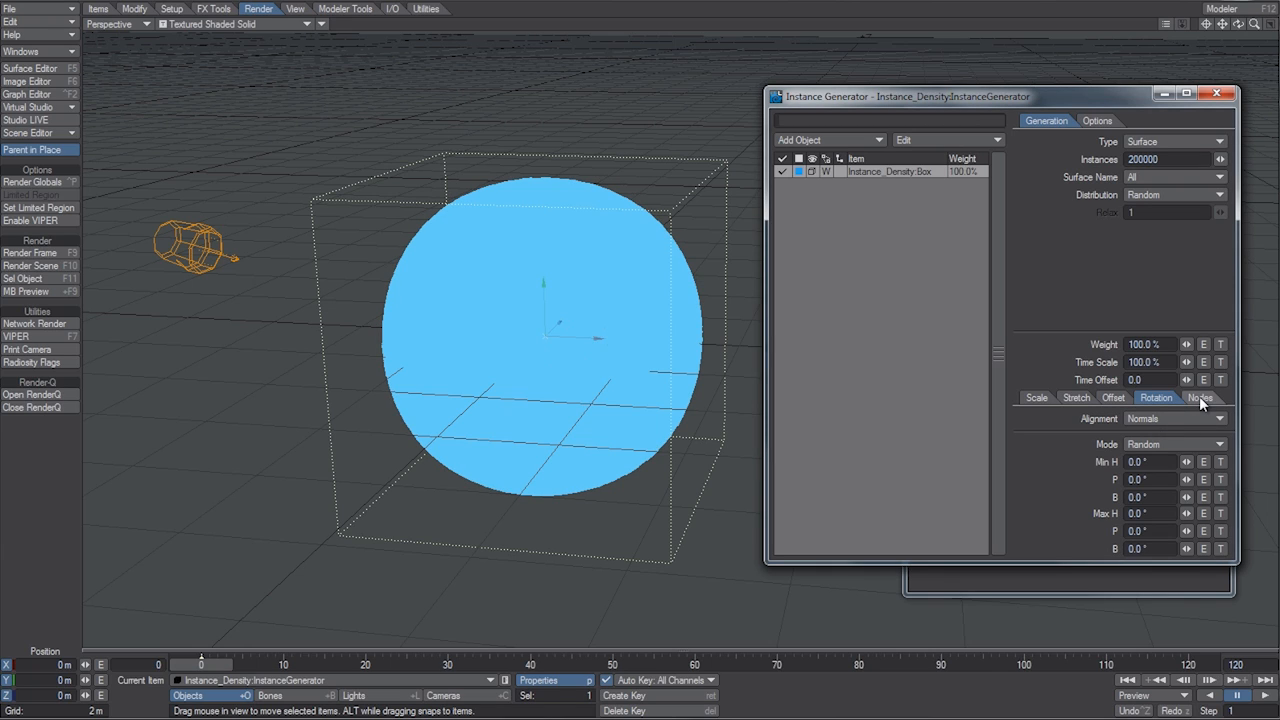
{"action": "left_click", "coordinate": [1199, 397]}
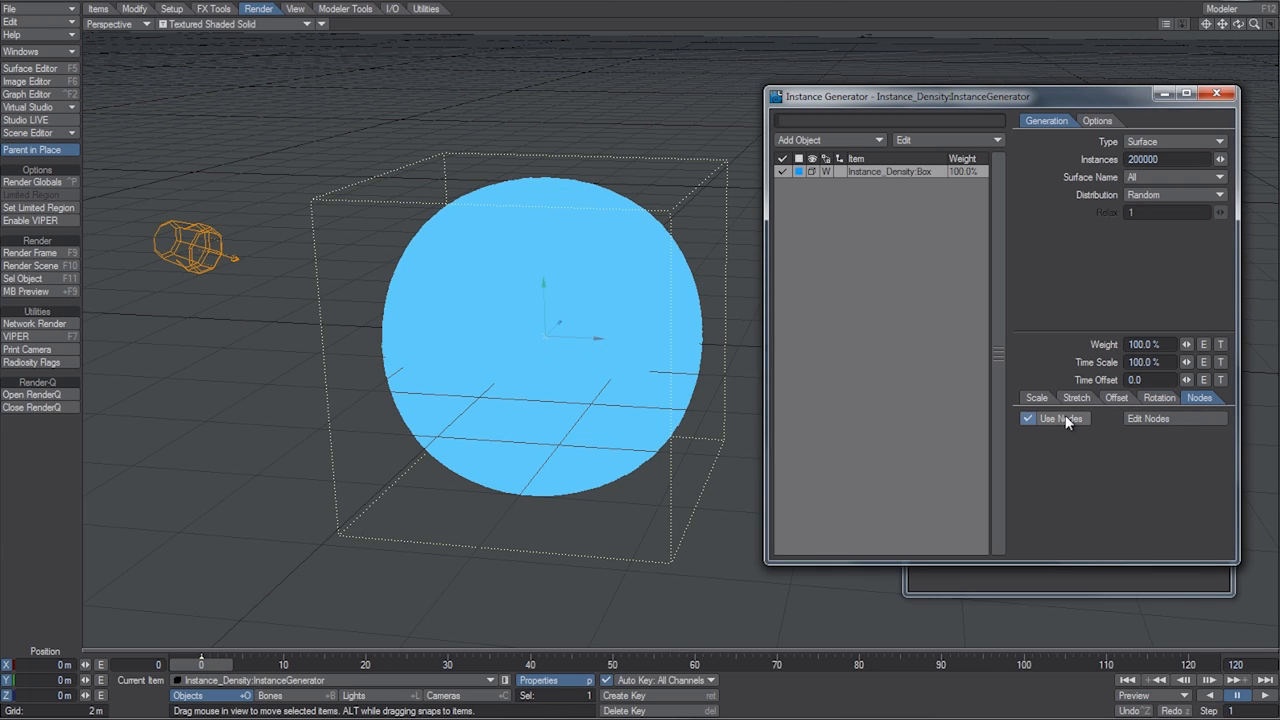
{"action": "left_click", "coordinate": [1148, 418]}
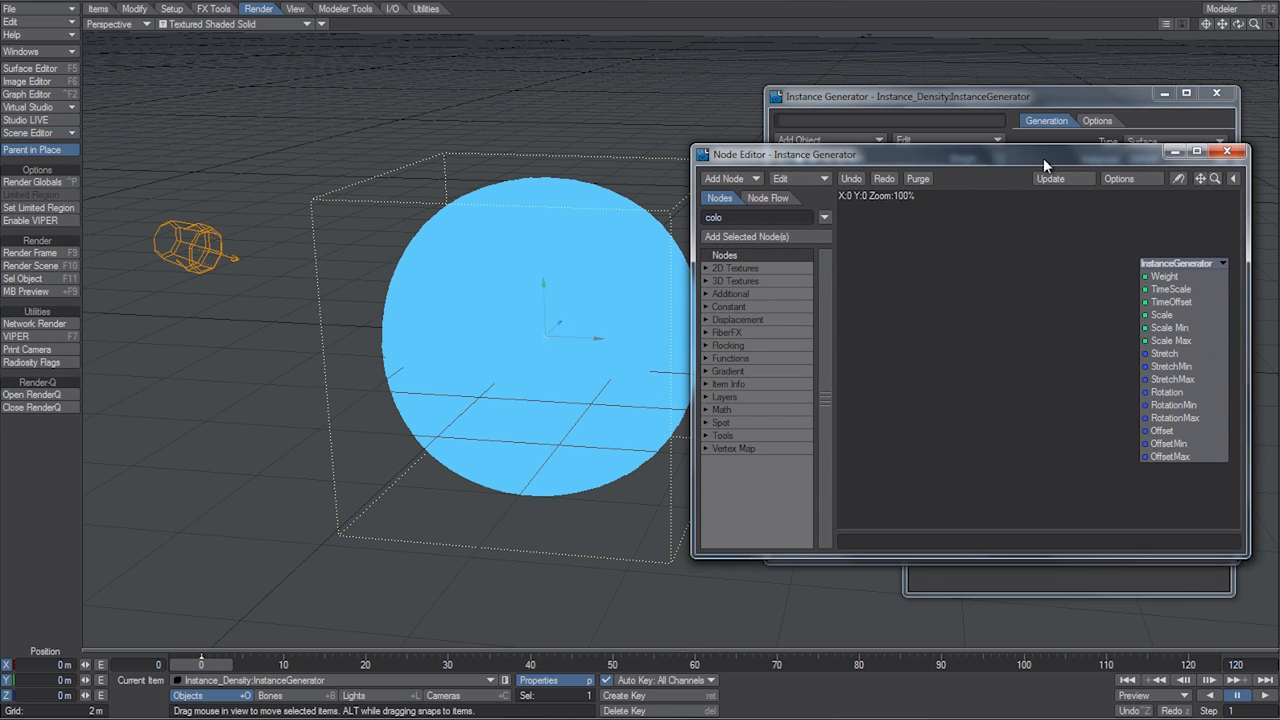
{"action": "mouse_move", "coordinate": [985, 275]}
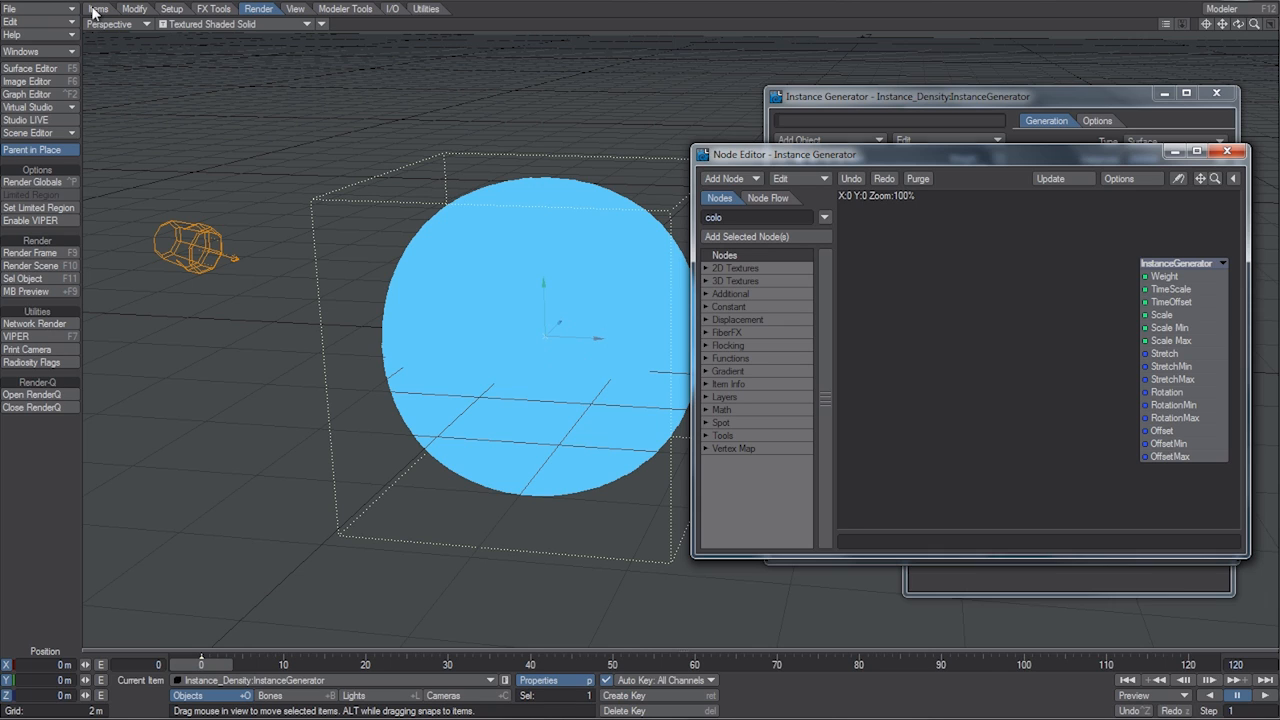
Step: Add a null object named Reference to the scene
{"action": "left_click", "coordinate": [98, 8]}
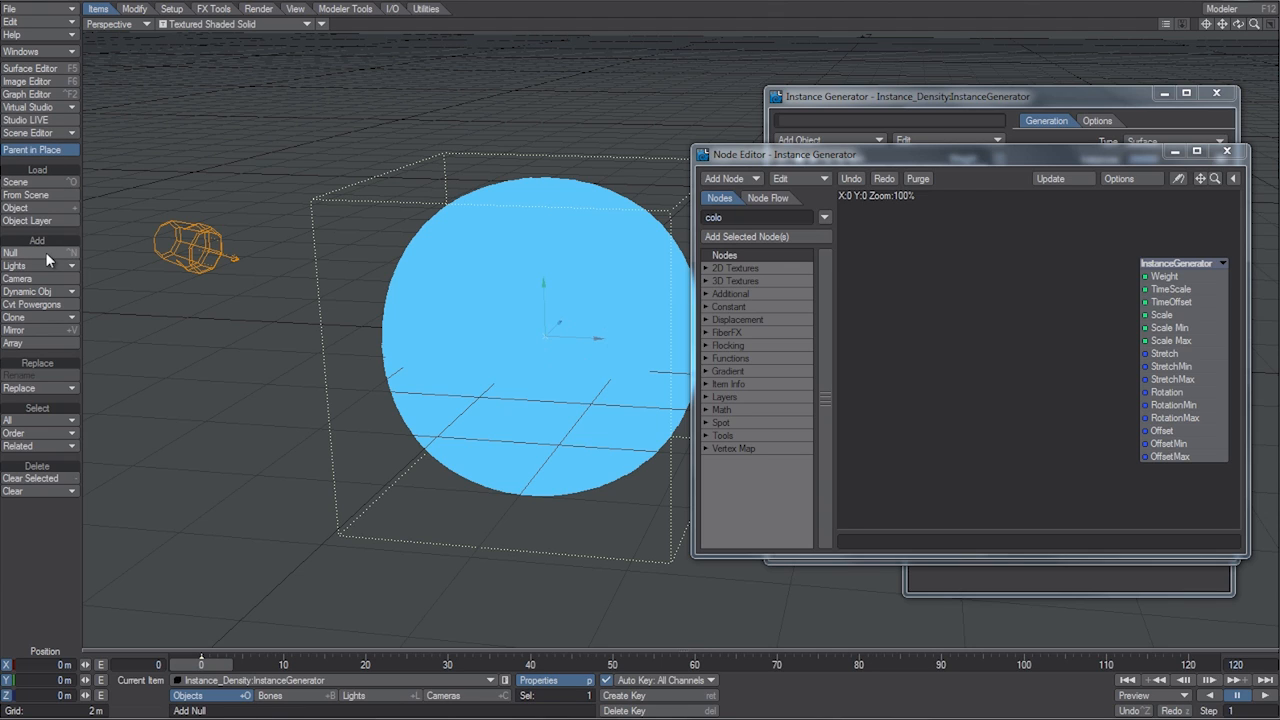
{"action": "left_click", "coordinate": [11, 252]}
{"action": "type", "text": "Reference"}
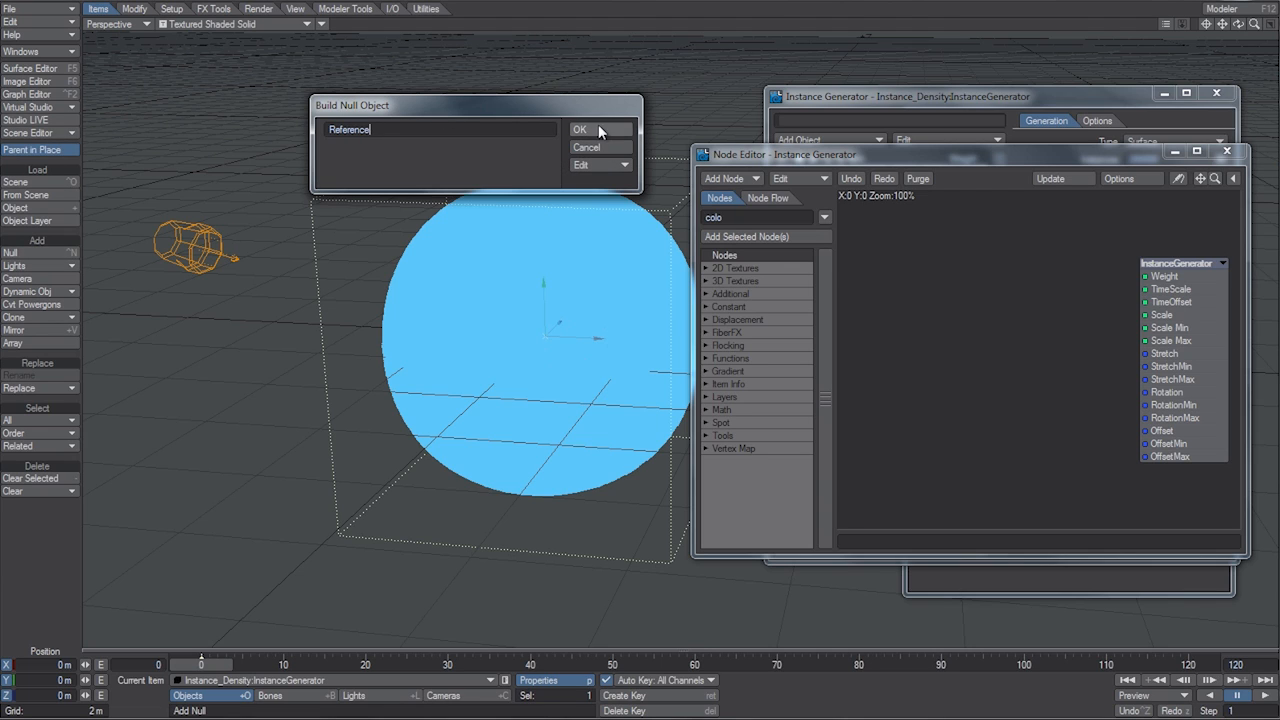
{"action": "left_click", "coordinate": [580, 129]}
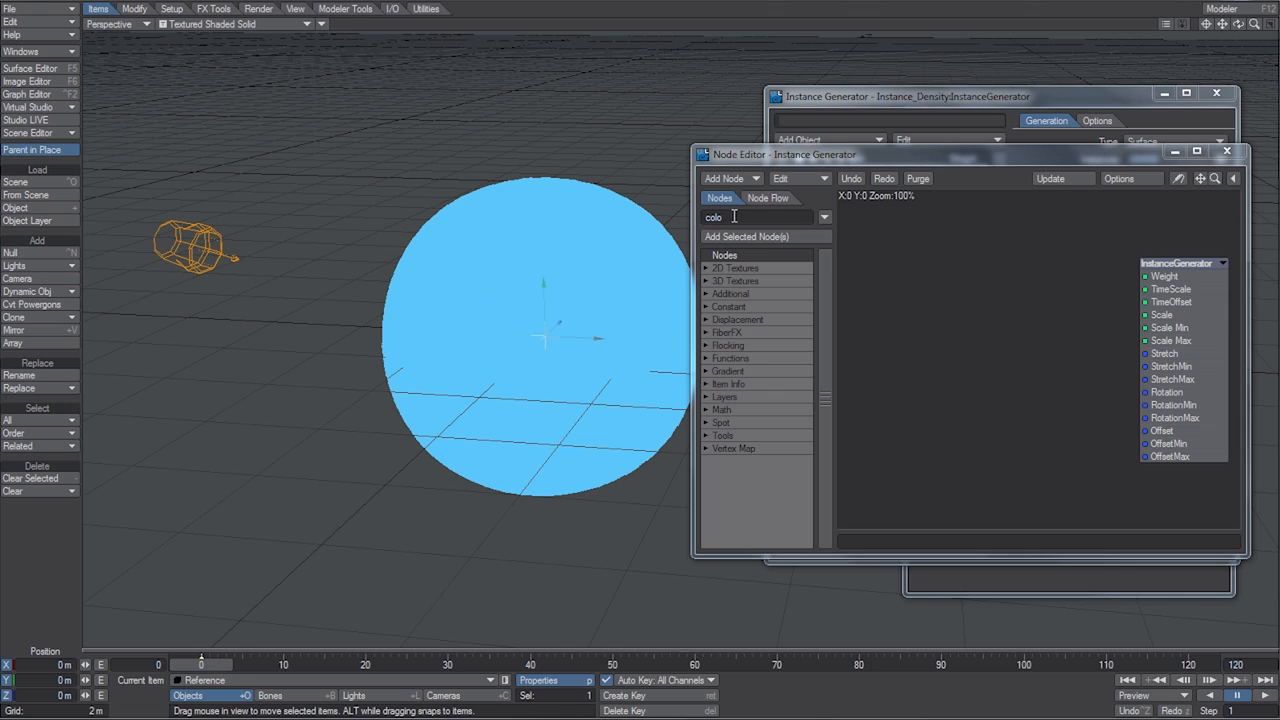
Step: Add a Turbulence node with 80% opacity, 10% contrast and frequencies 1.0
{"action": "type", "text": "turb"}
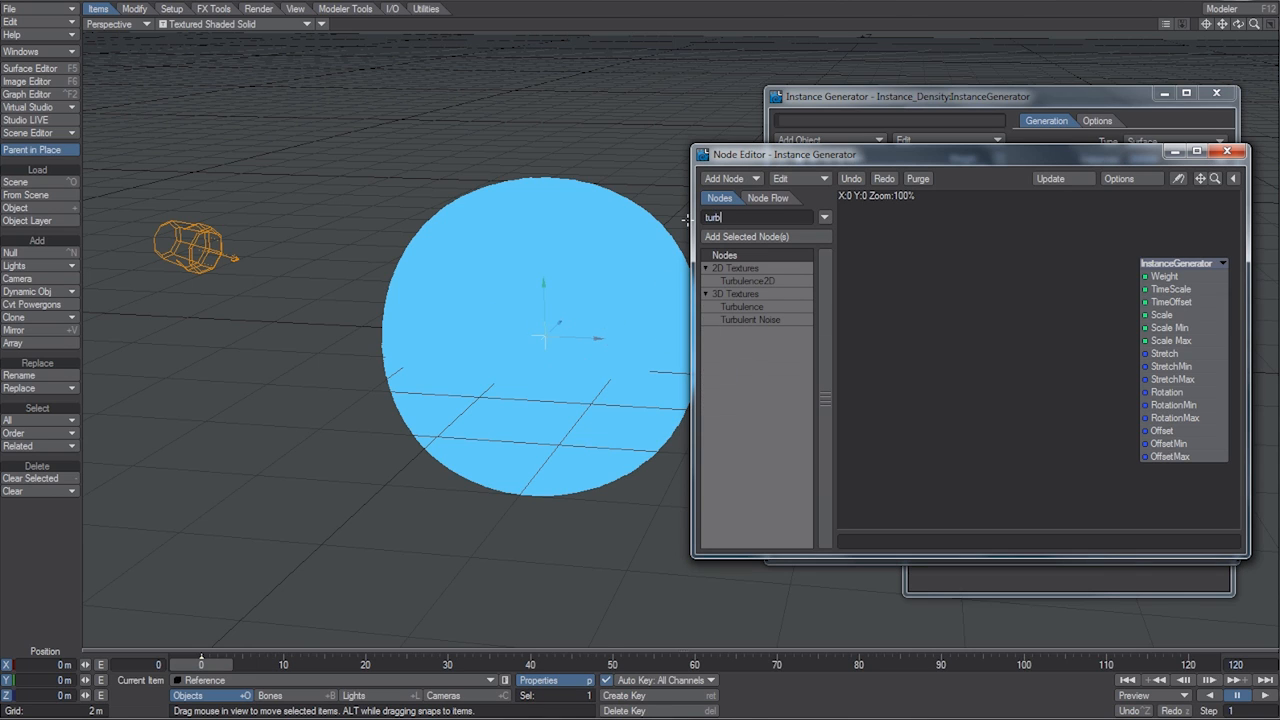
{"action": "double_click", "coordinate": [741, 306]}
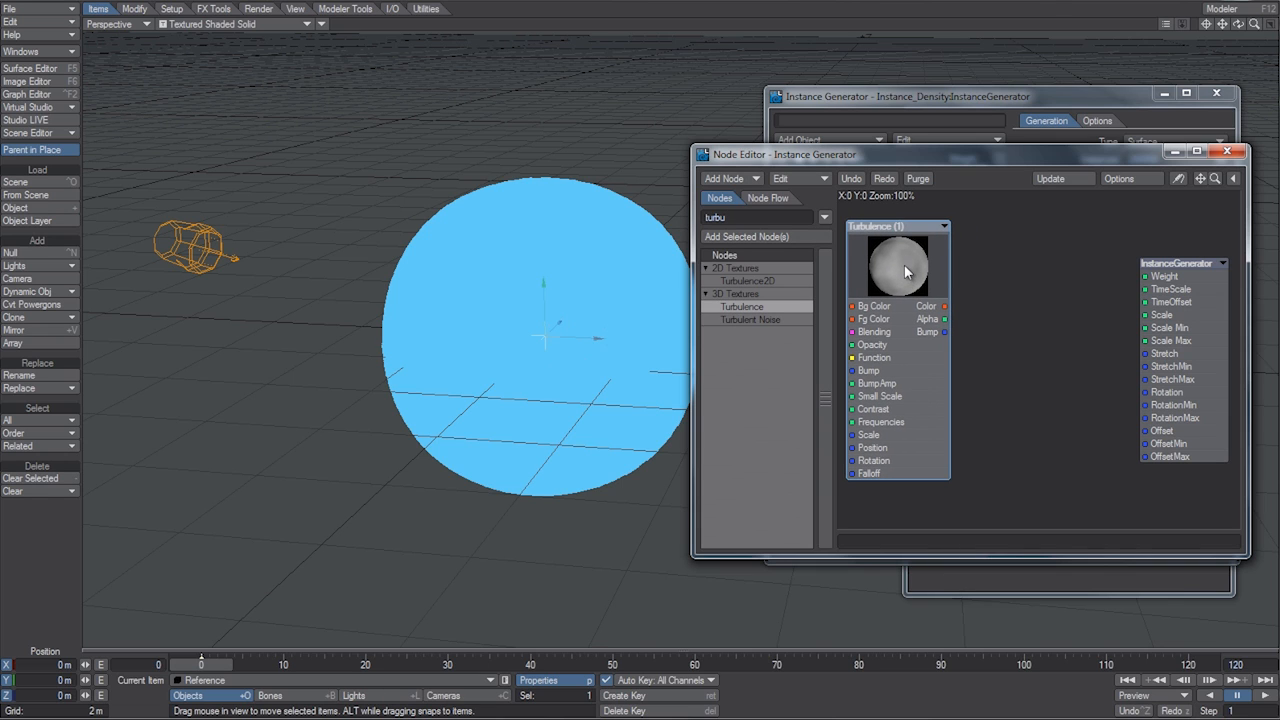
{"action": "double_click", "coordinate": [897, 262]}
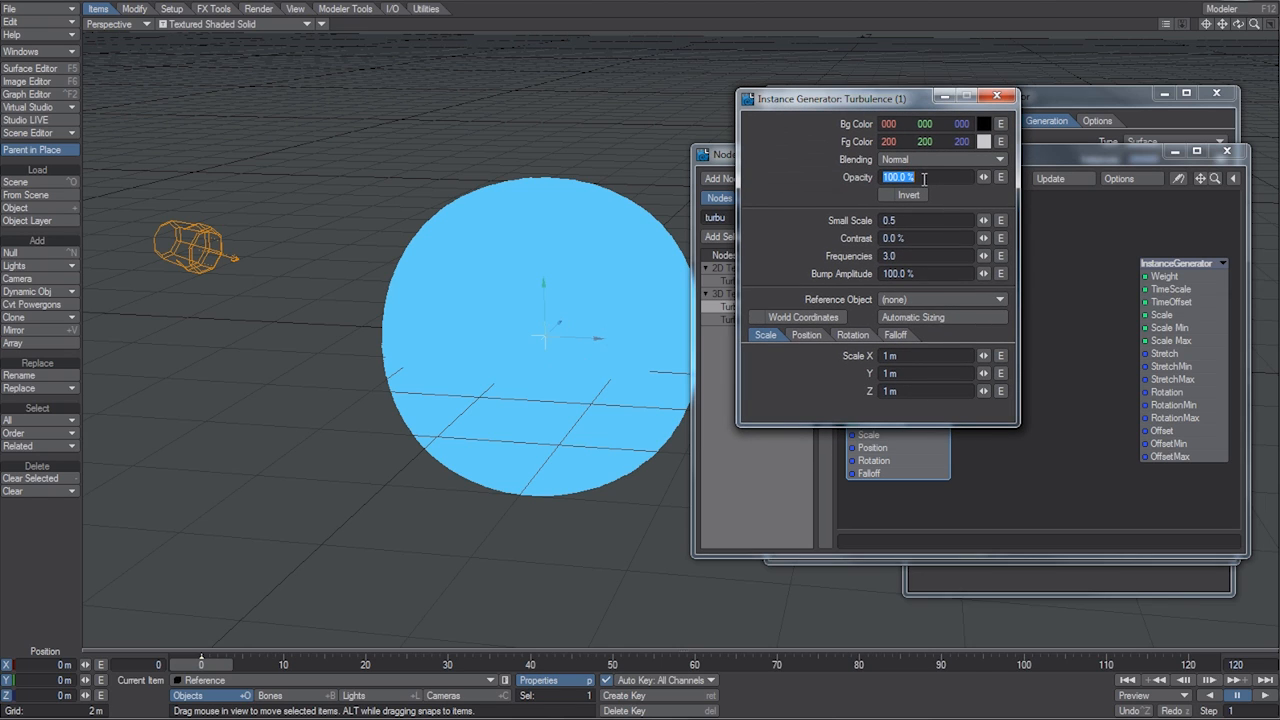
{"action": "type", "text": "80"}
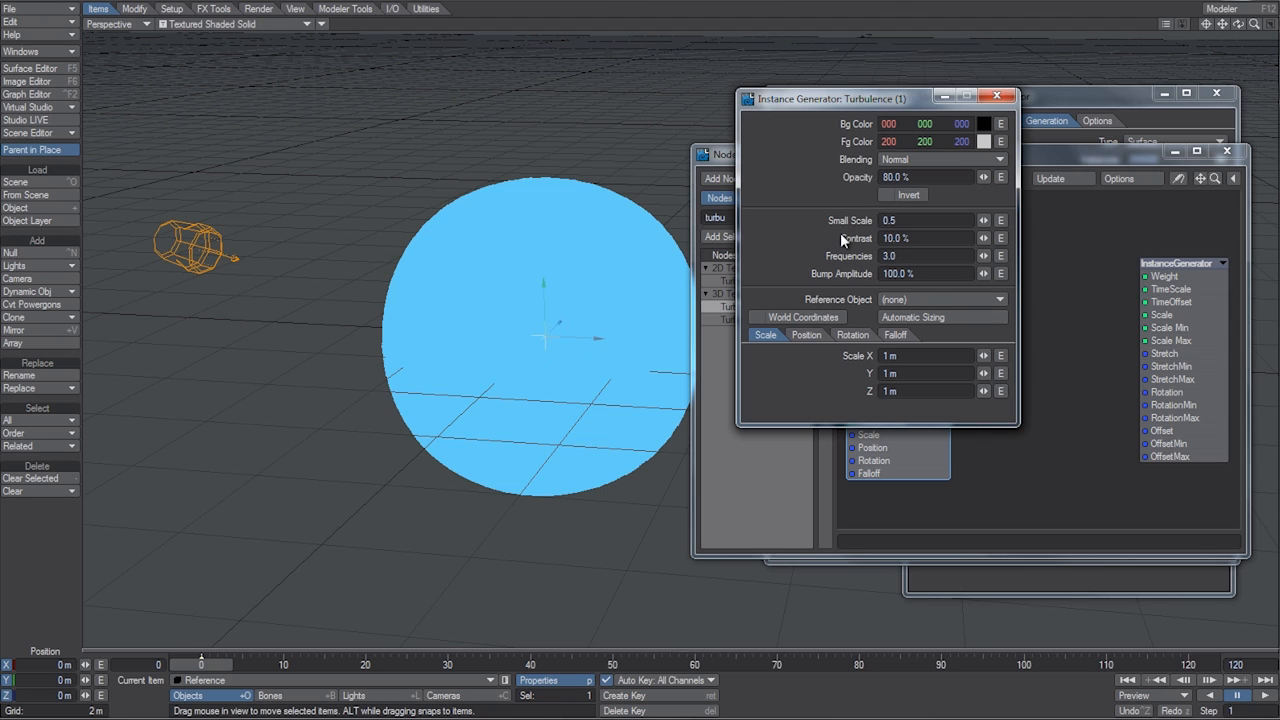
{"action": "left_click", "coordinate": [925, 255]}
{"action": "type", "text": "1"}
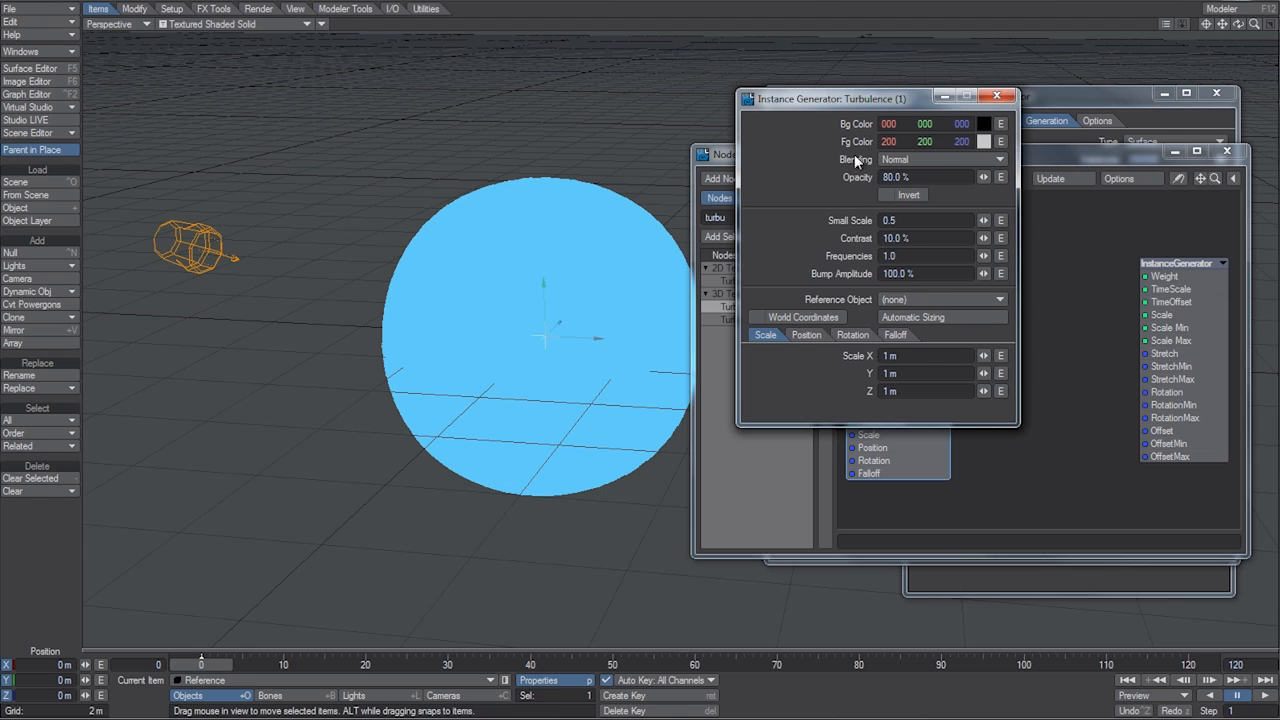
{"action": "mouse_move", "coordinate": [828, 147]}
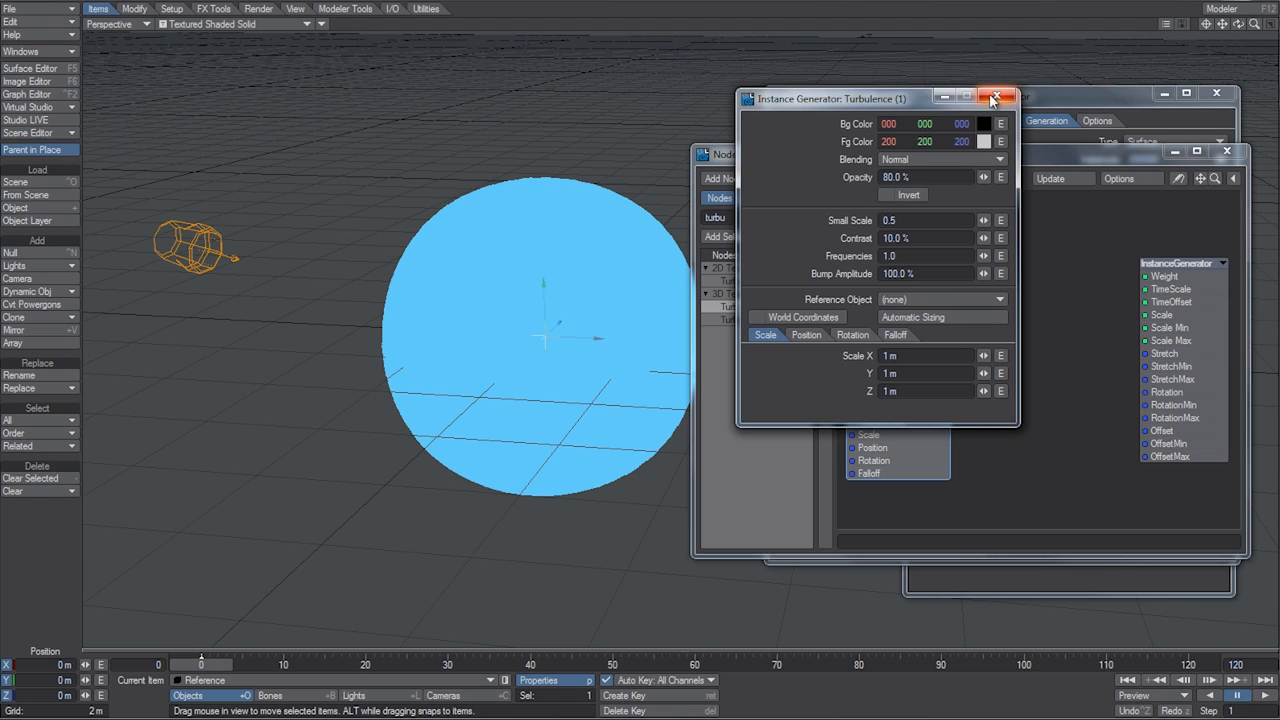
{"action": "left_click", "coordinate": [995, 97]}
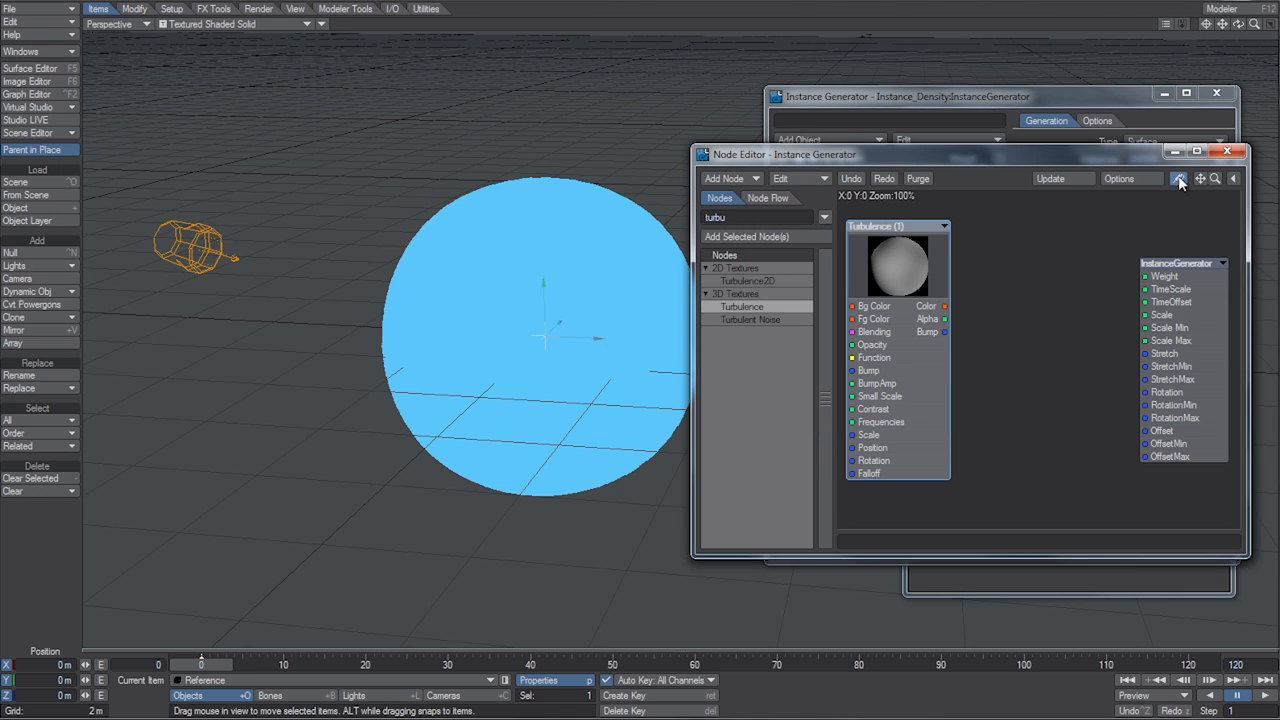
Step: Add Make Vector and scalar Multiply nodes to the node graph
{"action": "left_click", "coordinate": [943, 318]}
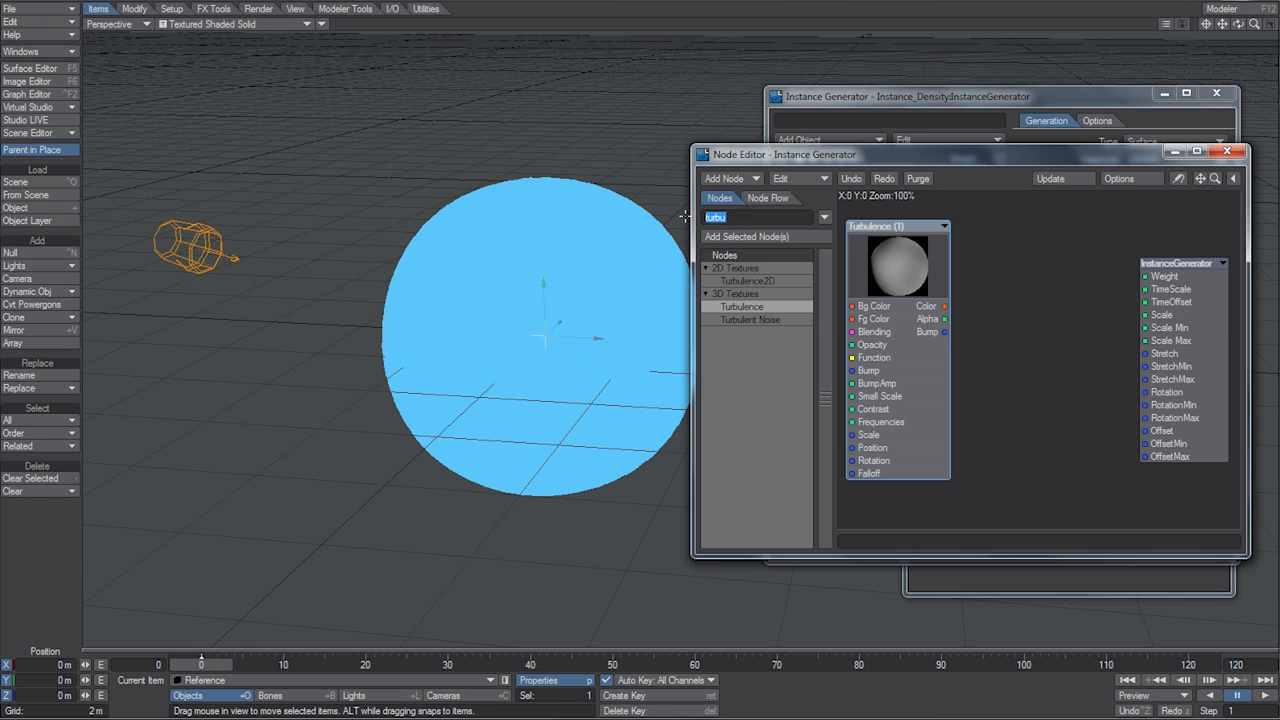
{"action": "type", "text": "make"}
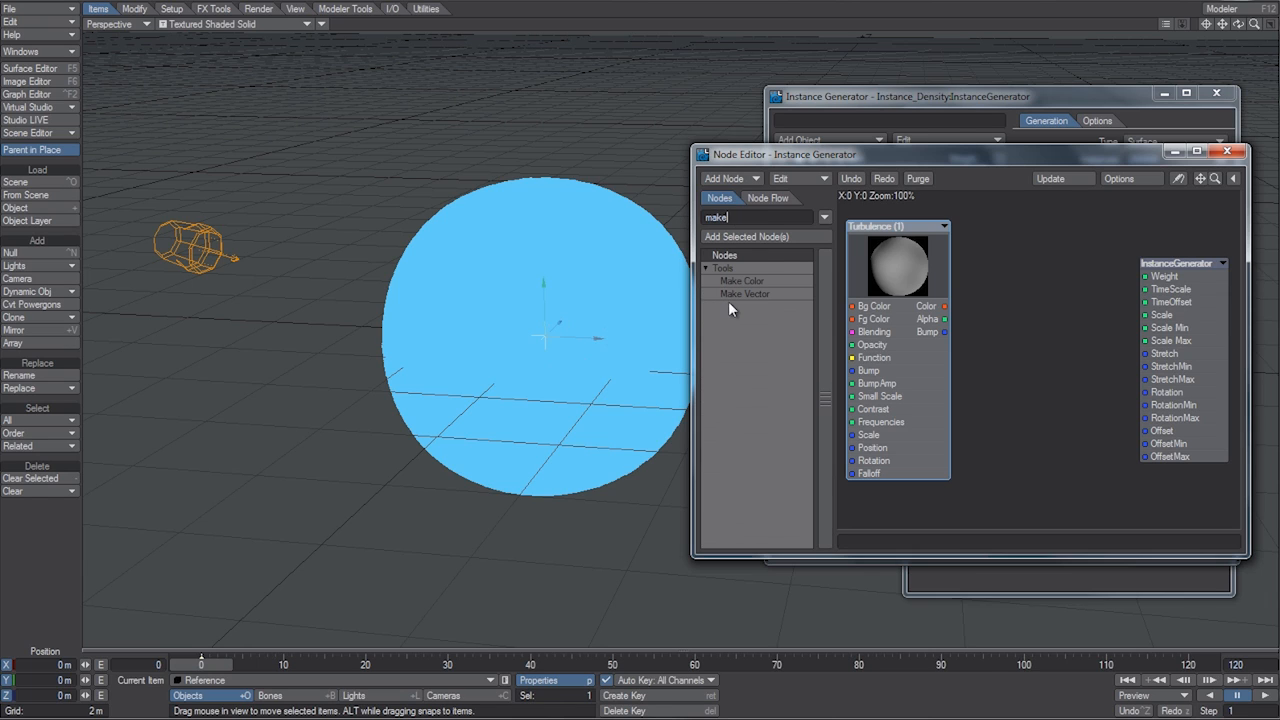
{"action": "left_click", "coordinate": [744, 293]}
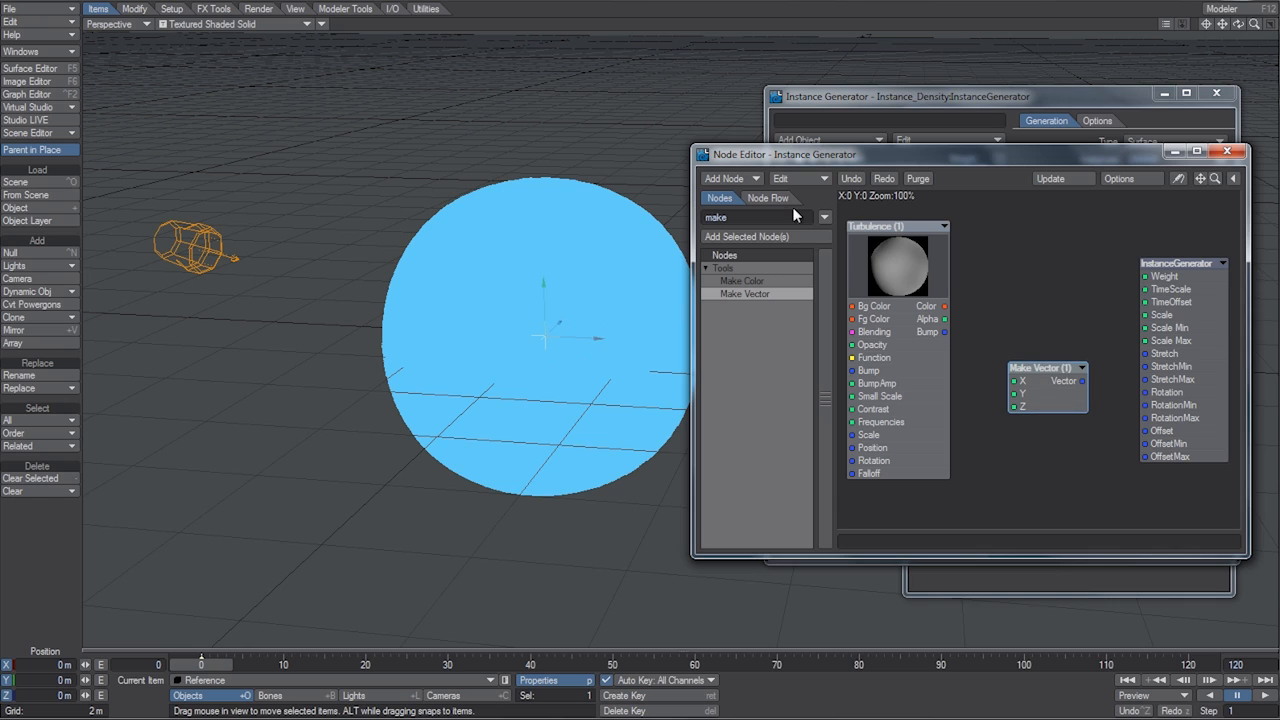
{"action": "type", "text": "mul"}
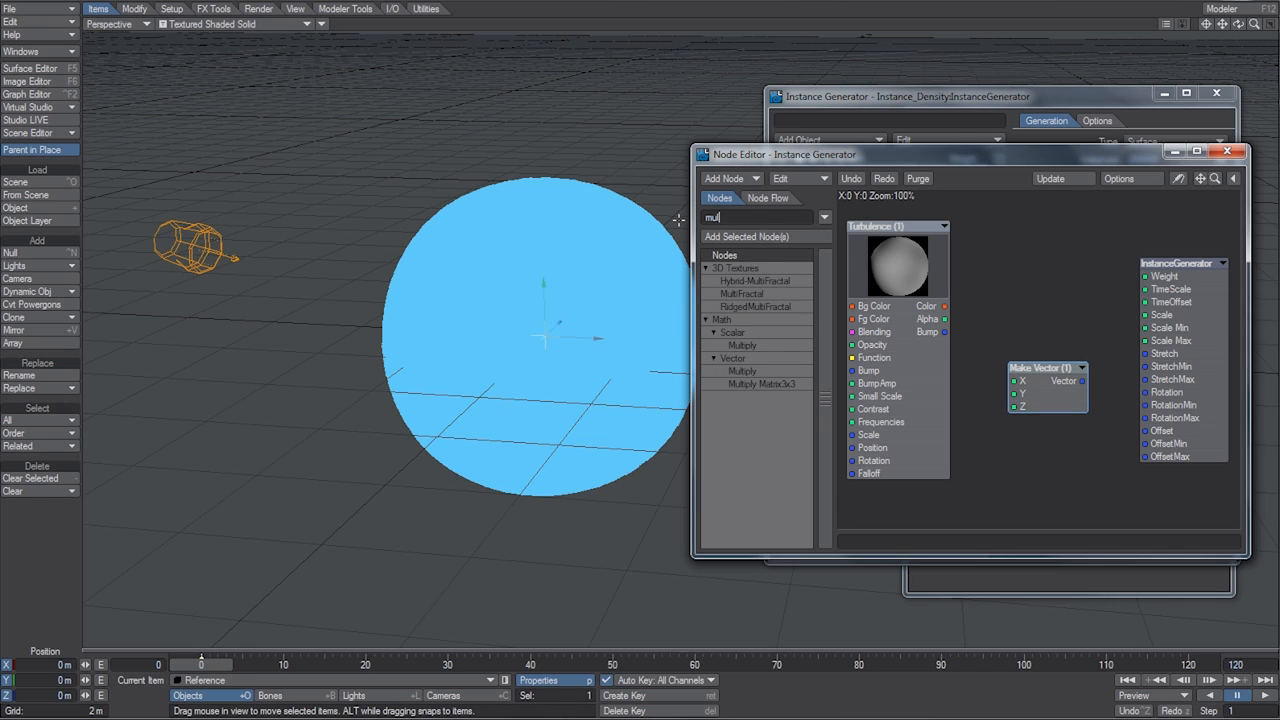
{"action": "type", "text": "t"}
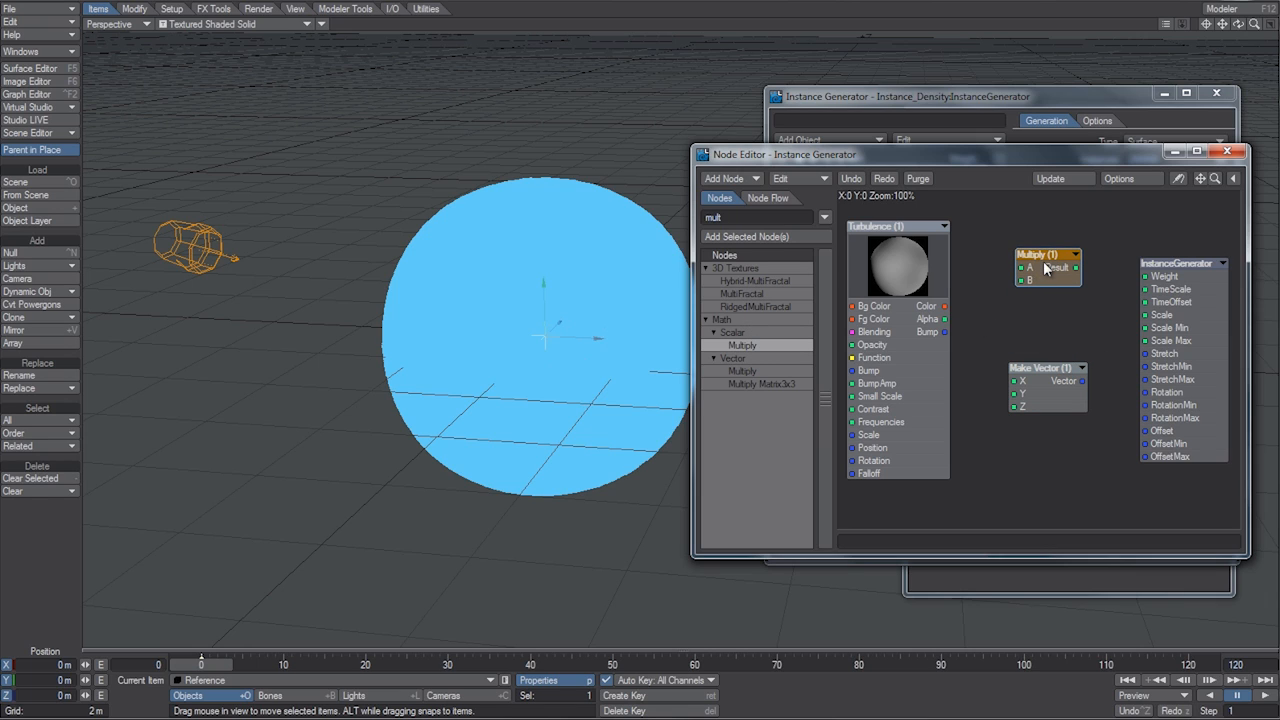
{"action": "double_click", "coordinate": [1048, 254]}
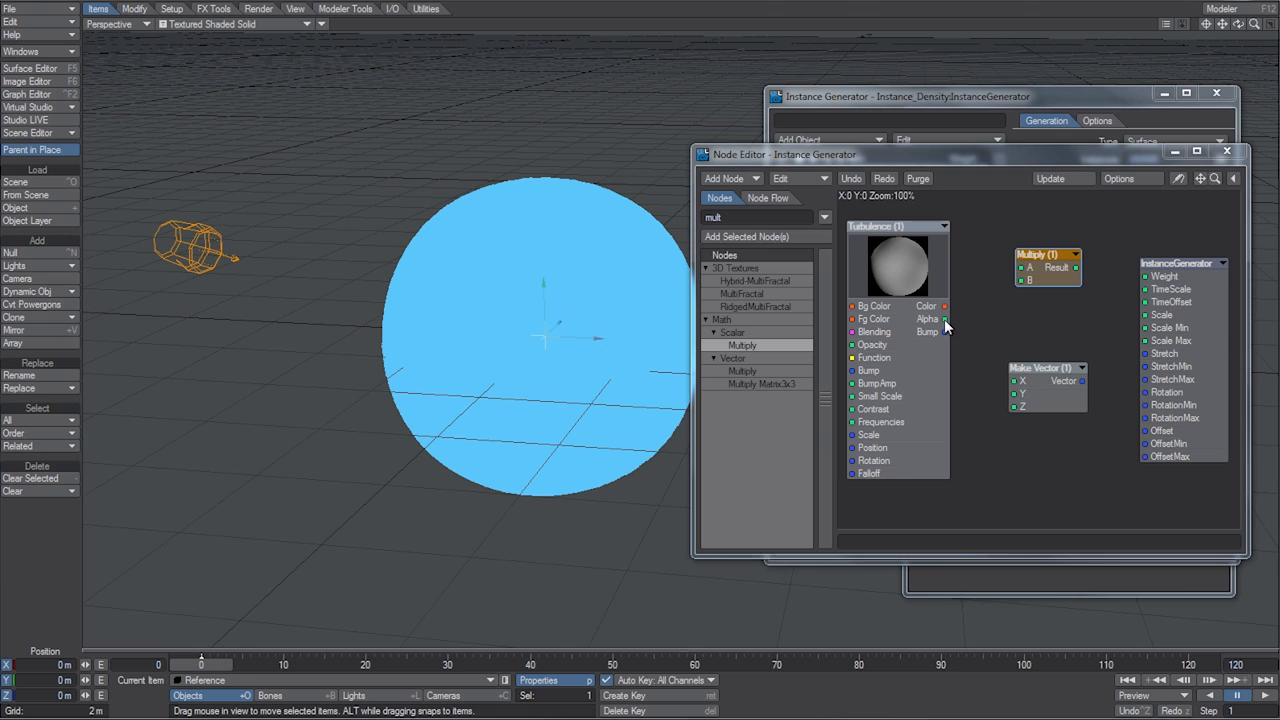
Step: Wire Turbulence Alpha into Multiply and set Reference as the turbulence reference object
{"action": "left_click_drag", "start_coordinate": [943, 319], "coordinate": [1025, 268]}
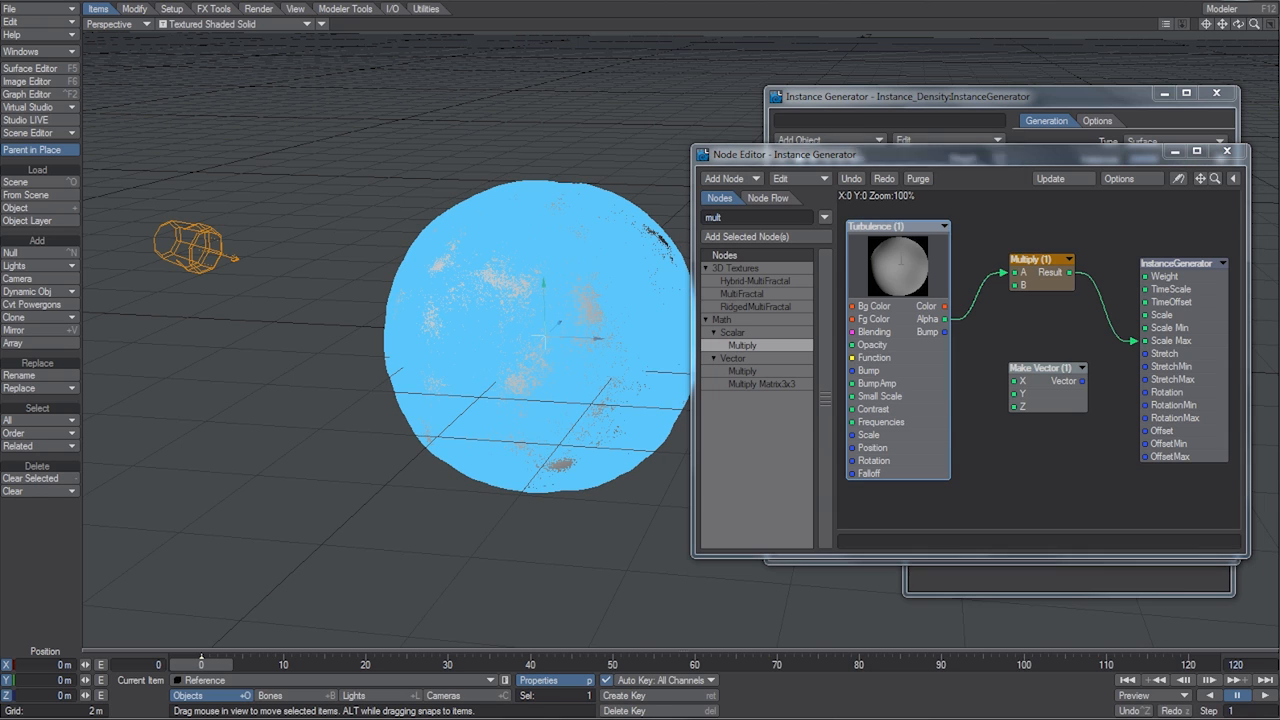
{"action": "double_click", "coordinate": [897, 262]}
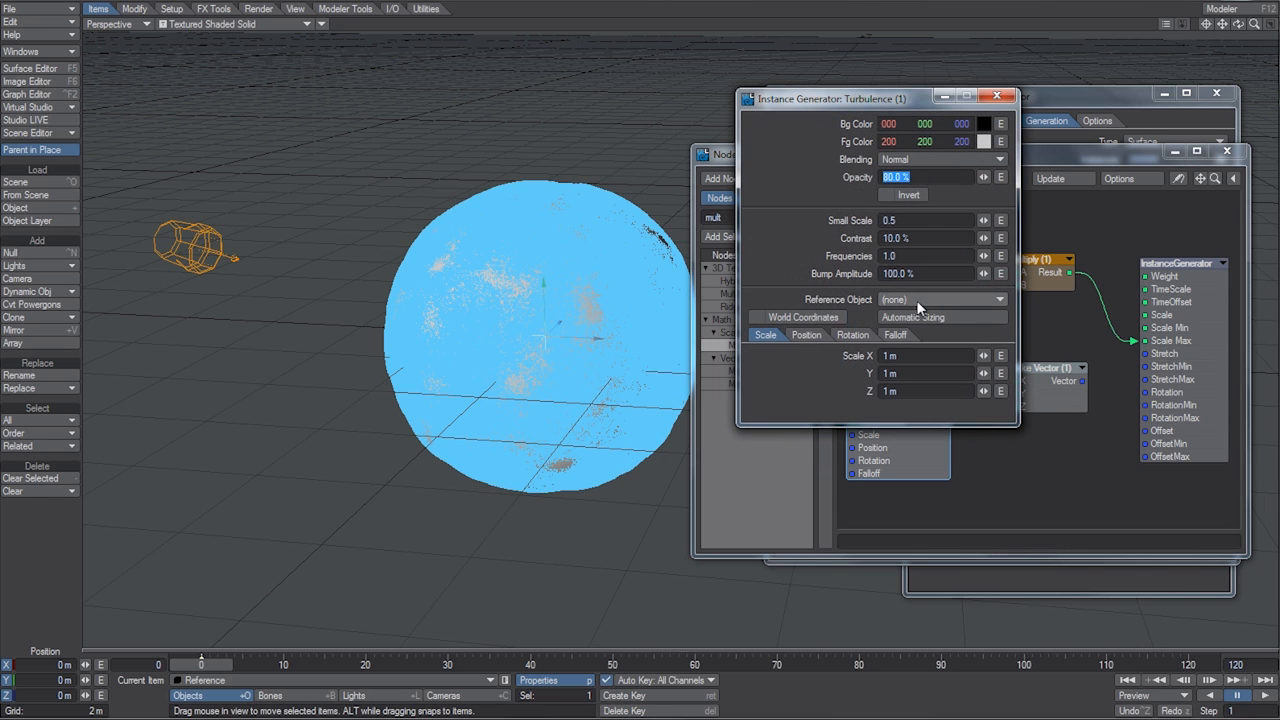
{"action": "left_click", "coordinate": [940, 299]}
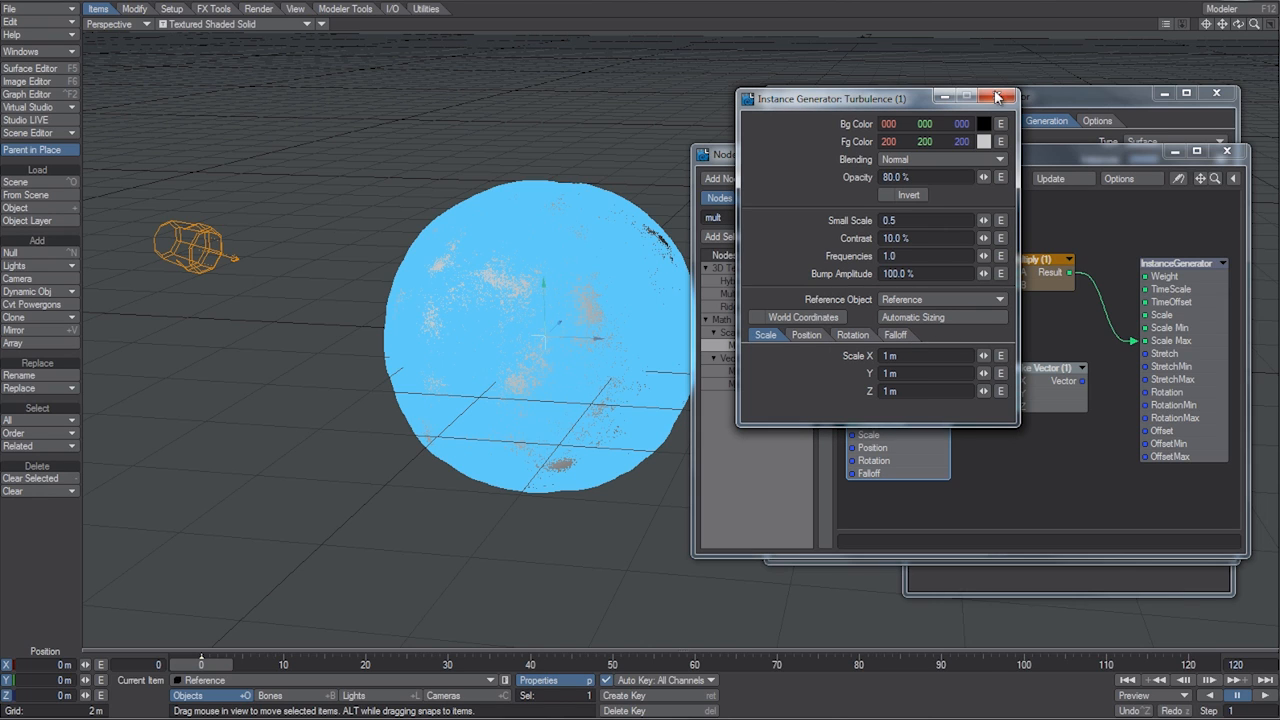
{"action": "left_click", "coordinate": [997, 93]}
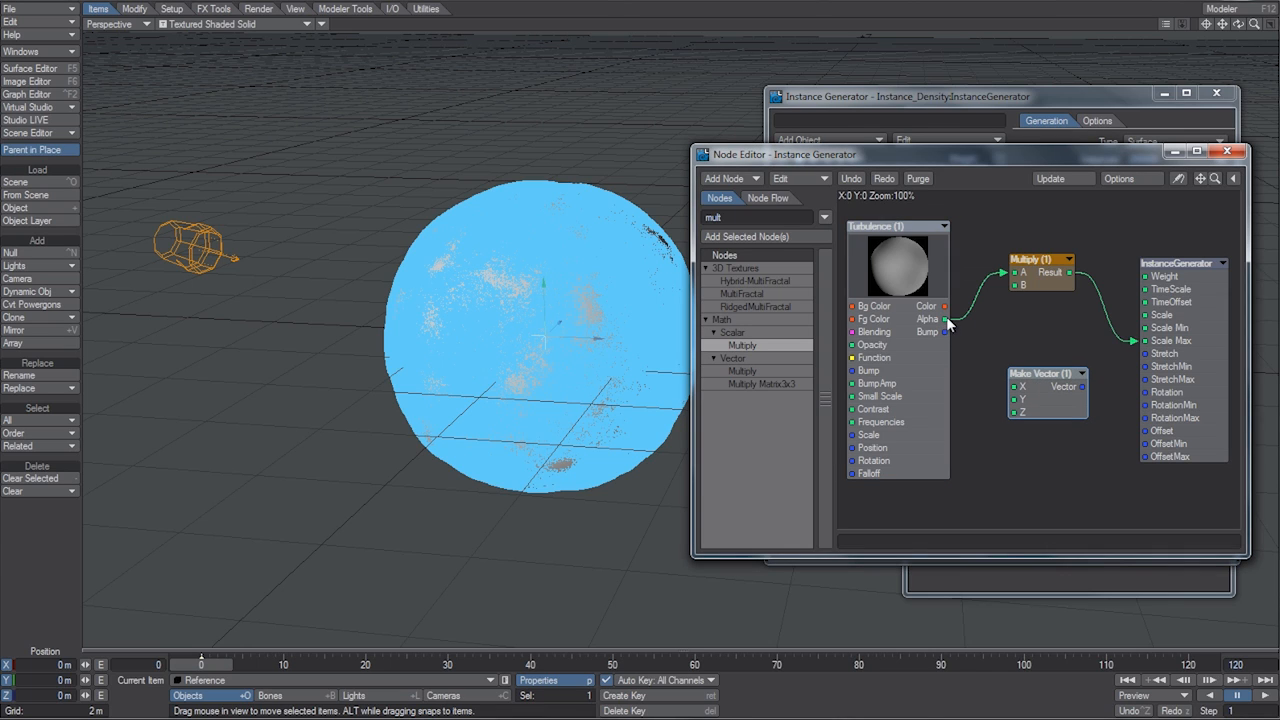
{"action": "mouse_move", "coordinate": [1152, 467]}
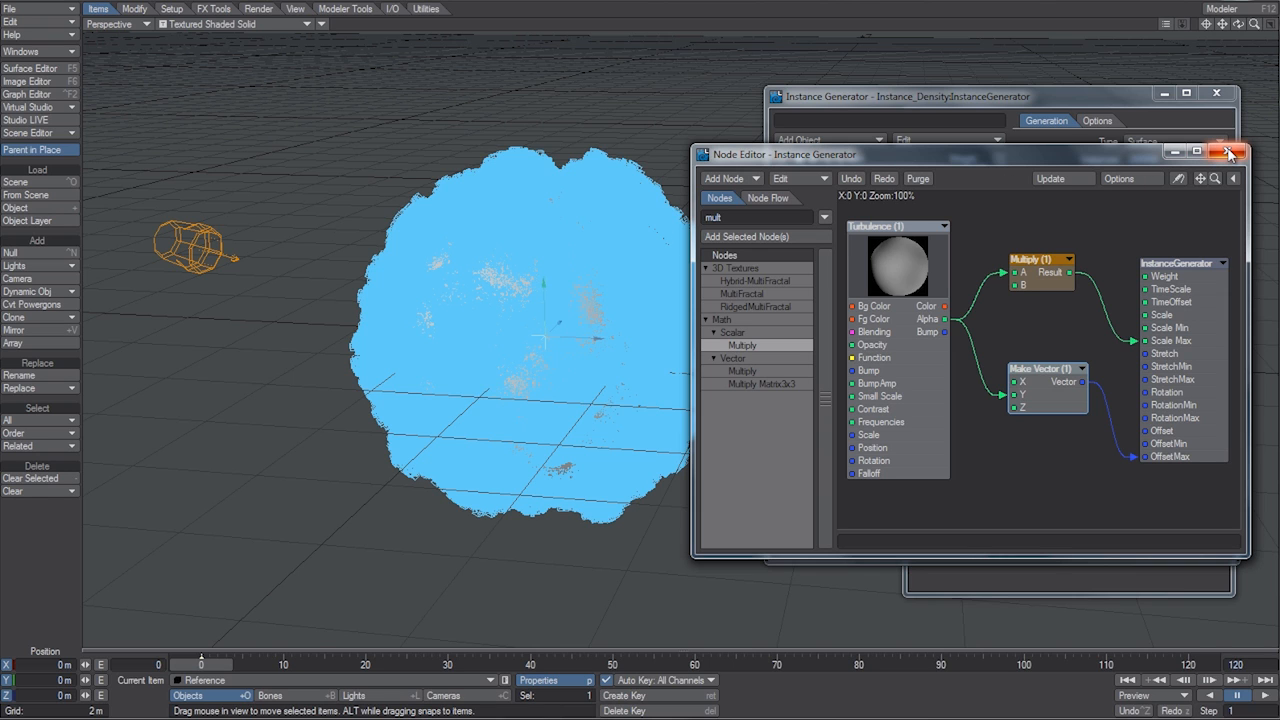
{"action": "left_click", "coordinate": [1229, 152]}
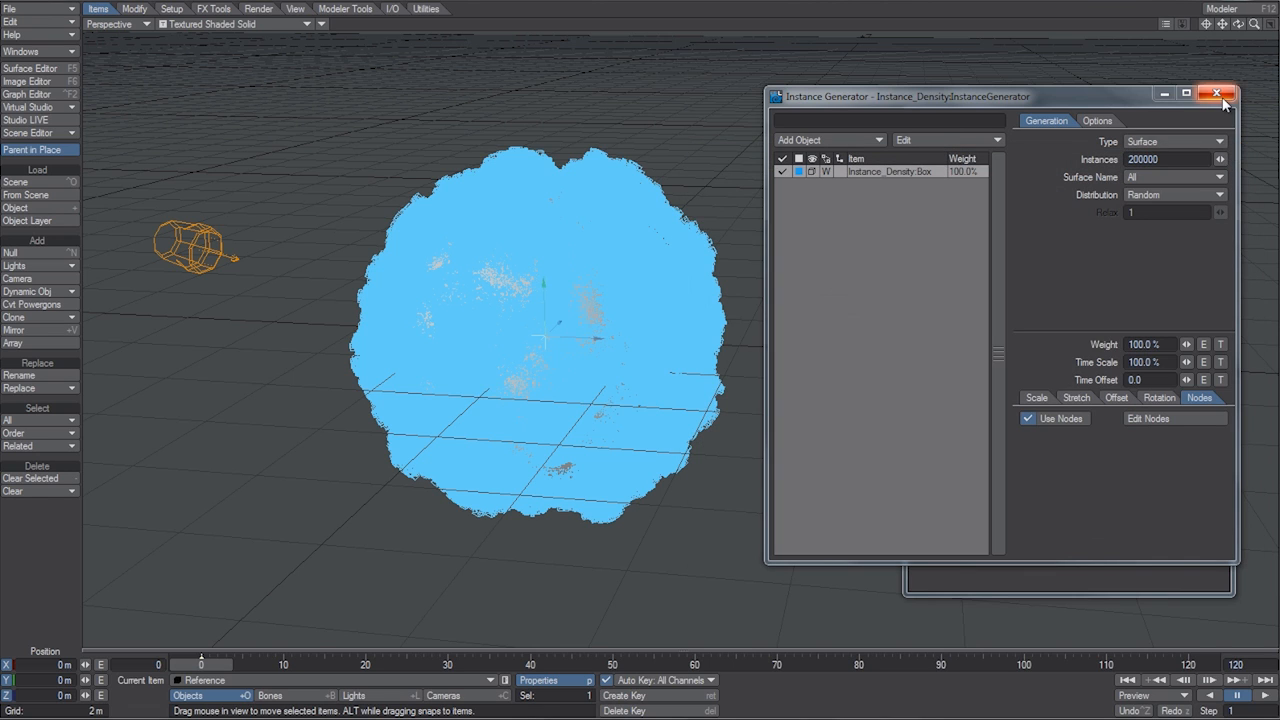
Step: Close the Instance Generator settings window
{"action": "left_click", "coordinate": [1216, 93]}
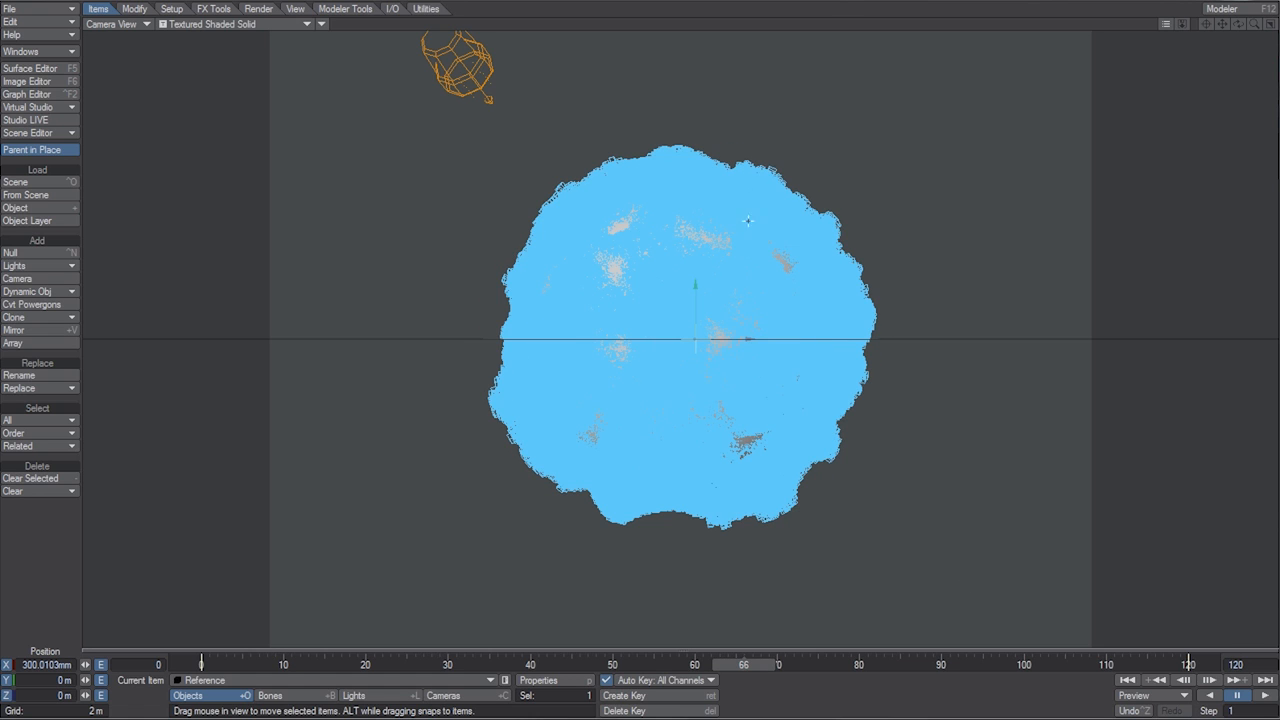
Step: Select Instance_Density:Box, move it up along Y, and create a key at frame 75
{"action": "left_click", "coordinate": [200, 680]}
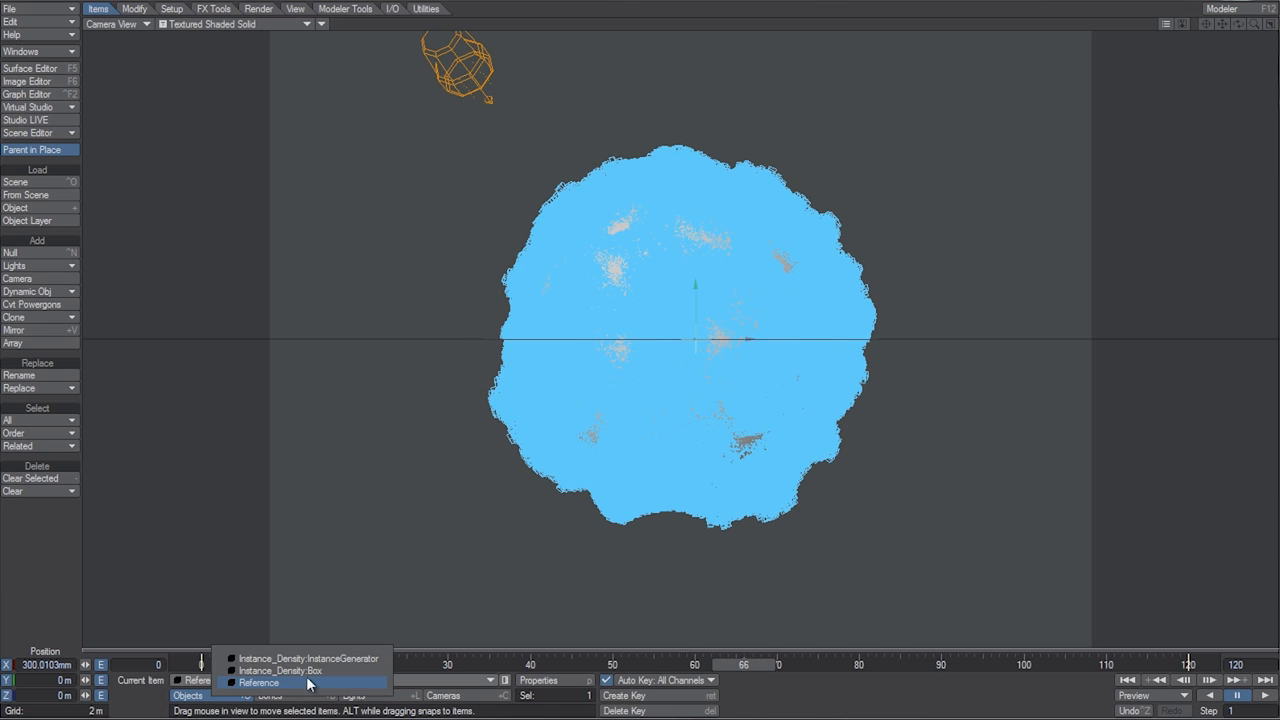
{"action": "left_click", "coordinate": [280, 670]}
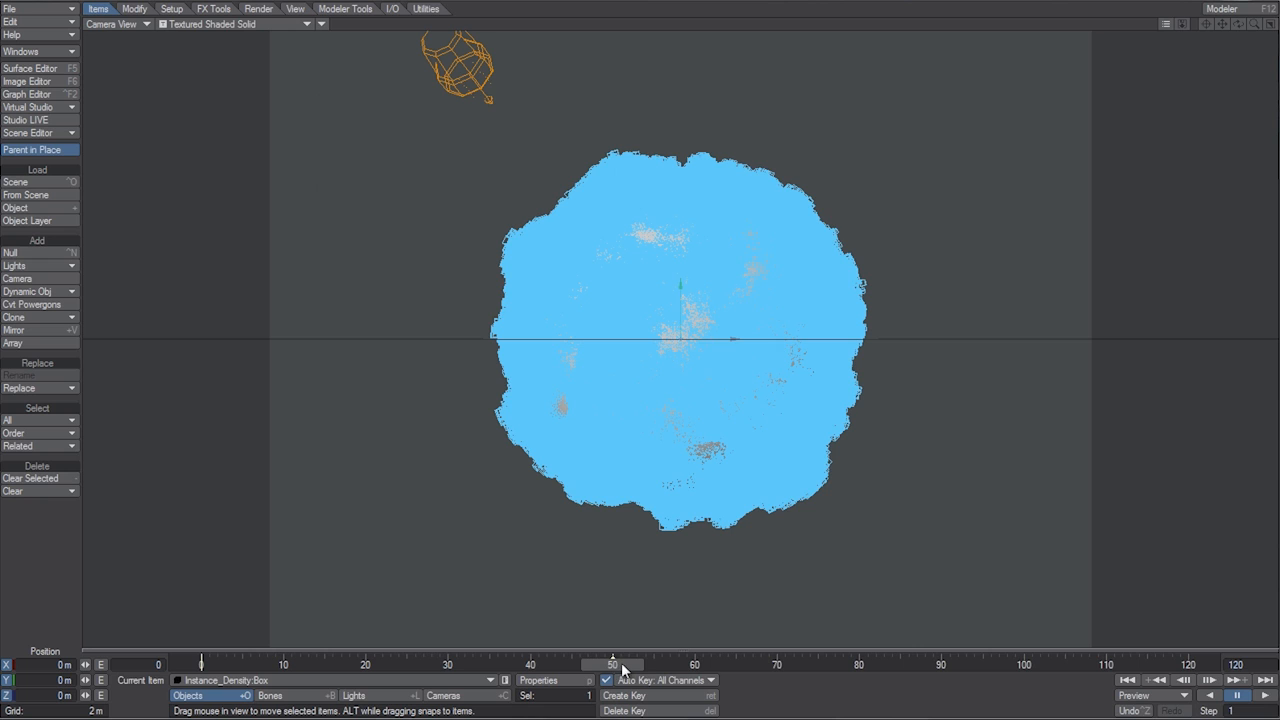
{"action": "left_click_drag", "start_coordinate": [612, 664], "coordinate": [636, 664]}
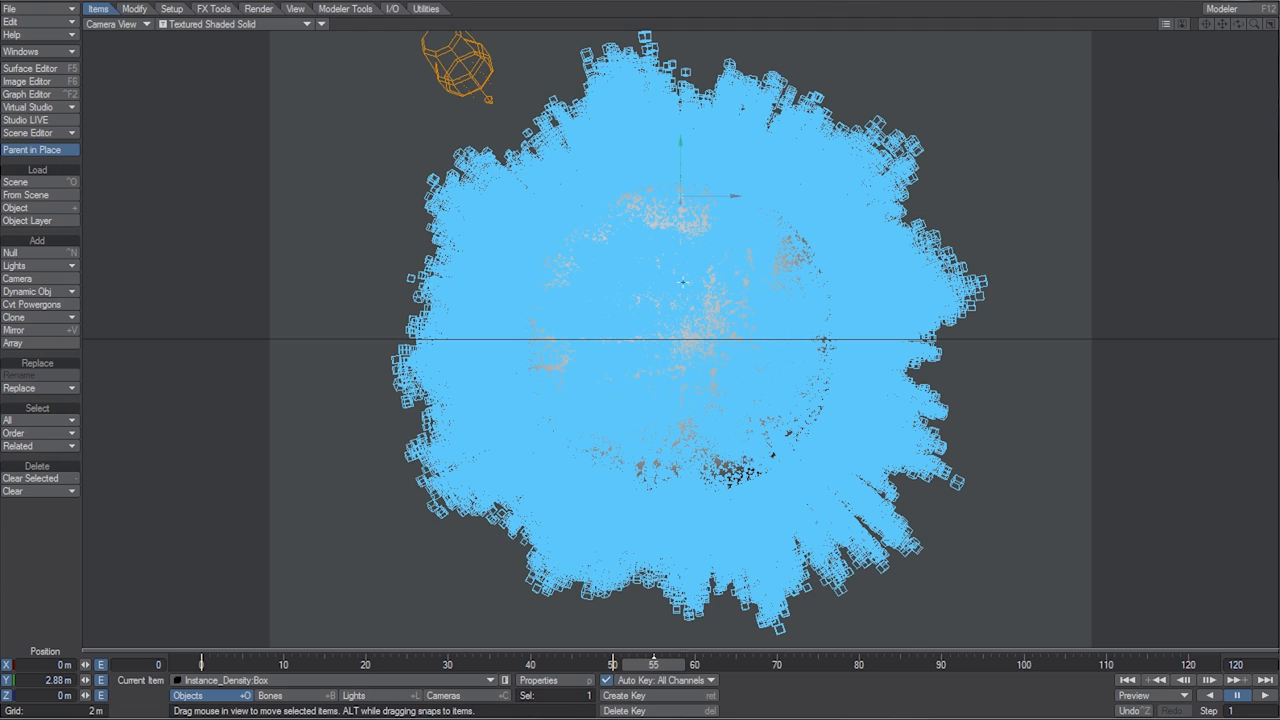
{"action": "mouse_move", "coordinate": [497, 205]}
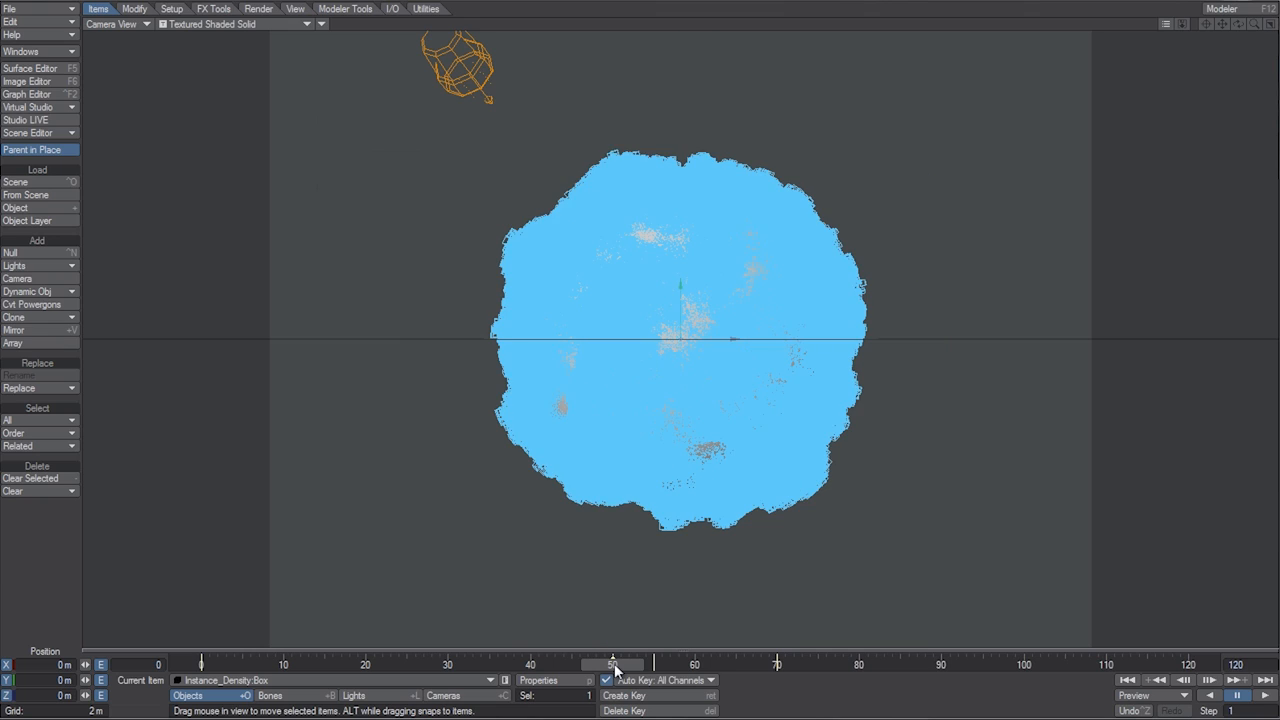
{"action": "left_click", "coordinate": [624, 695]}
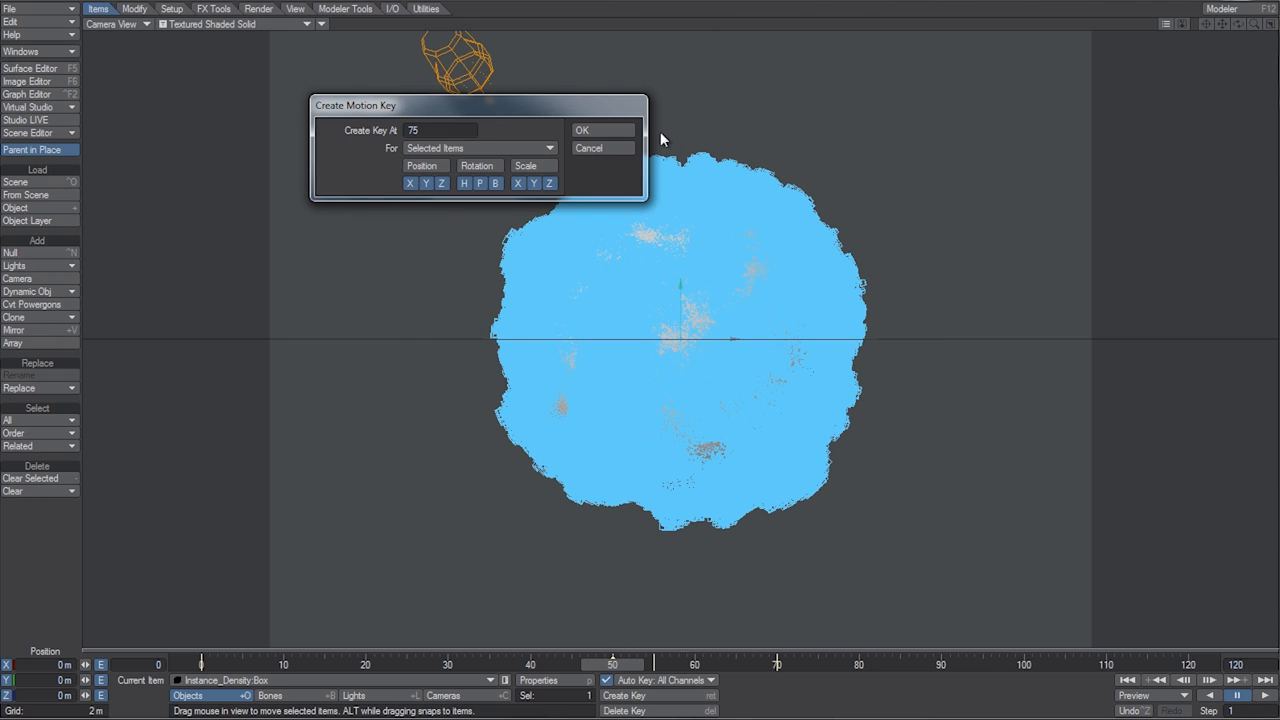
{"action": "left_click", "coordinate": [601, 130]}
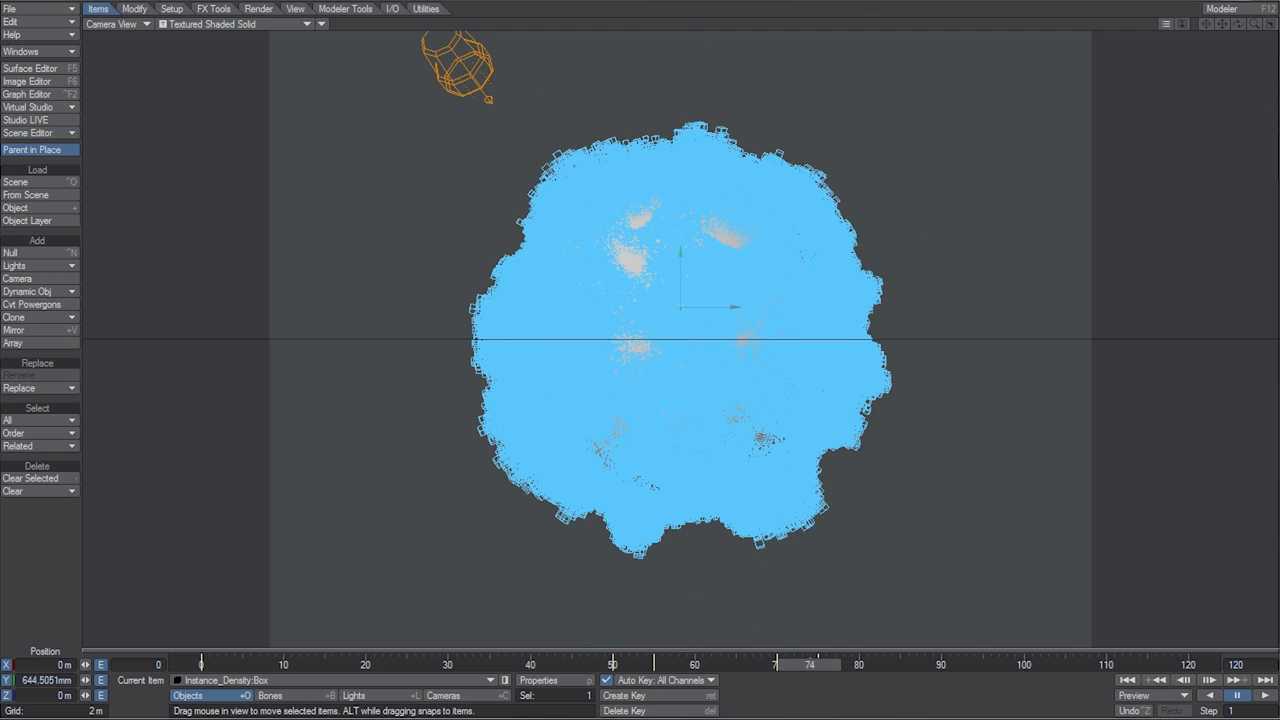
{"action": "mouse_move", "coordinate": [562, 330]}
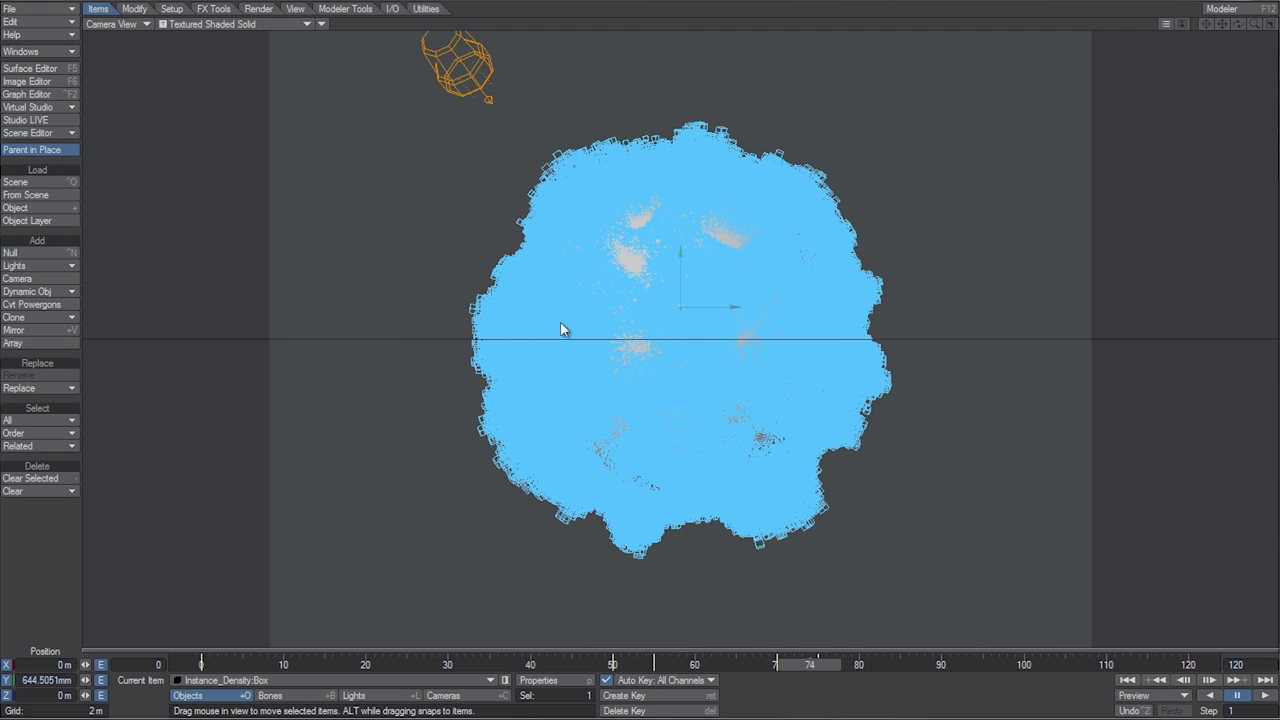
{"action": "mouse_move", "coordinate": [1026, 544]}
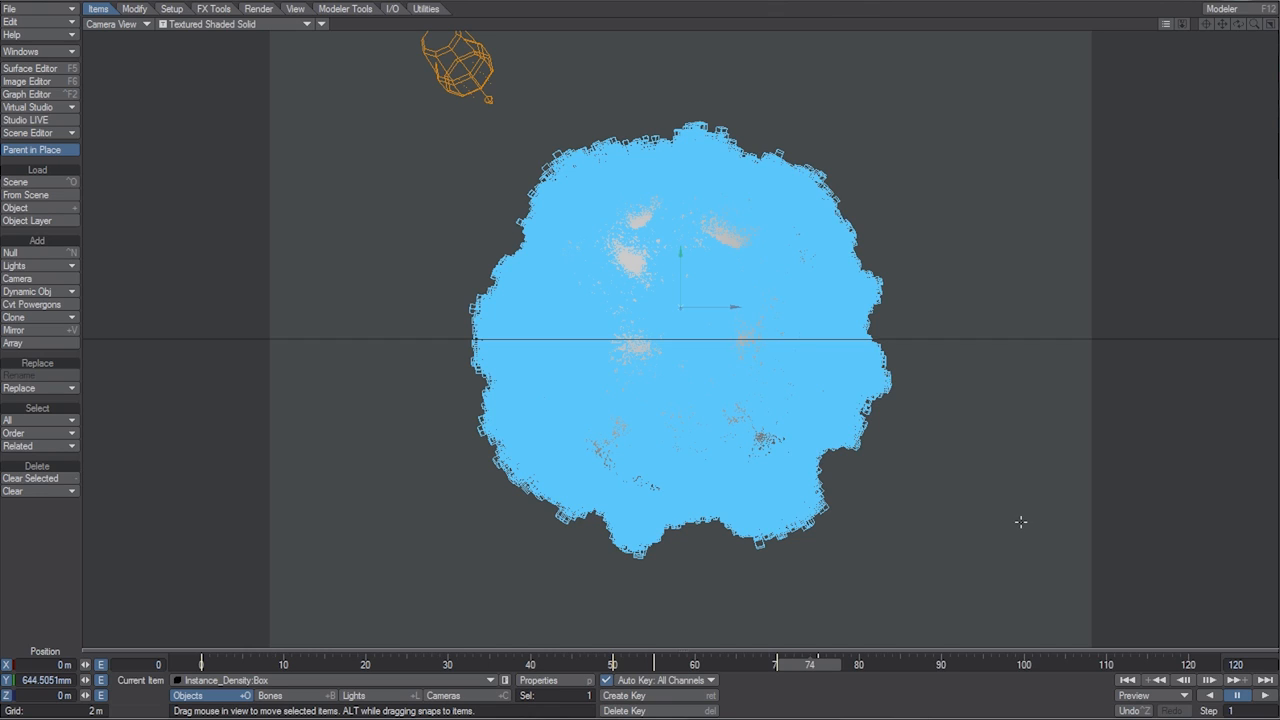
{"action": "mouse_move", "coordinate": [441, 142]}
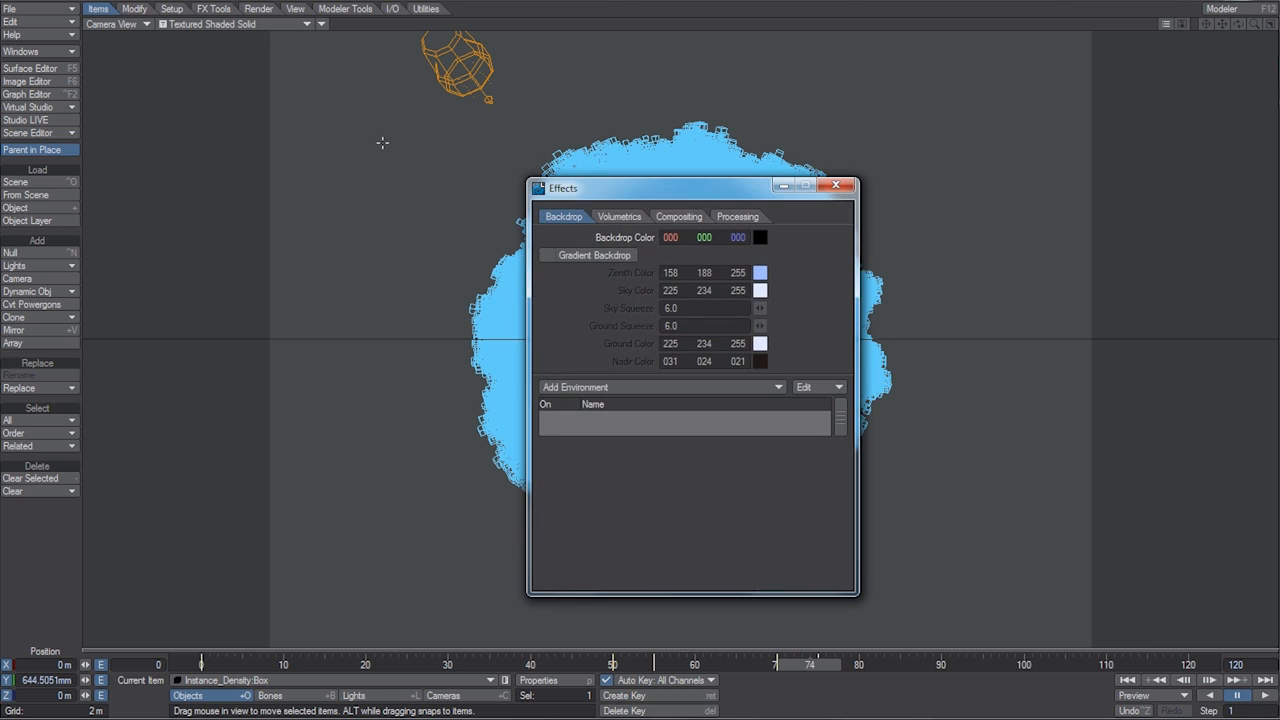
Step: Enable the gradient backdrop and switch the camera viewport to VPR rendering
{"action": "left_click", "coordinate": [547, 255]}
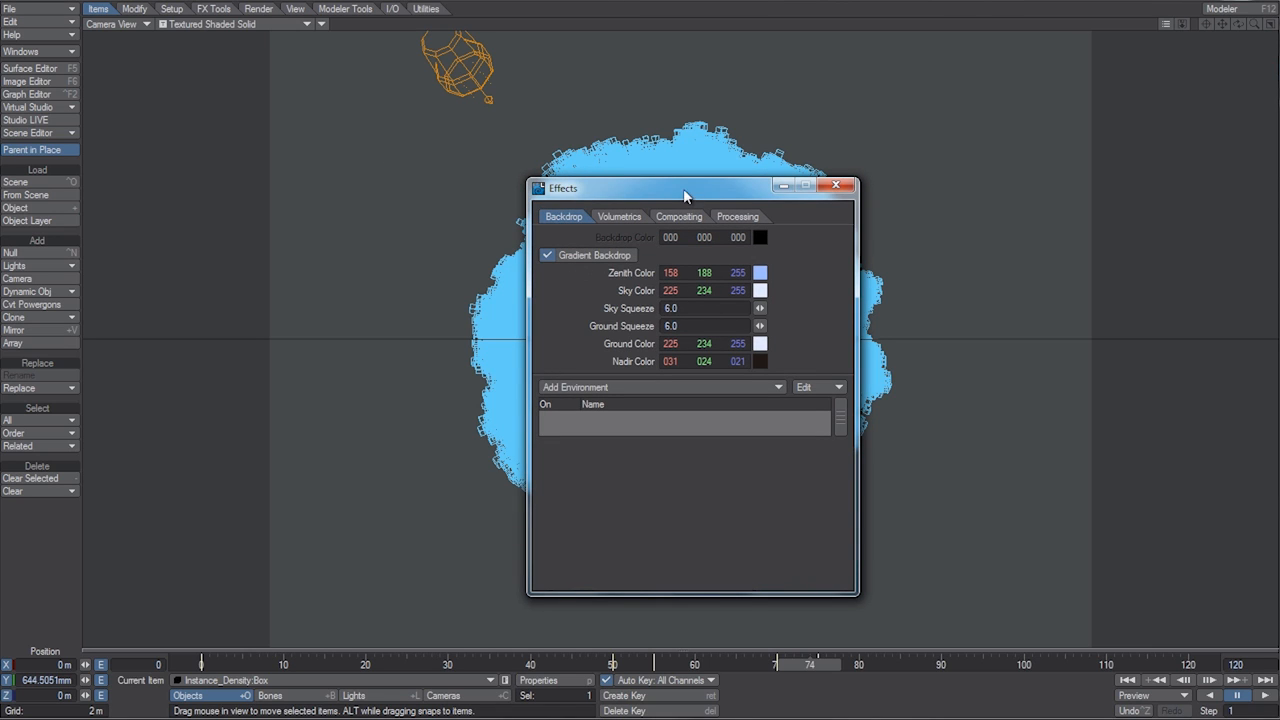
{"action": "left_click", "coordinate": [836, 186]}
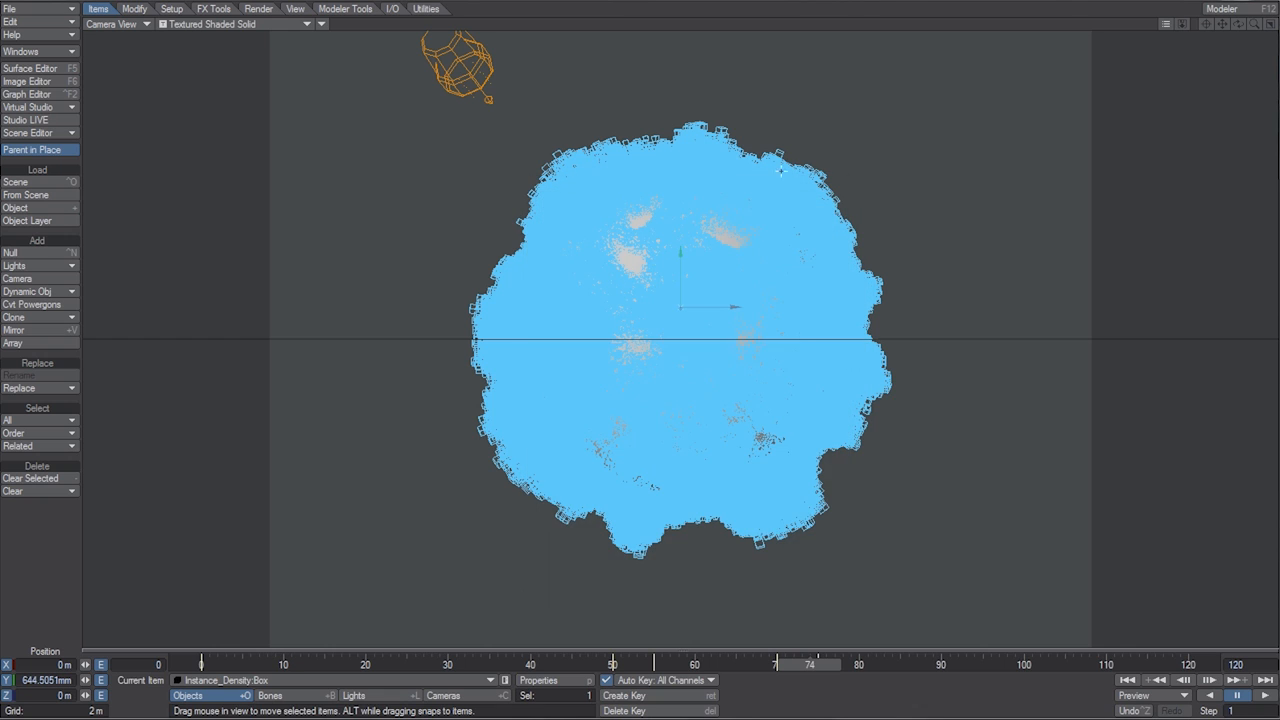
{"action": "left_click", "coordinate": [259, 8]}
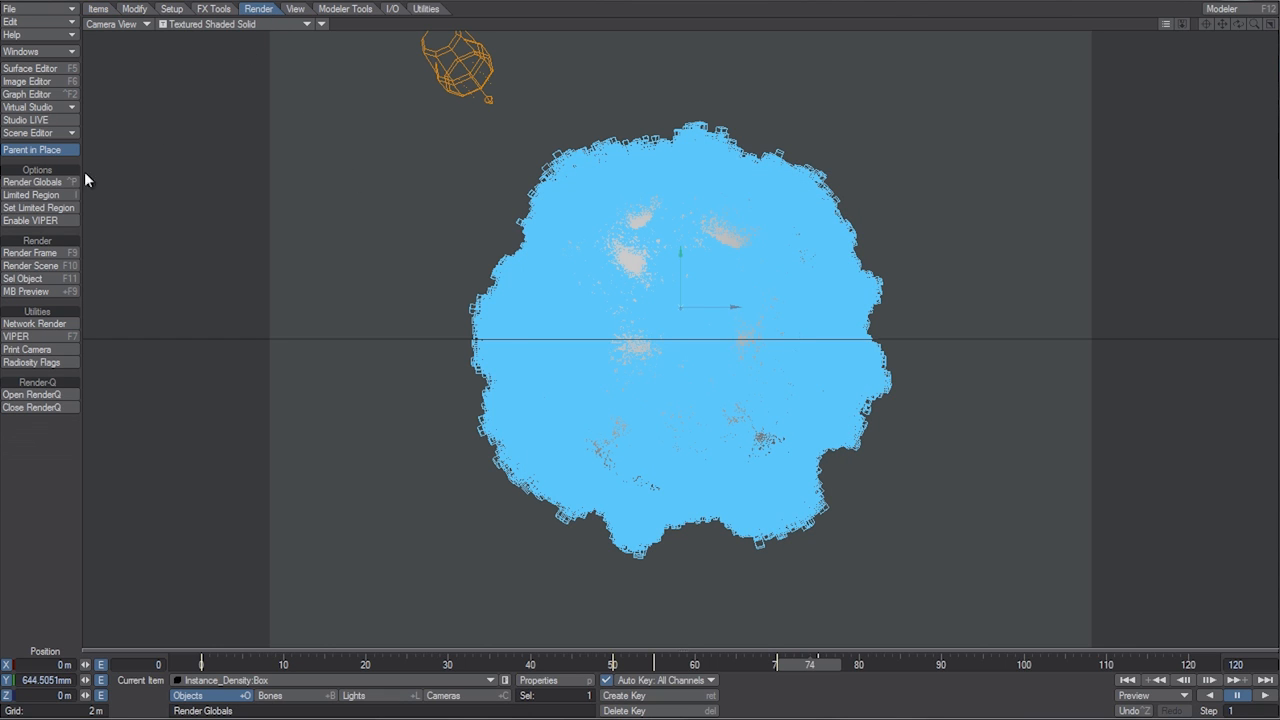
{"action": "left_click", "coordinate": [33, 181]}
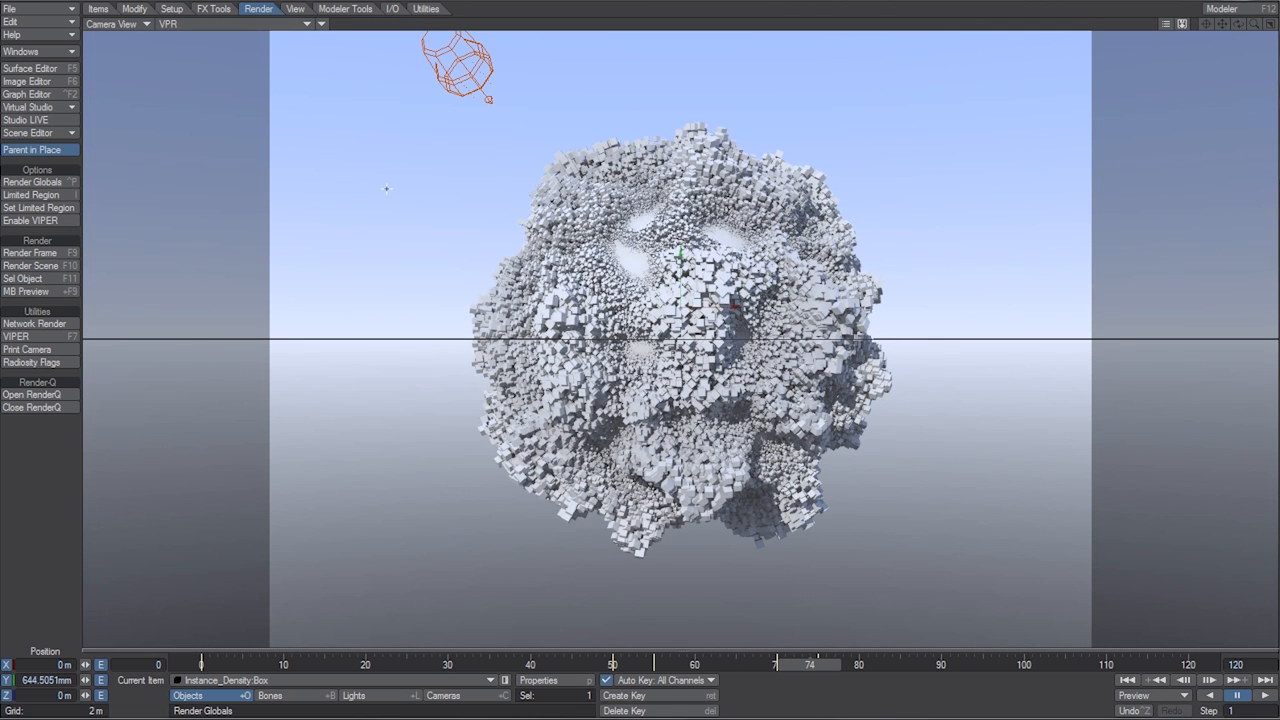
Step: Open the Default surface's node graph and add a Color Layer node
{"action": "left_click", "coordinate": [30, 68]}
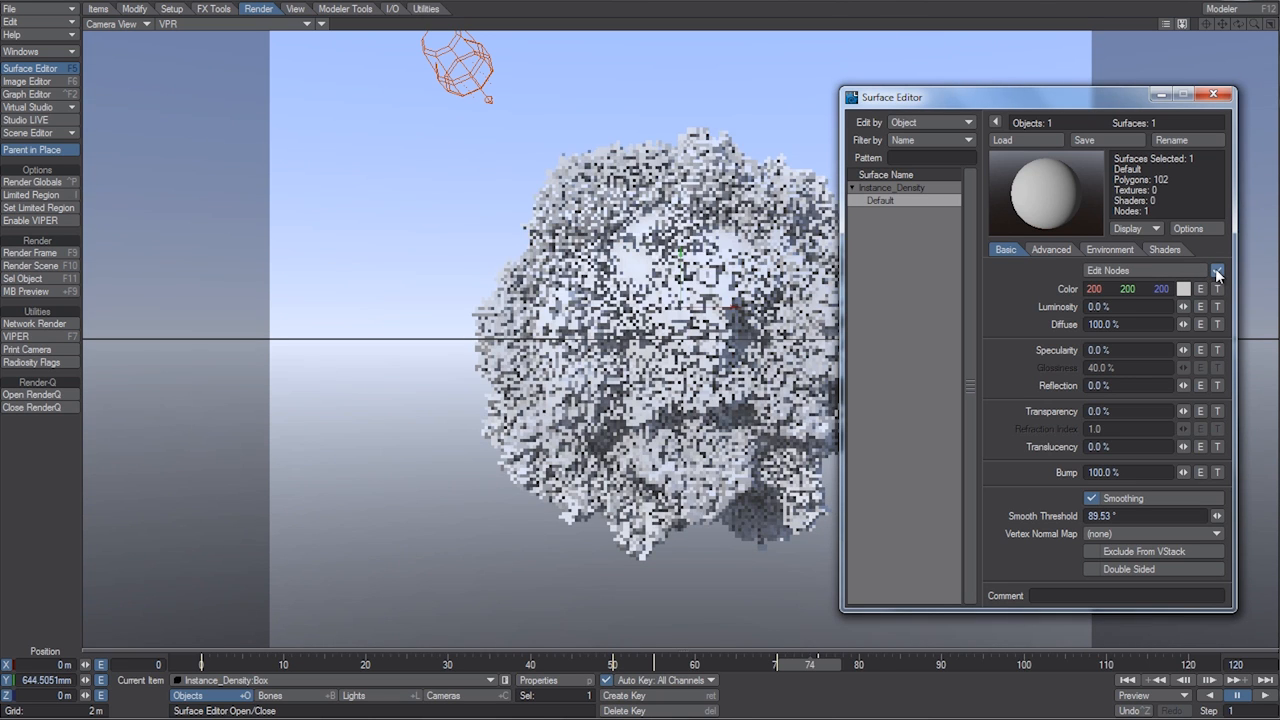
{"action": "left_click", "coordinate": [1217, 273]}
{"action": "type", "text": "color la"}
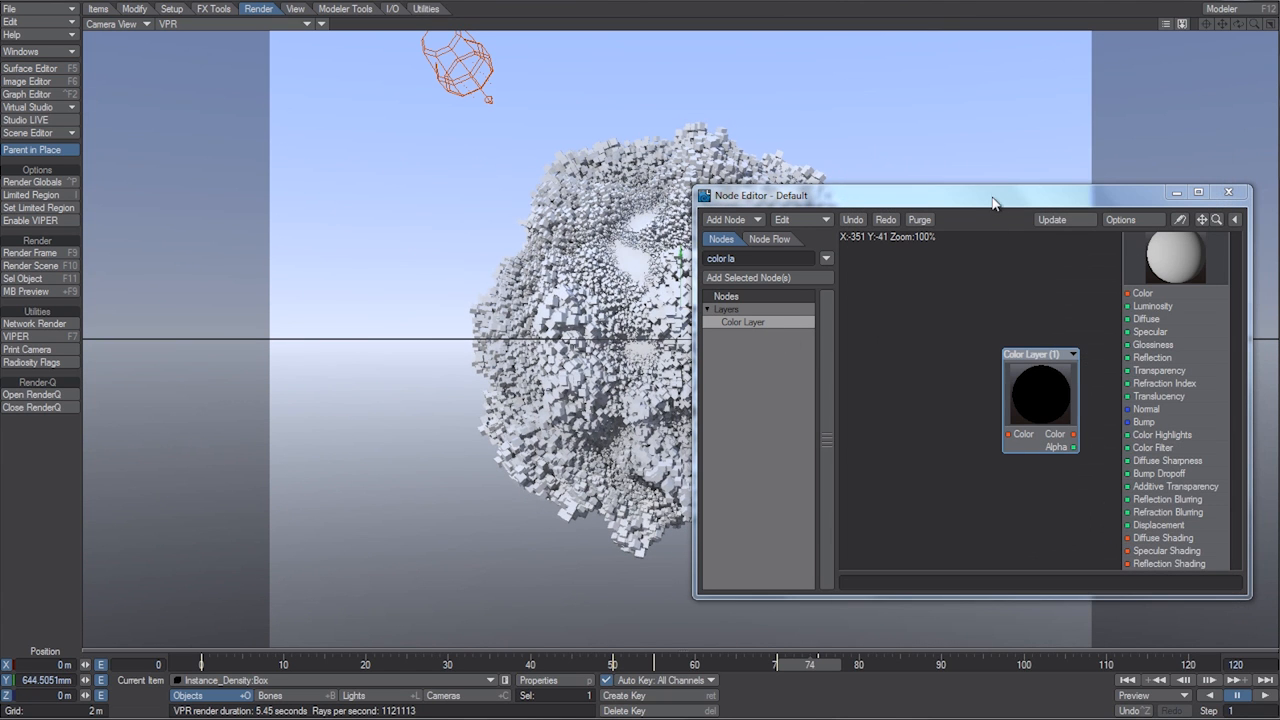
{"action": "left_click_drag", "start_coordinate": [995, 195], "coordinate": [430, 161]}
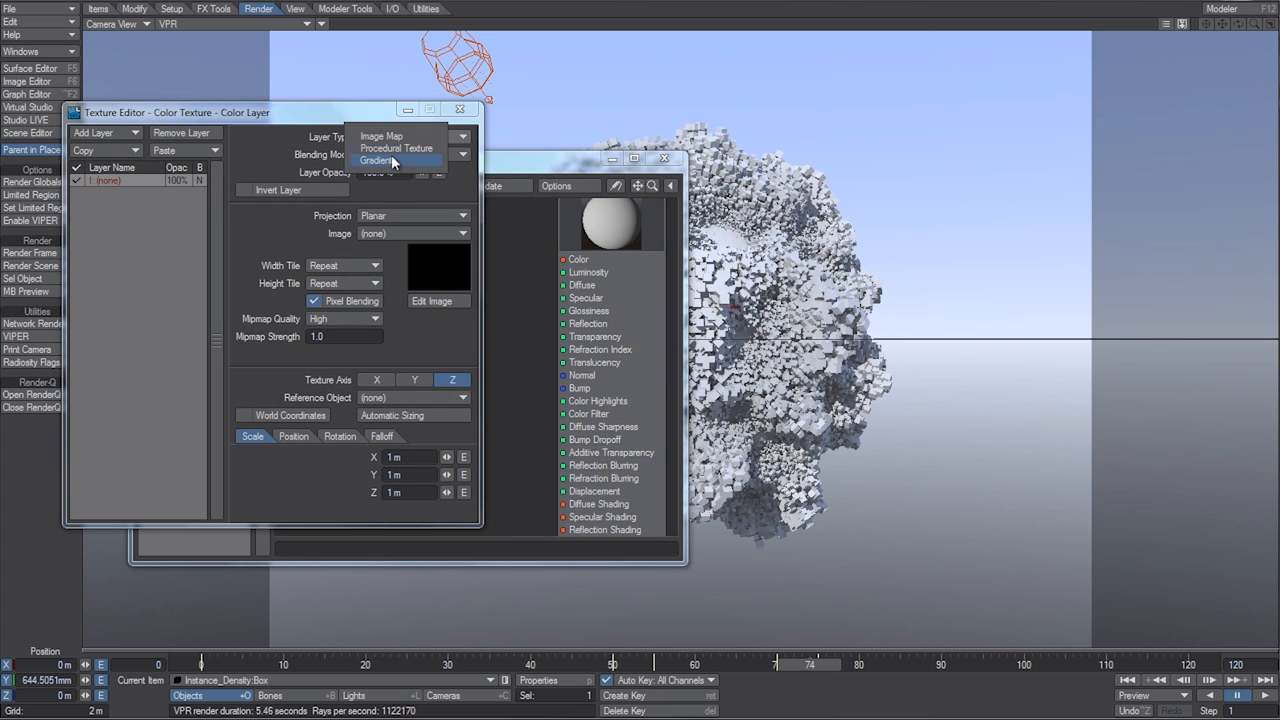
Step: Make the Color Layer a gradient with cyan, cream and orange keys
{"action": "left_click", "coordinate": [378, 160]}
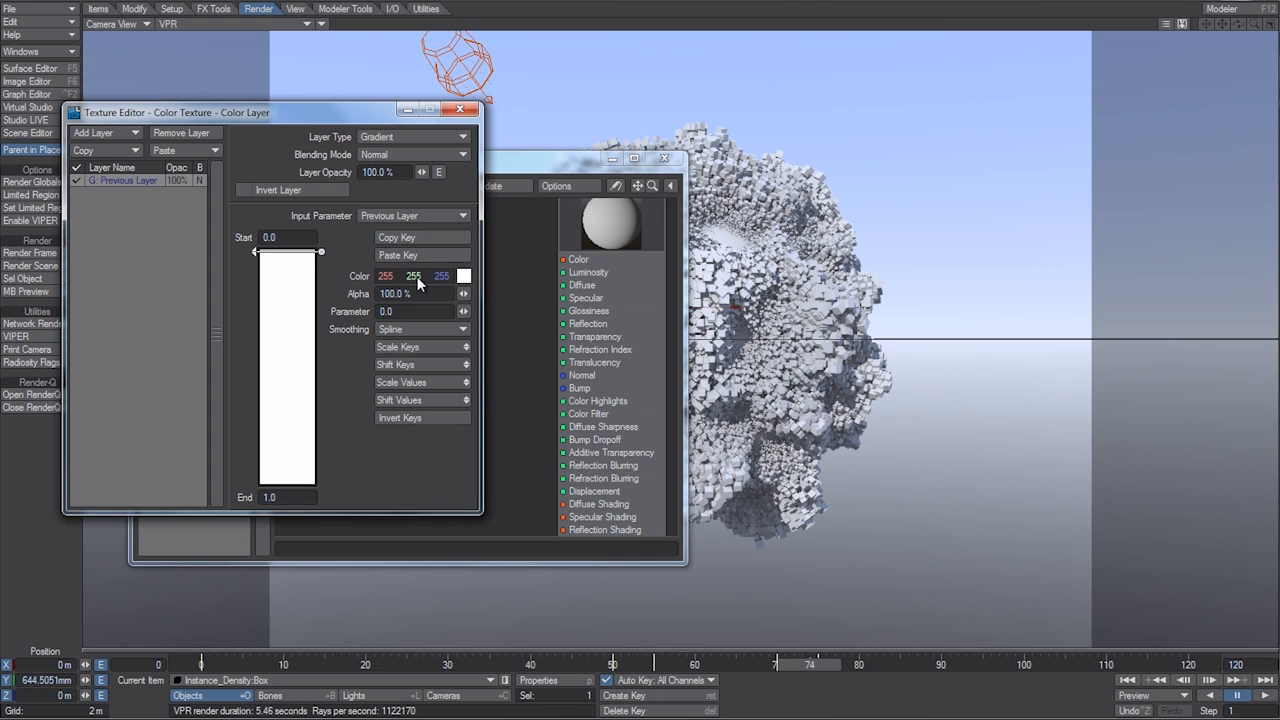
{"action": "left_click", "coordinate": [463, 275]}
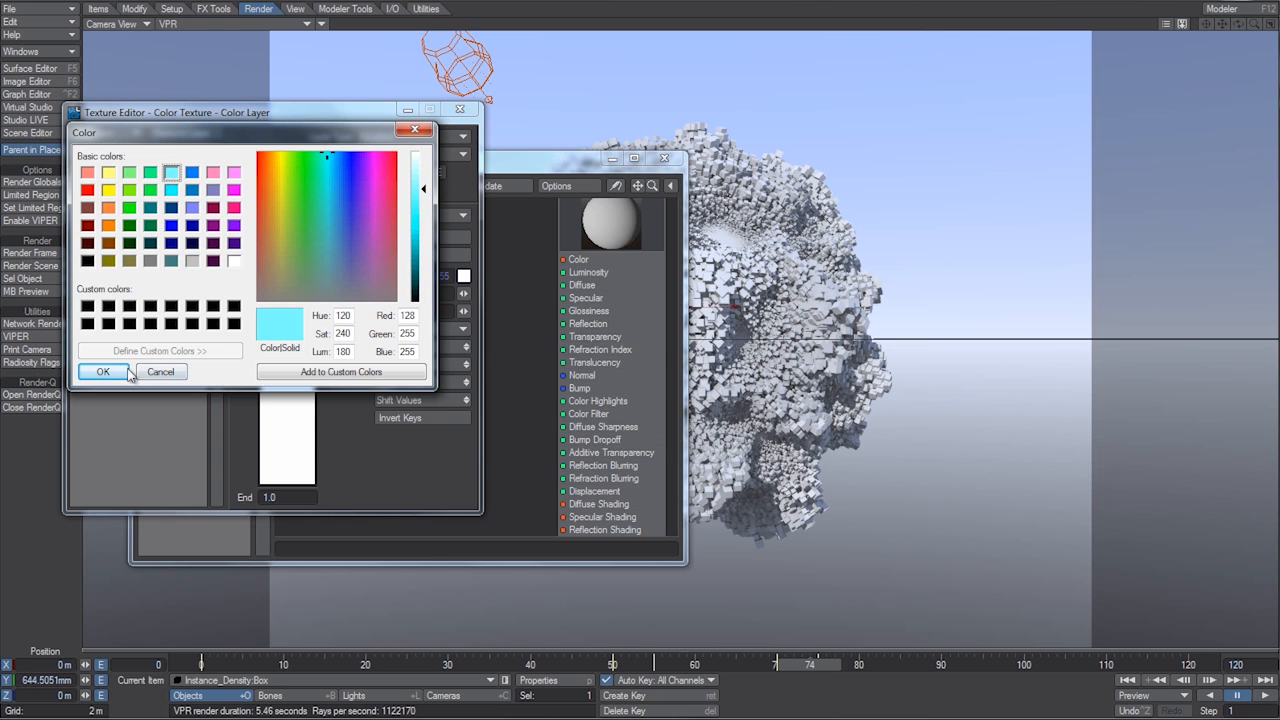
{"action": "left_click", "coordinate": [103, 371]}
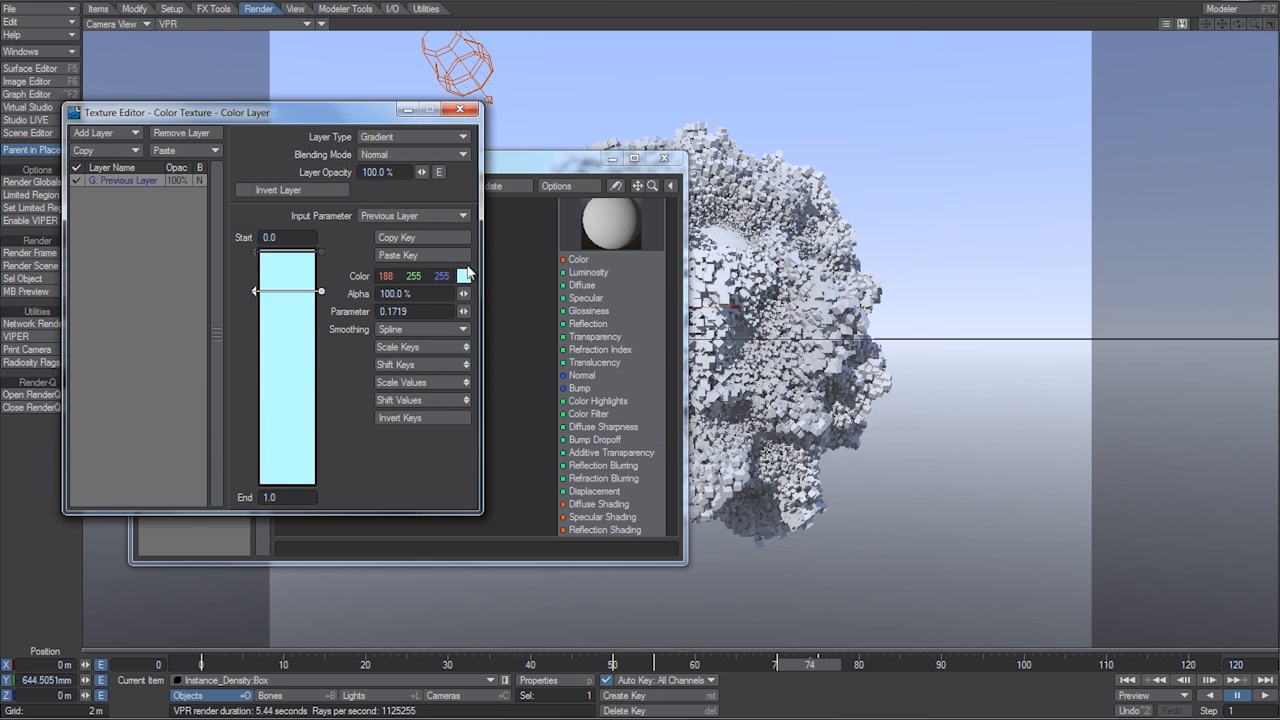
{"action": "left_click", "coordinate": [462, 275]}
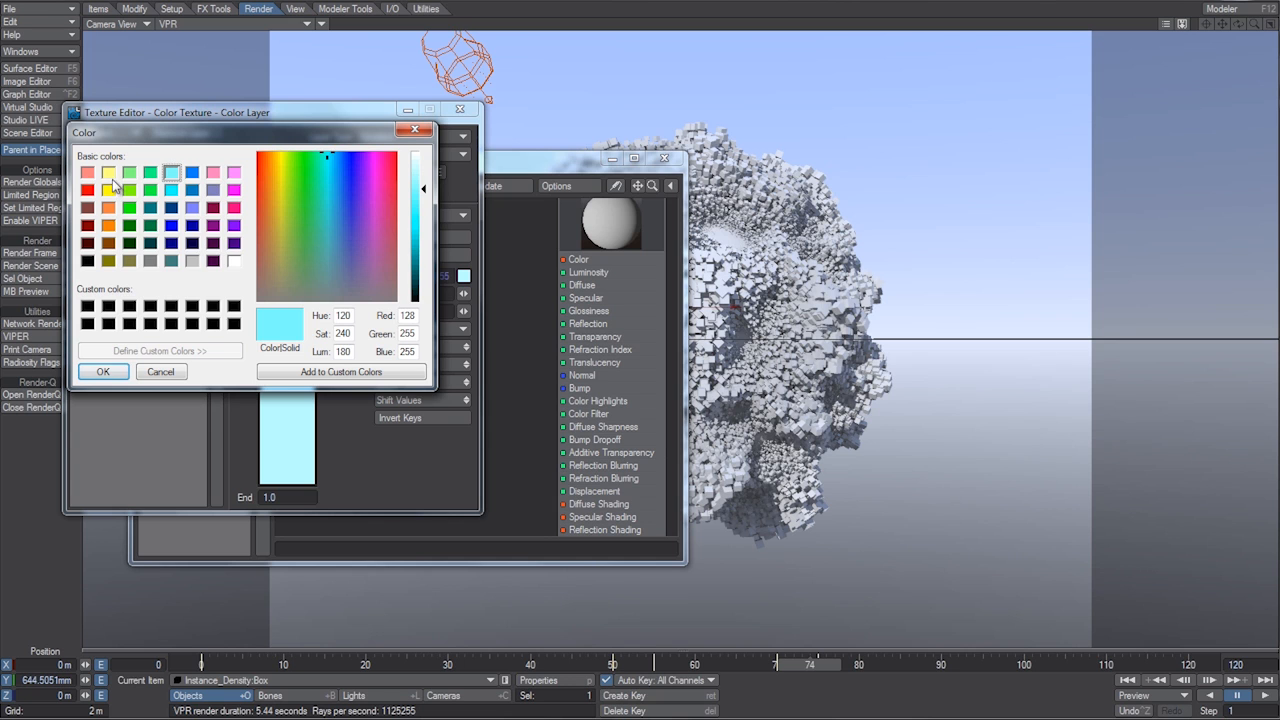
{"action": "left_click", "coordinate": [103, 371]}
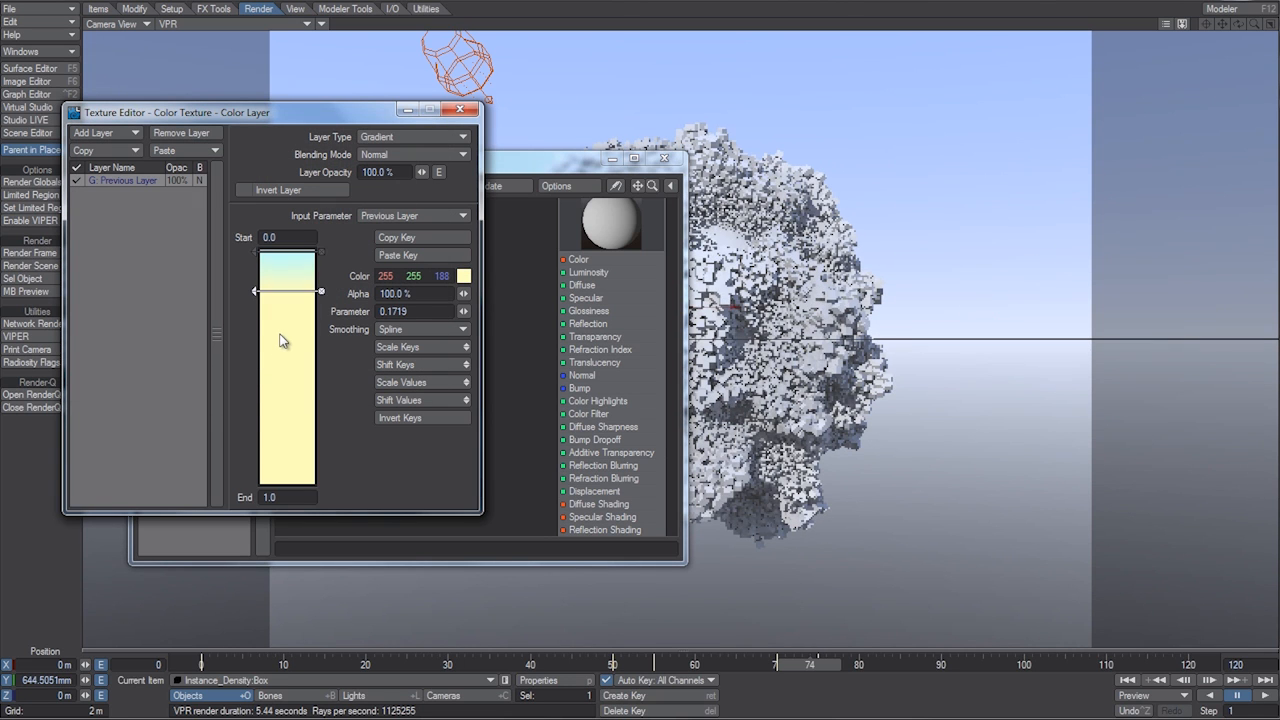
{"action": "left_click", "coordinate": [464, 276]}
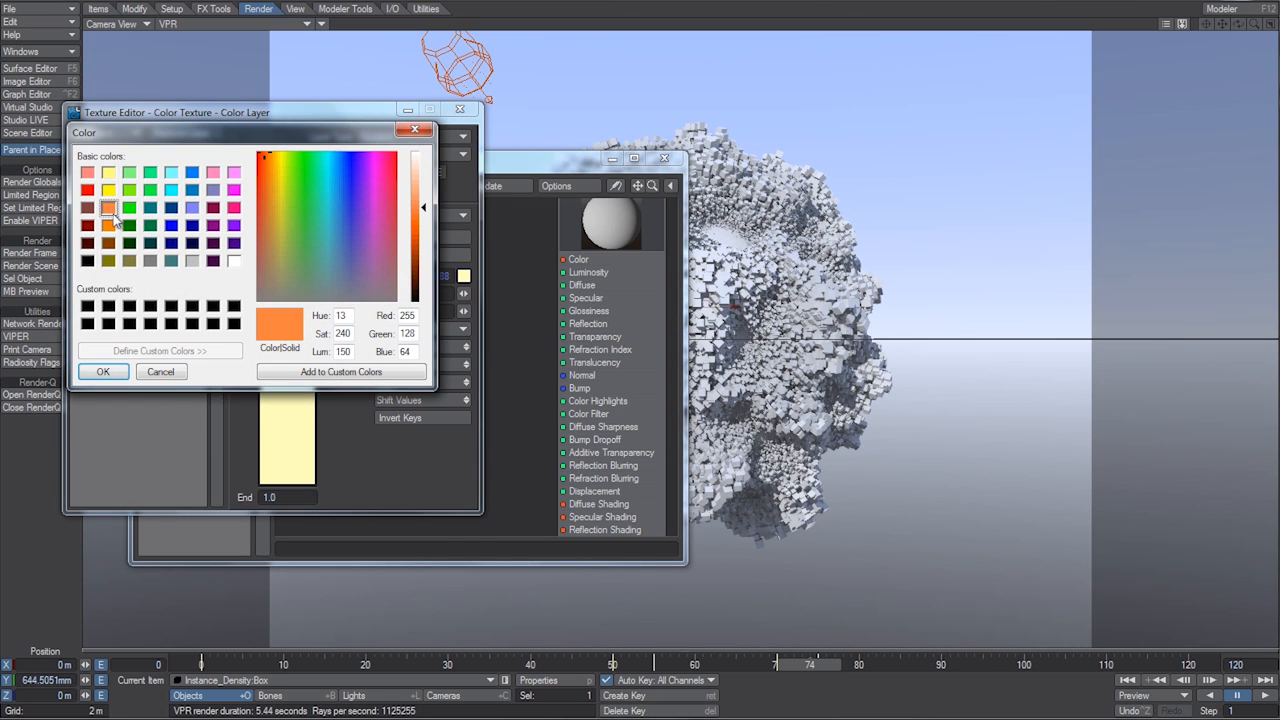
{"action": "left_click", "coordinate": [103, 371]}
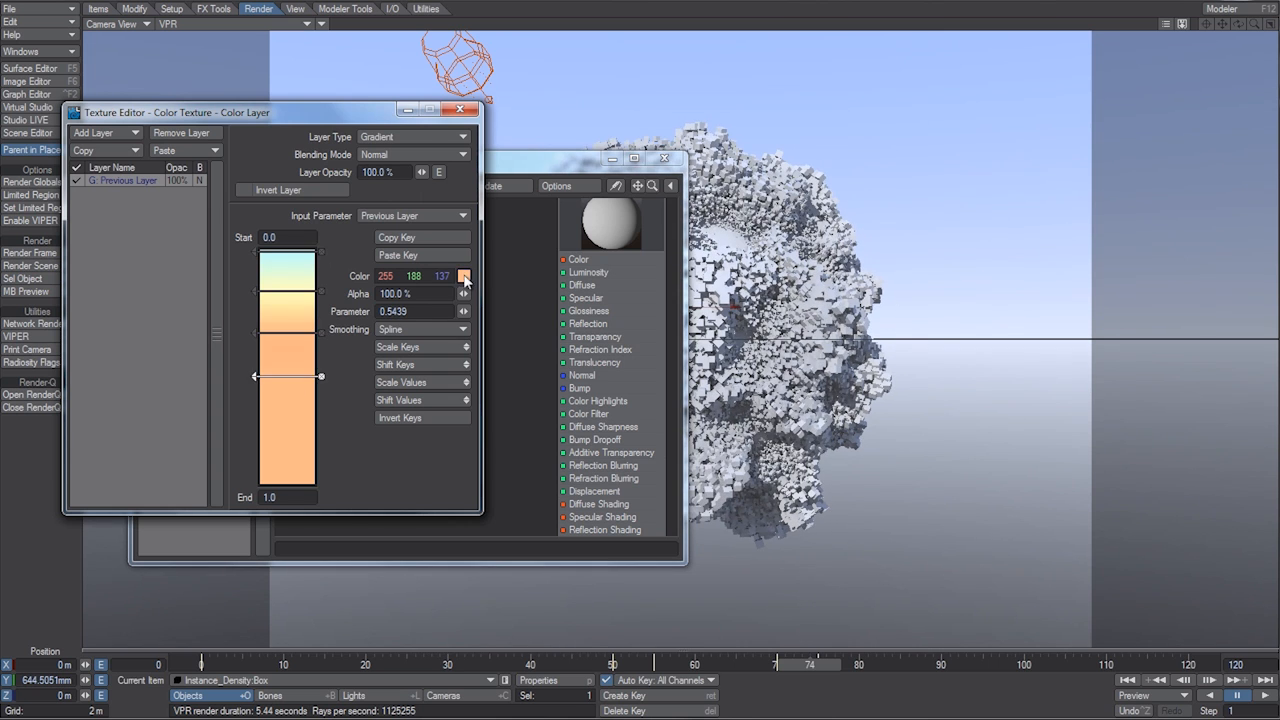
Step: Add red and dark red keys and set the bottom and top keys to cyan
{"action": "left_click", "coordinate": [464, 275]}
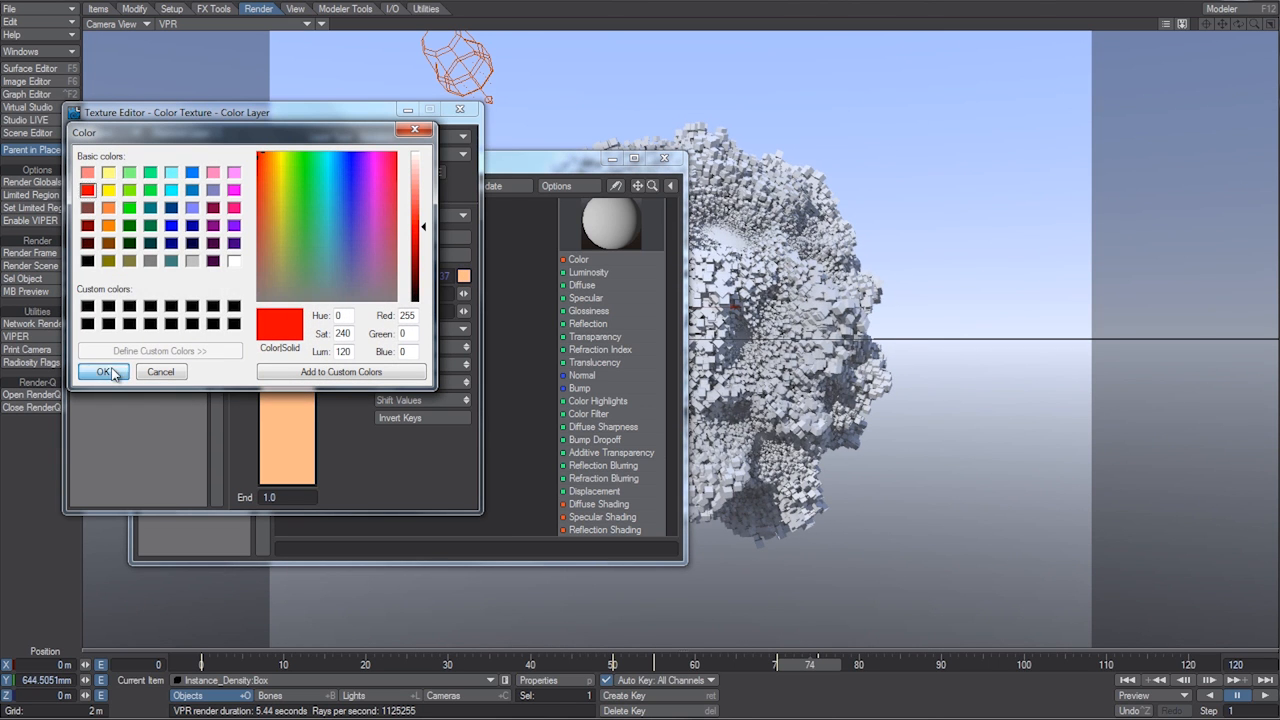
{"action": "left_click", "coordinate": [103, 371]}
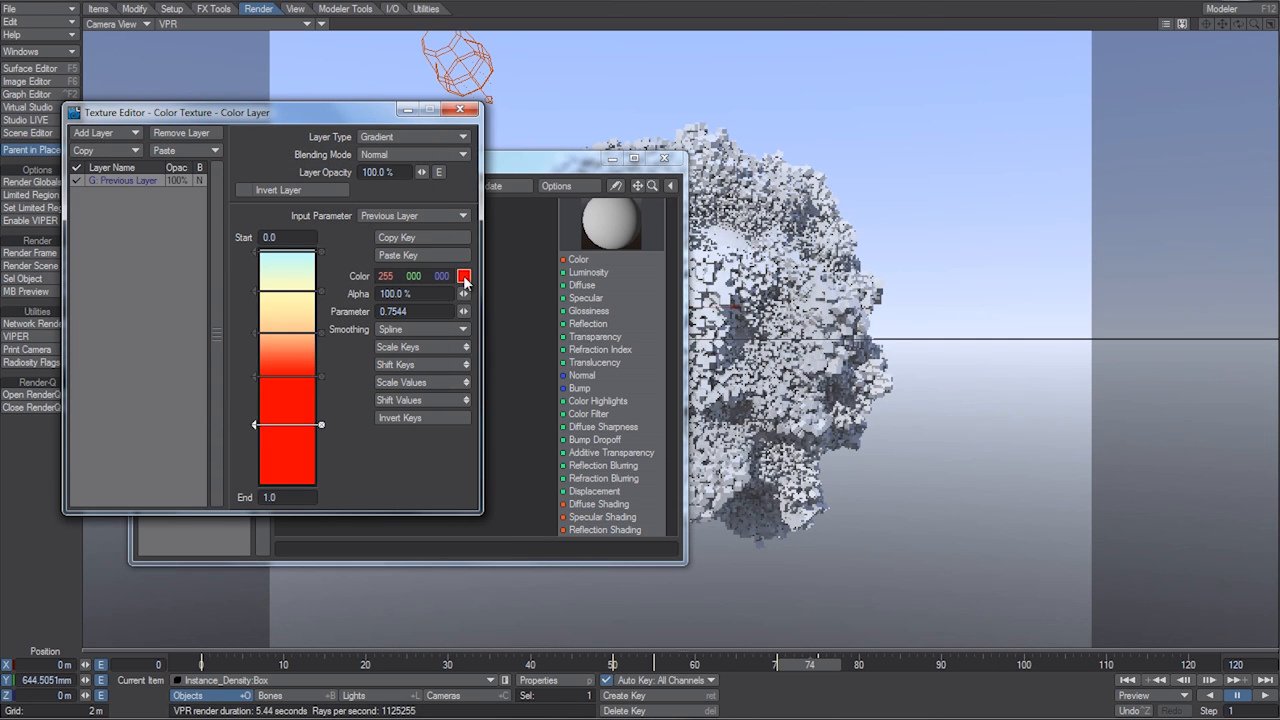
{"action": "left_click", "coordinate": [463, 276]}
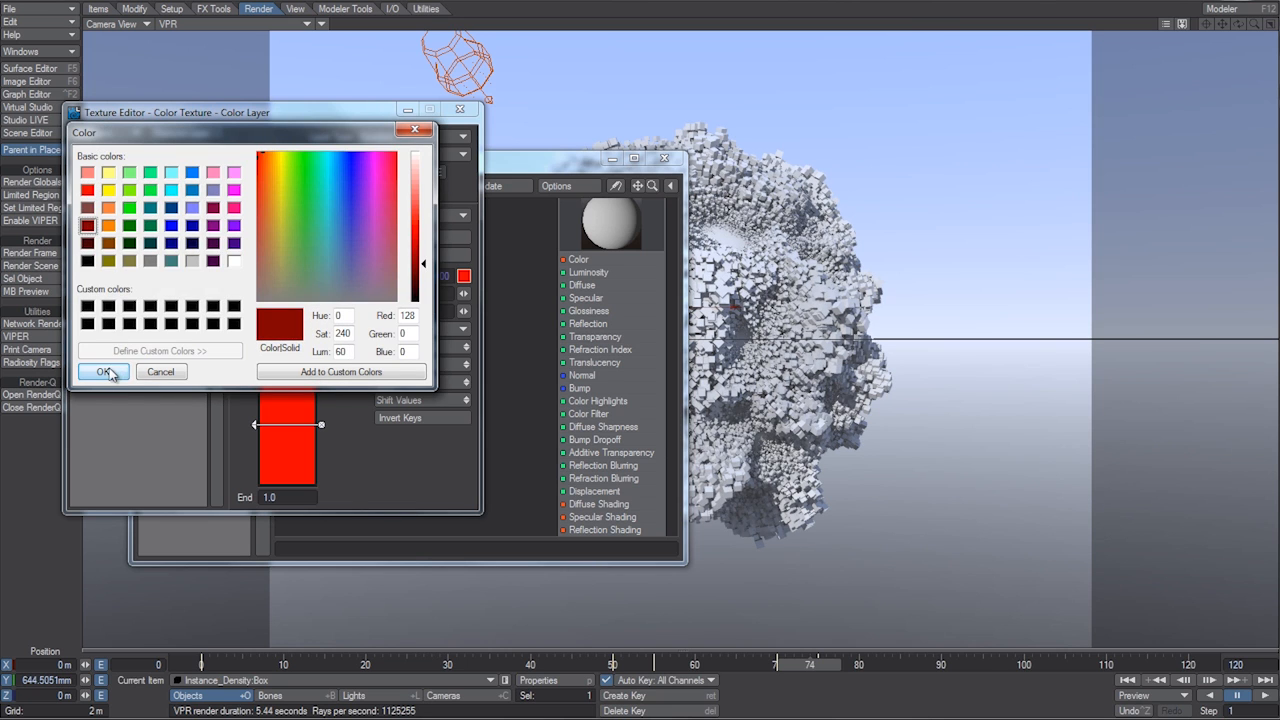
{"action": "left_click", "coordinate": [103, 371]}
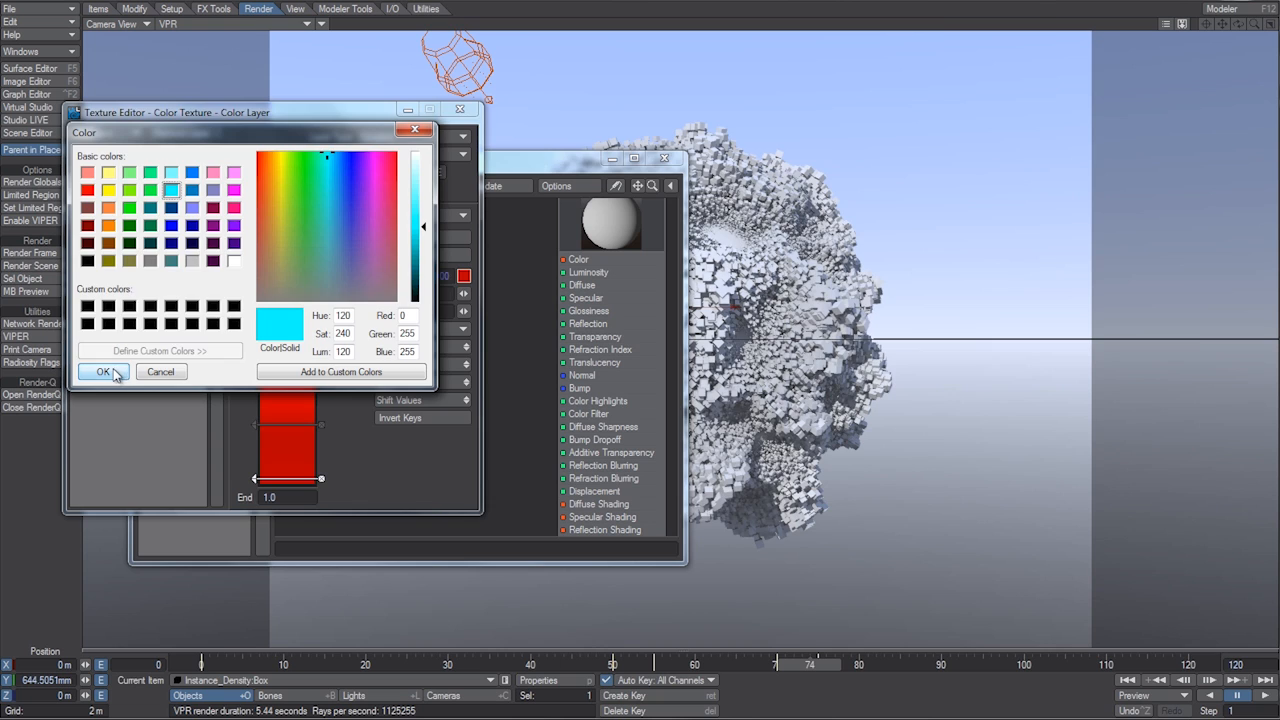
{"action": "left_click", "coordinate": [102, 371]}
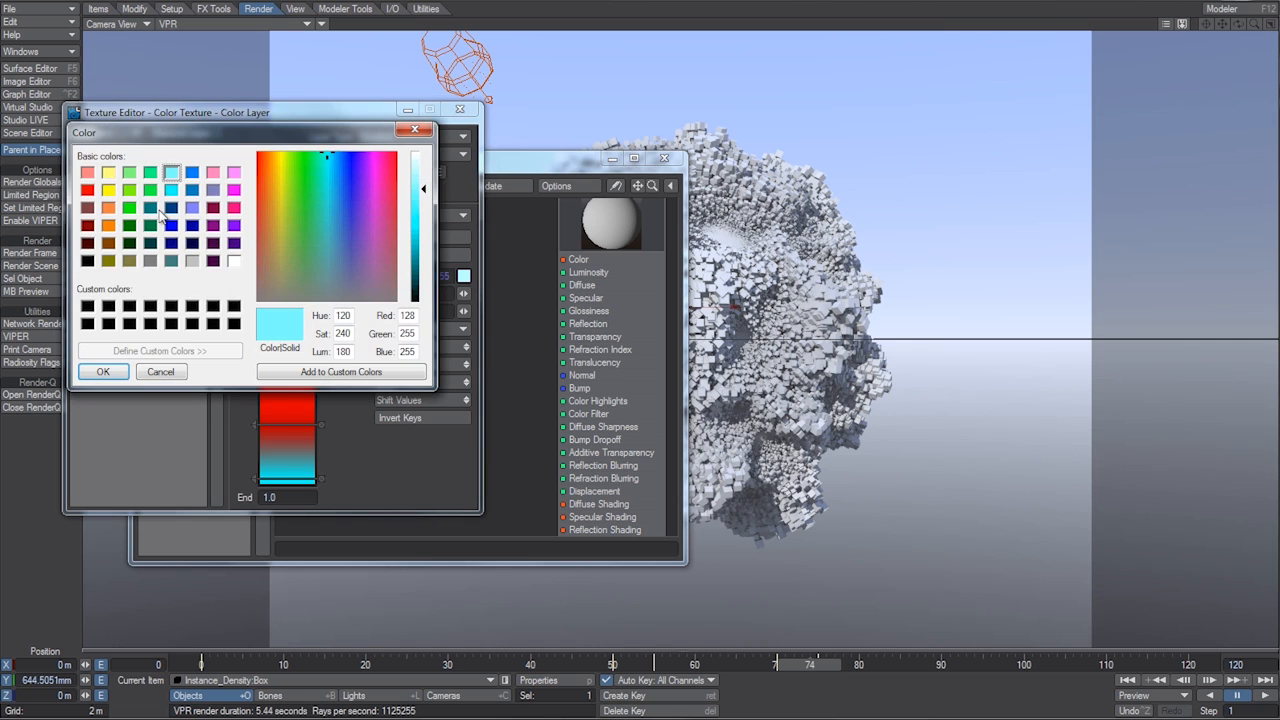
{"action": "left_click", "coordinate": [103, 371]}
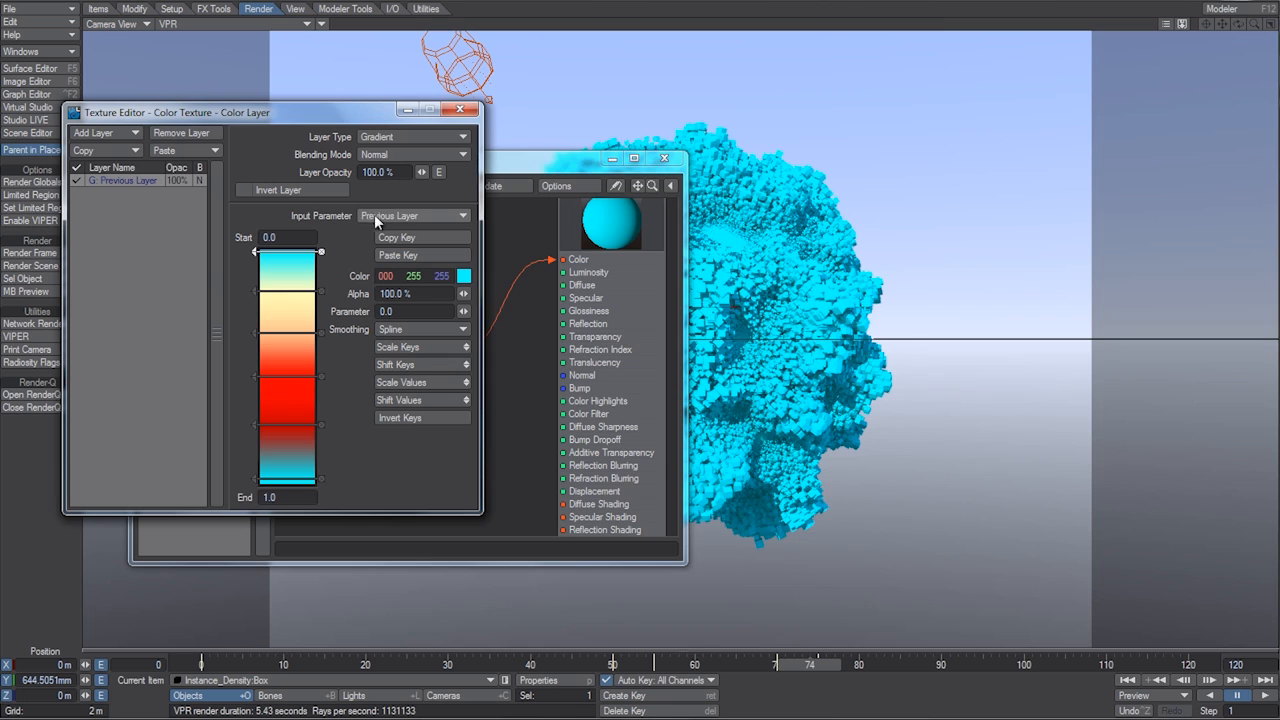
Step: Drive the gradient by Incidence Angle, reposition its colour keys, and close the Texture Editor
{"action": "left_click", "coordinate": [412, 215]}
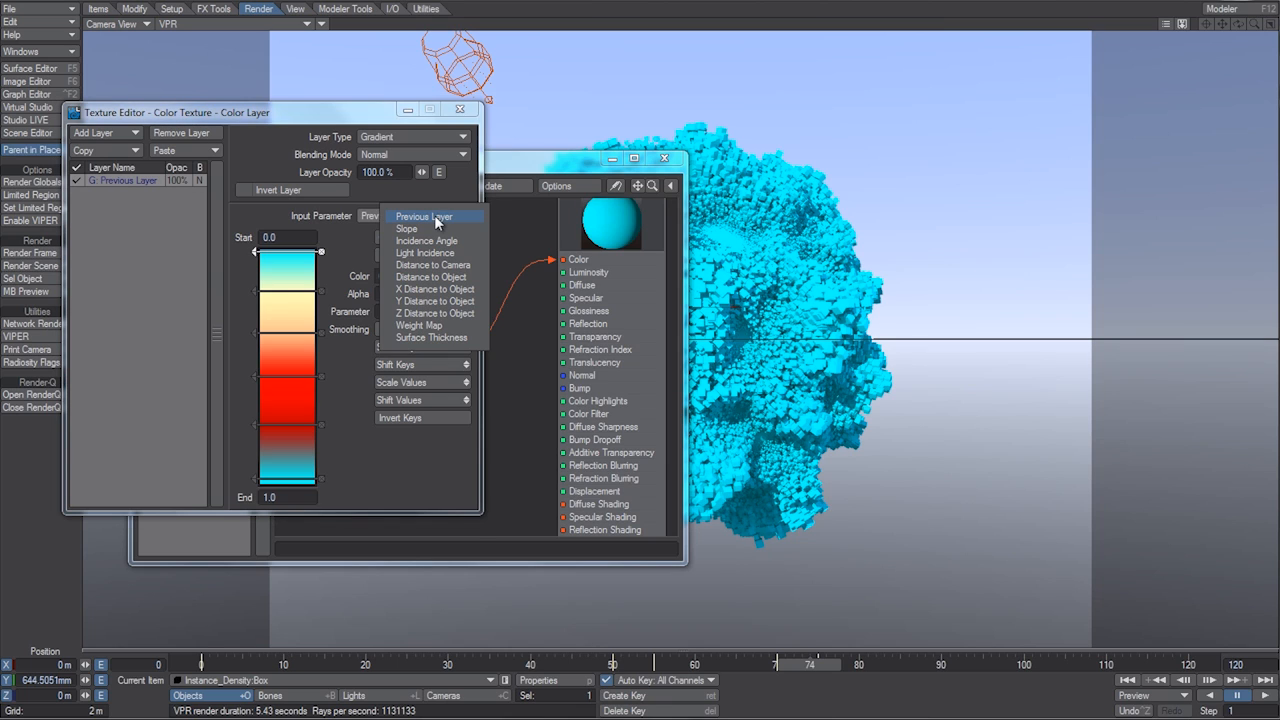
{"action": "mouse_move", "coordinate": [459, 246]}
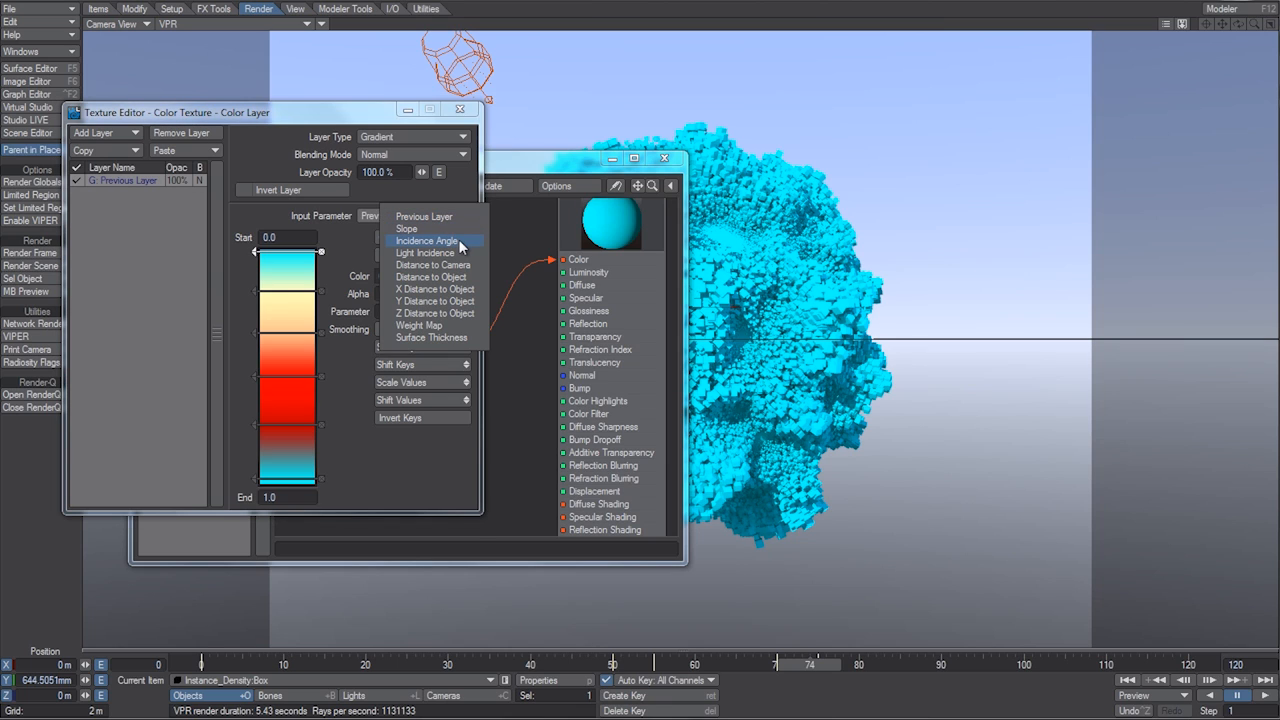
{"action": "left_click", "coordinate": [427, 240]}
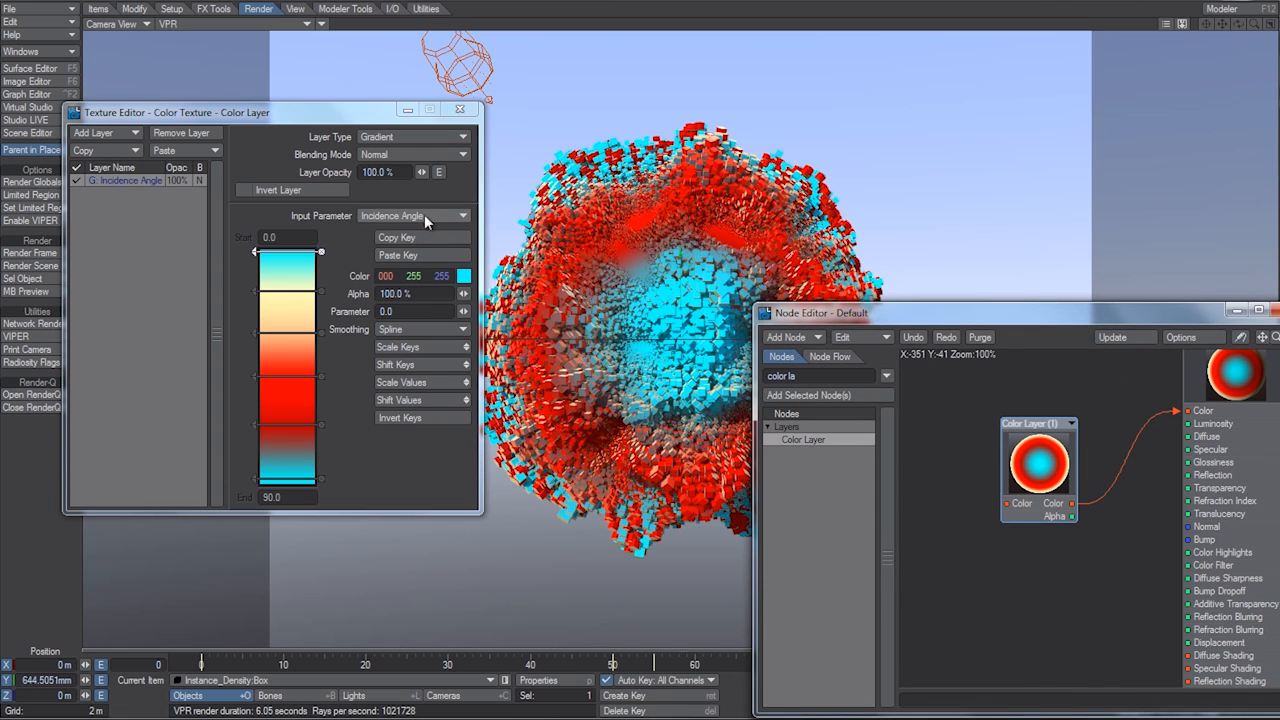
{"action": "left_click", "coordinate": [413, 215]}
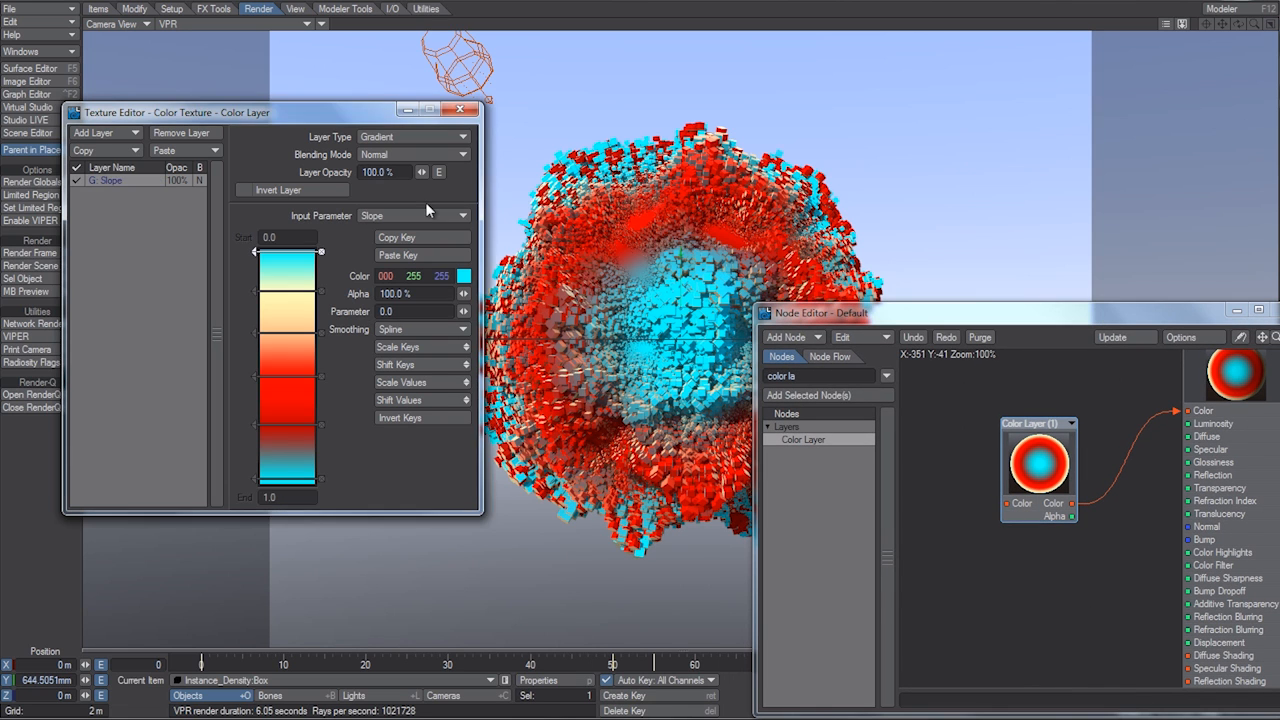
{"action": "left_click", "coordinate": [410, 215]}
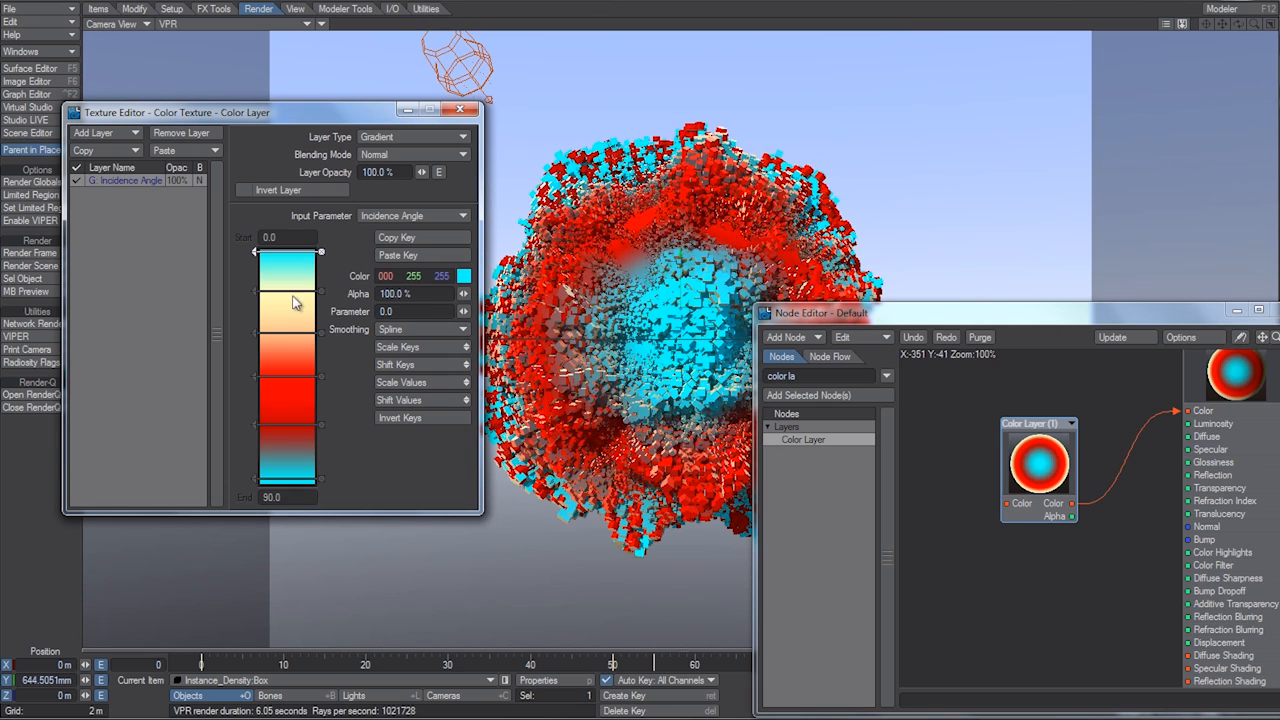
{"action": "left_click_drag", "start_coordinate": [288, 300], "coordinate": [288, 311]}
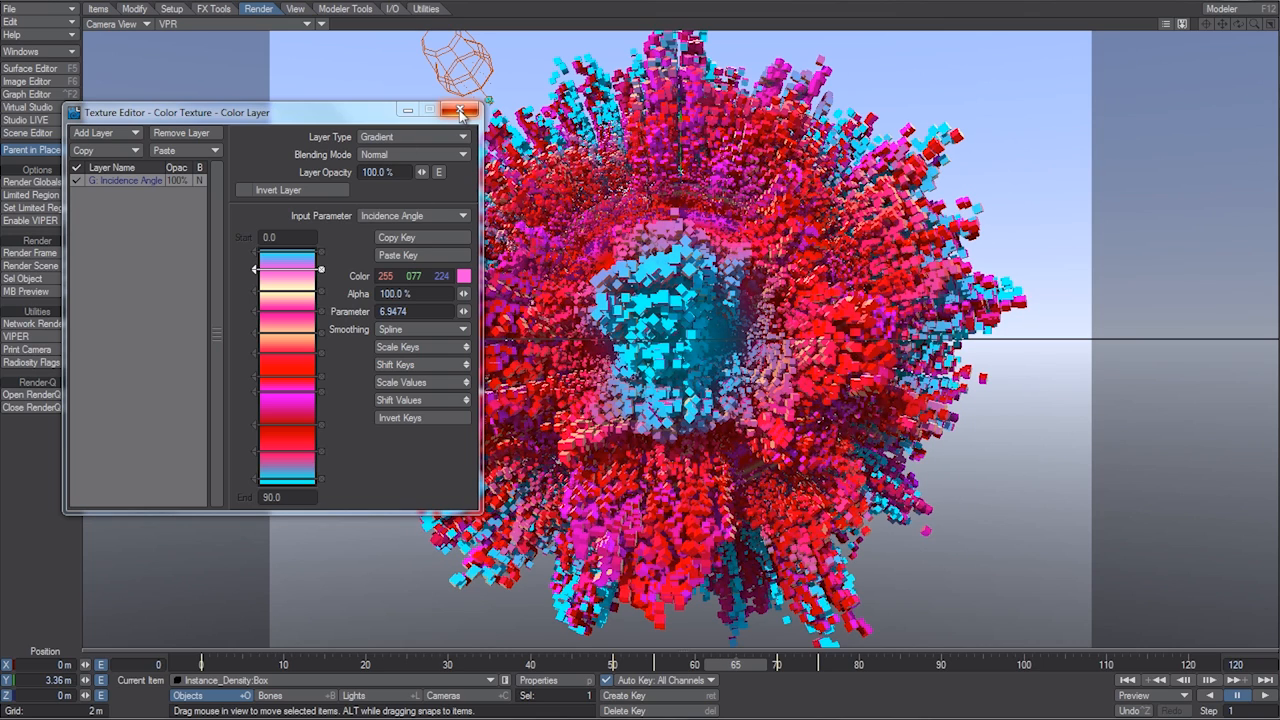
{"action": "left_click", "coordinate": [461, 111]}
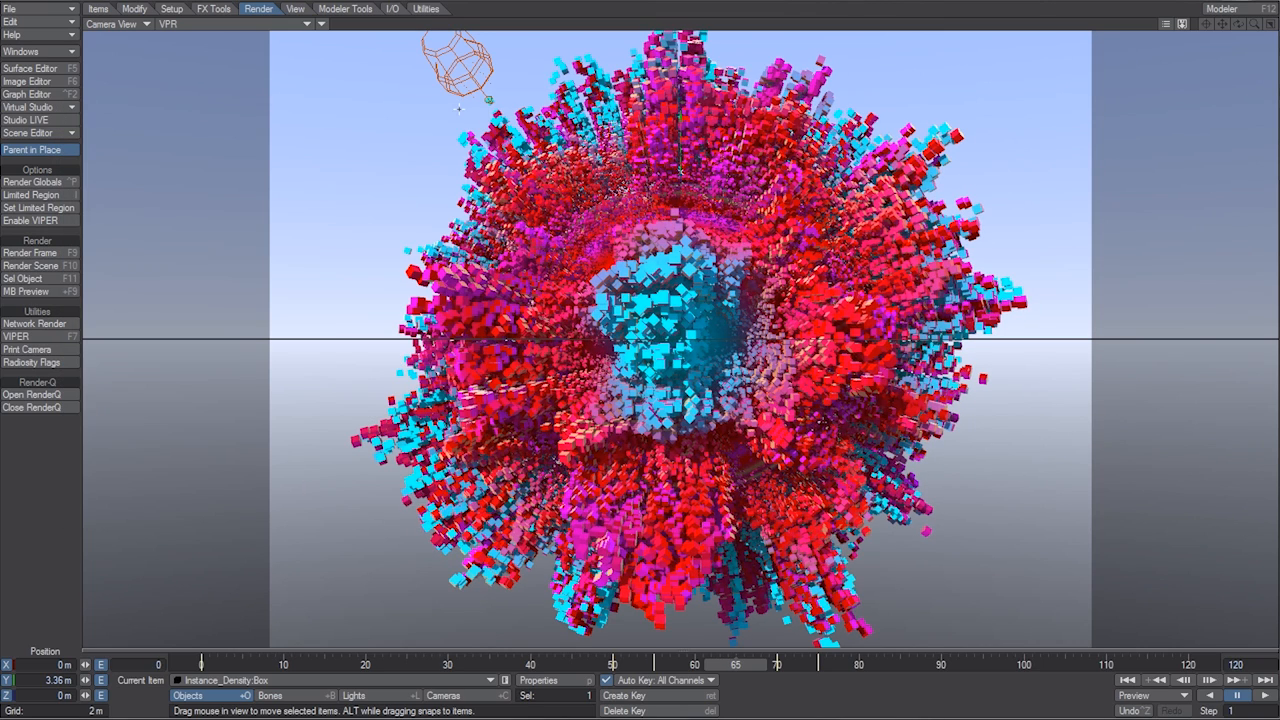